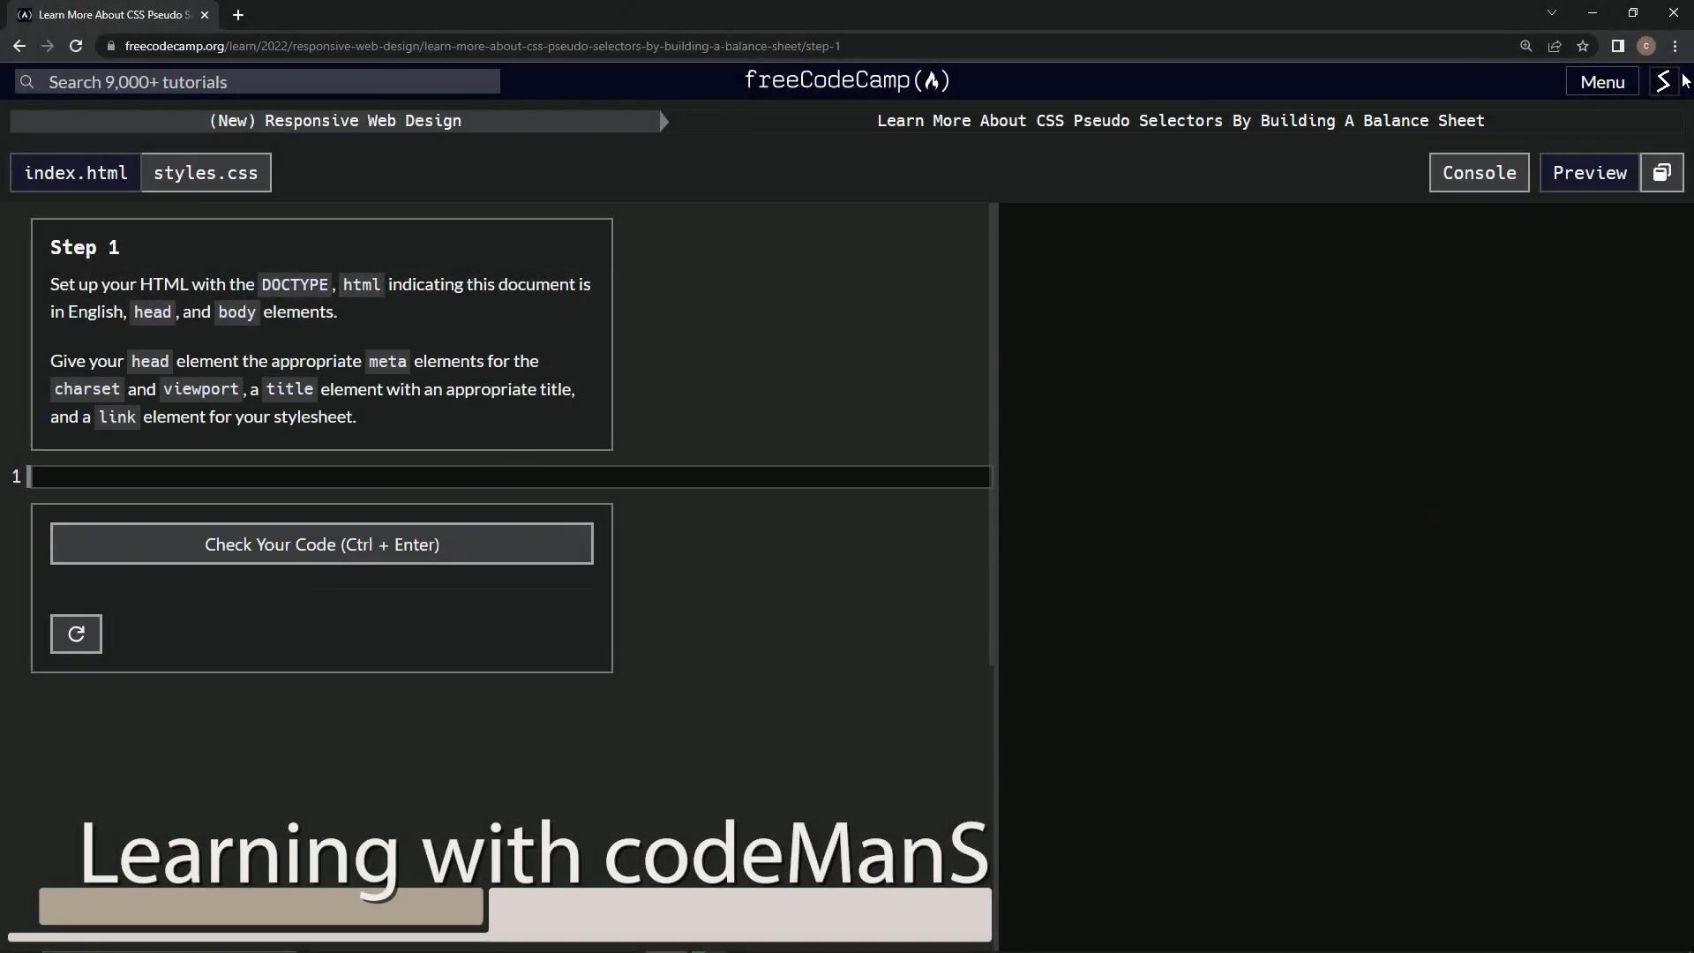
{"action": "mouse_move", "coordinate": [912, 95]}
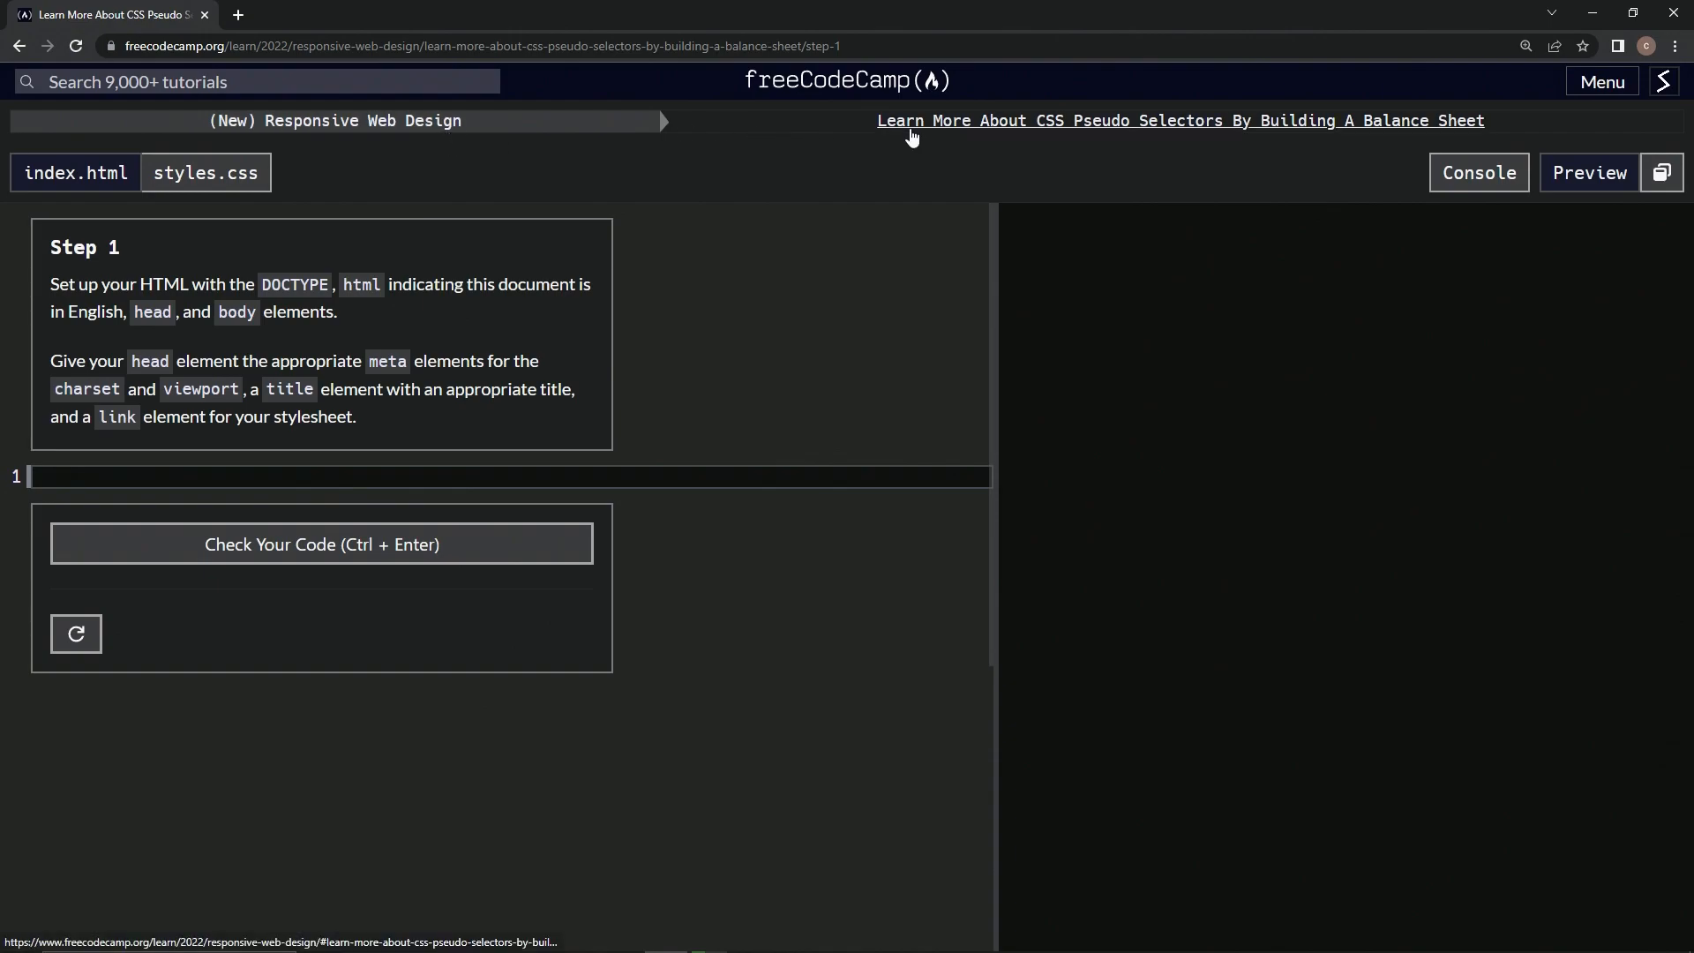
{"action": "mouse_move", "coordinate": [1233, 143]}
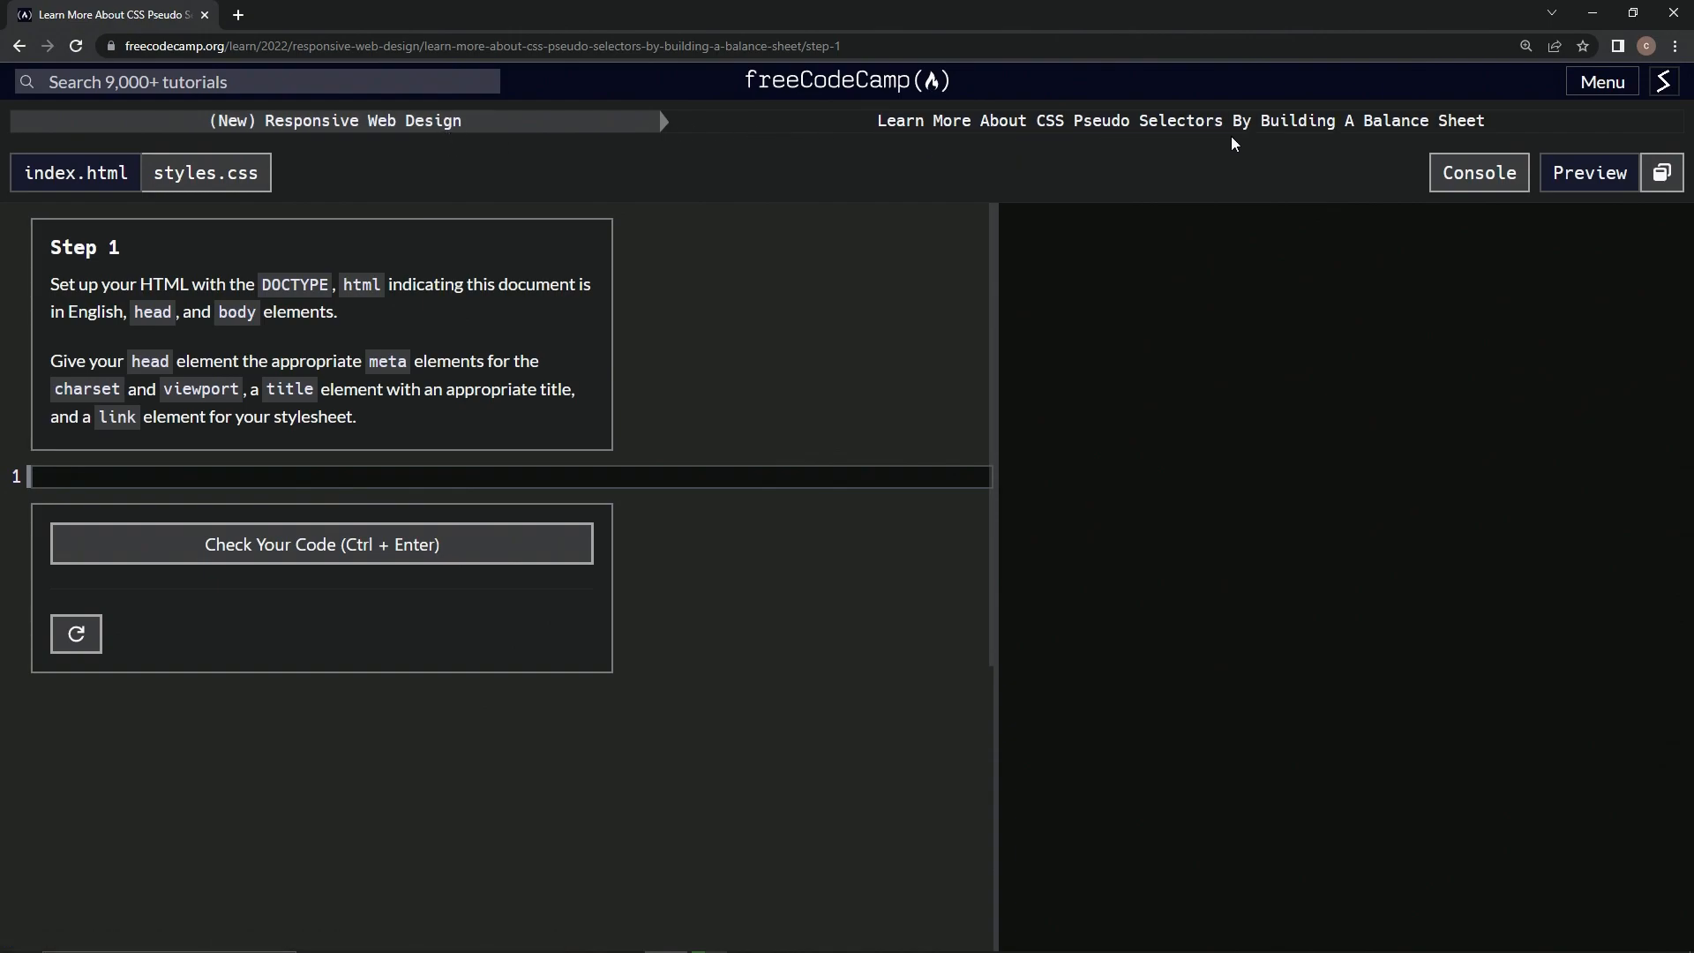
{"action": "mouse_move", "coordinate": [577, 243]}
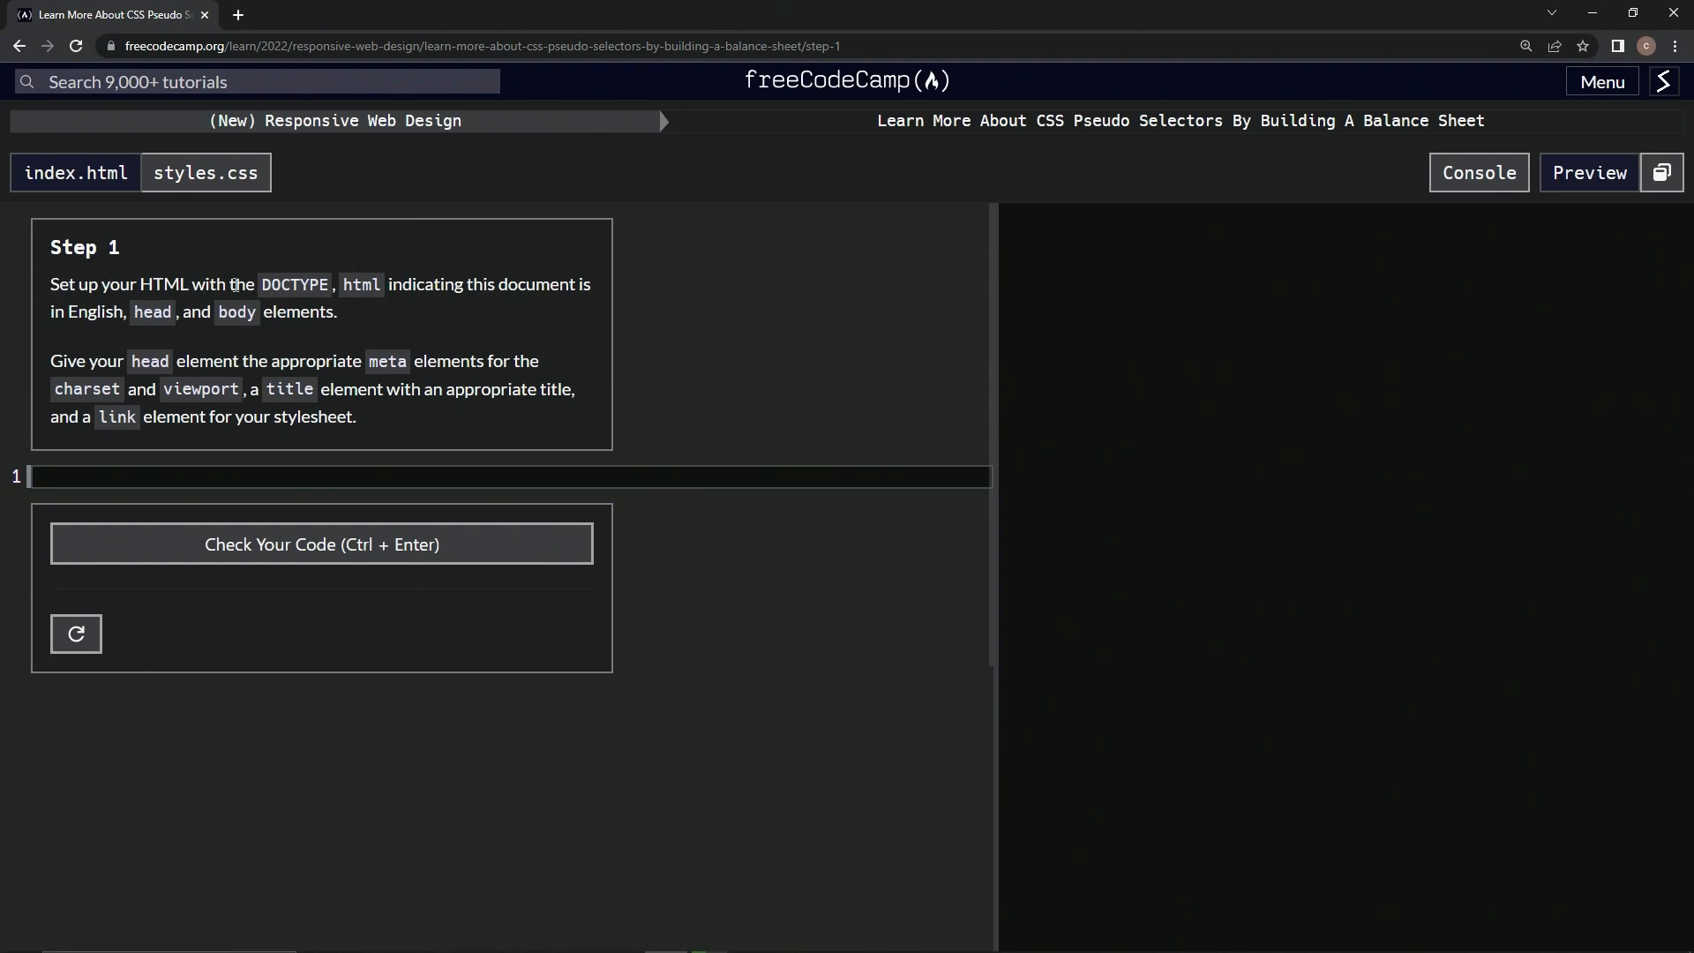
{"action": "mouse_move", "coordinate": [450, 302]}
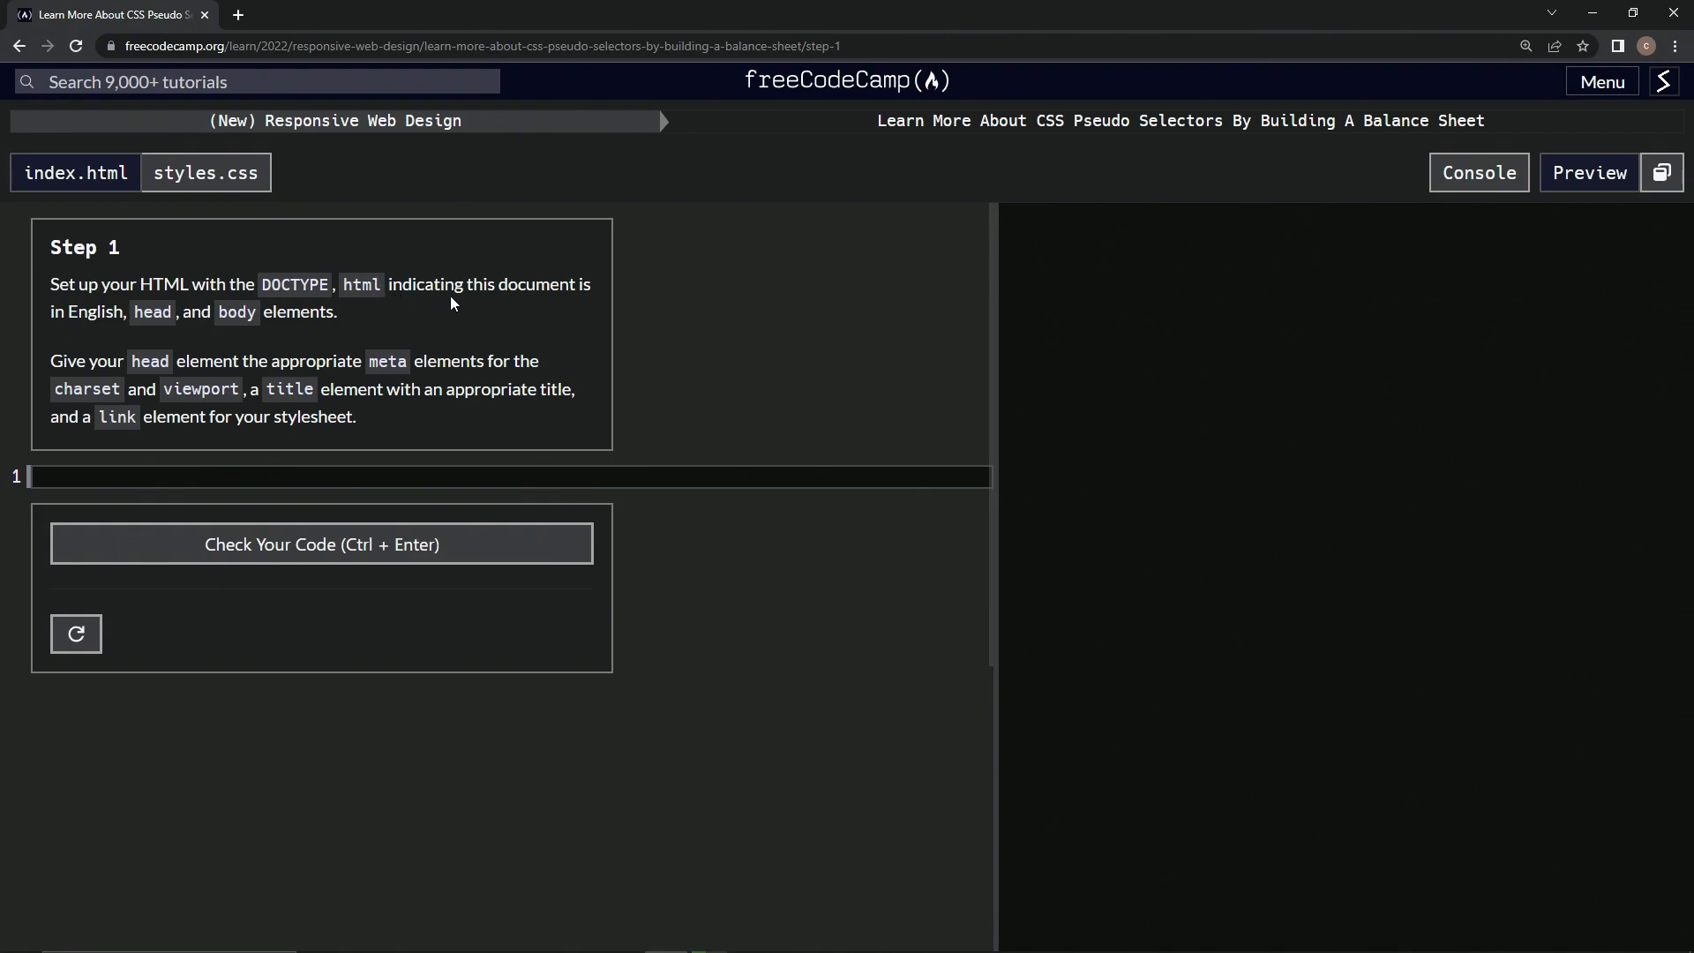
{"action": "mouse_move", "coordinate": [161, 317]}
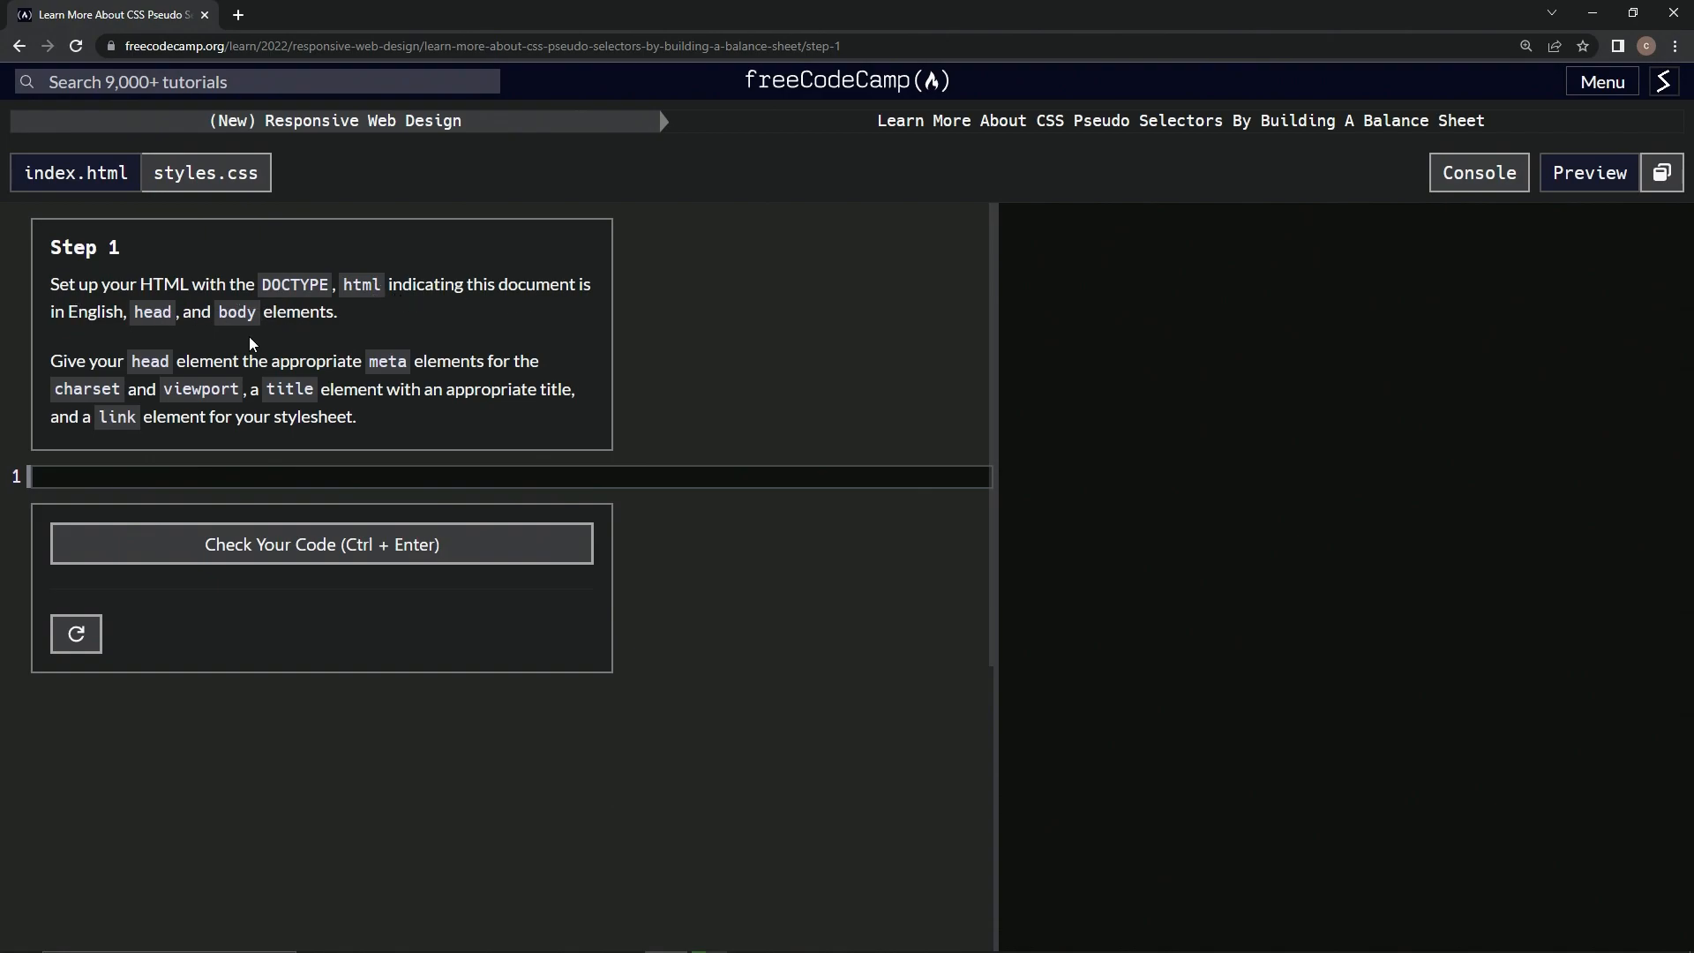
{"action": "mouse_move", "coordinate": [305, 357]}
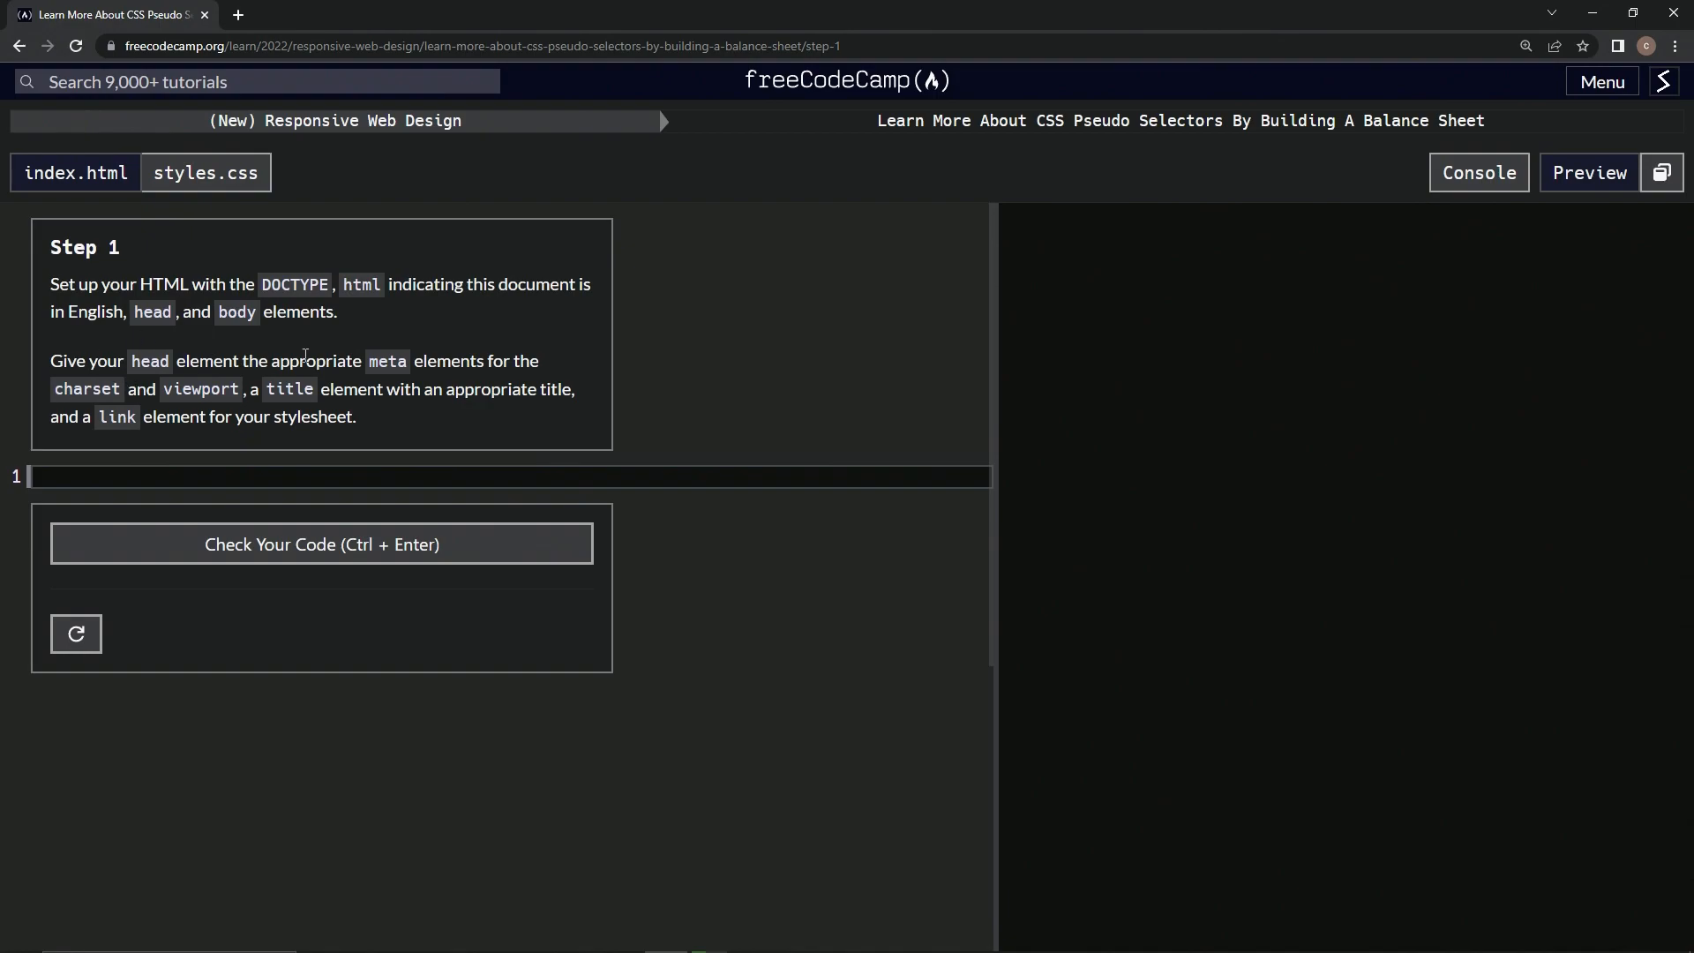
{"action": "mouse_move", "coordinate": [482, 353]}
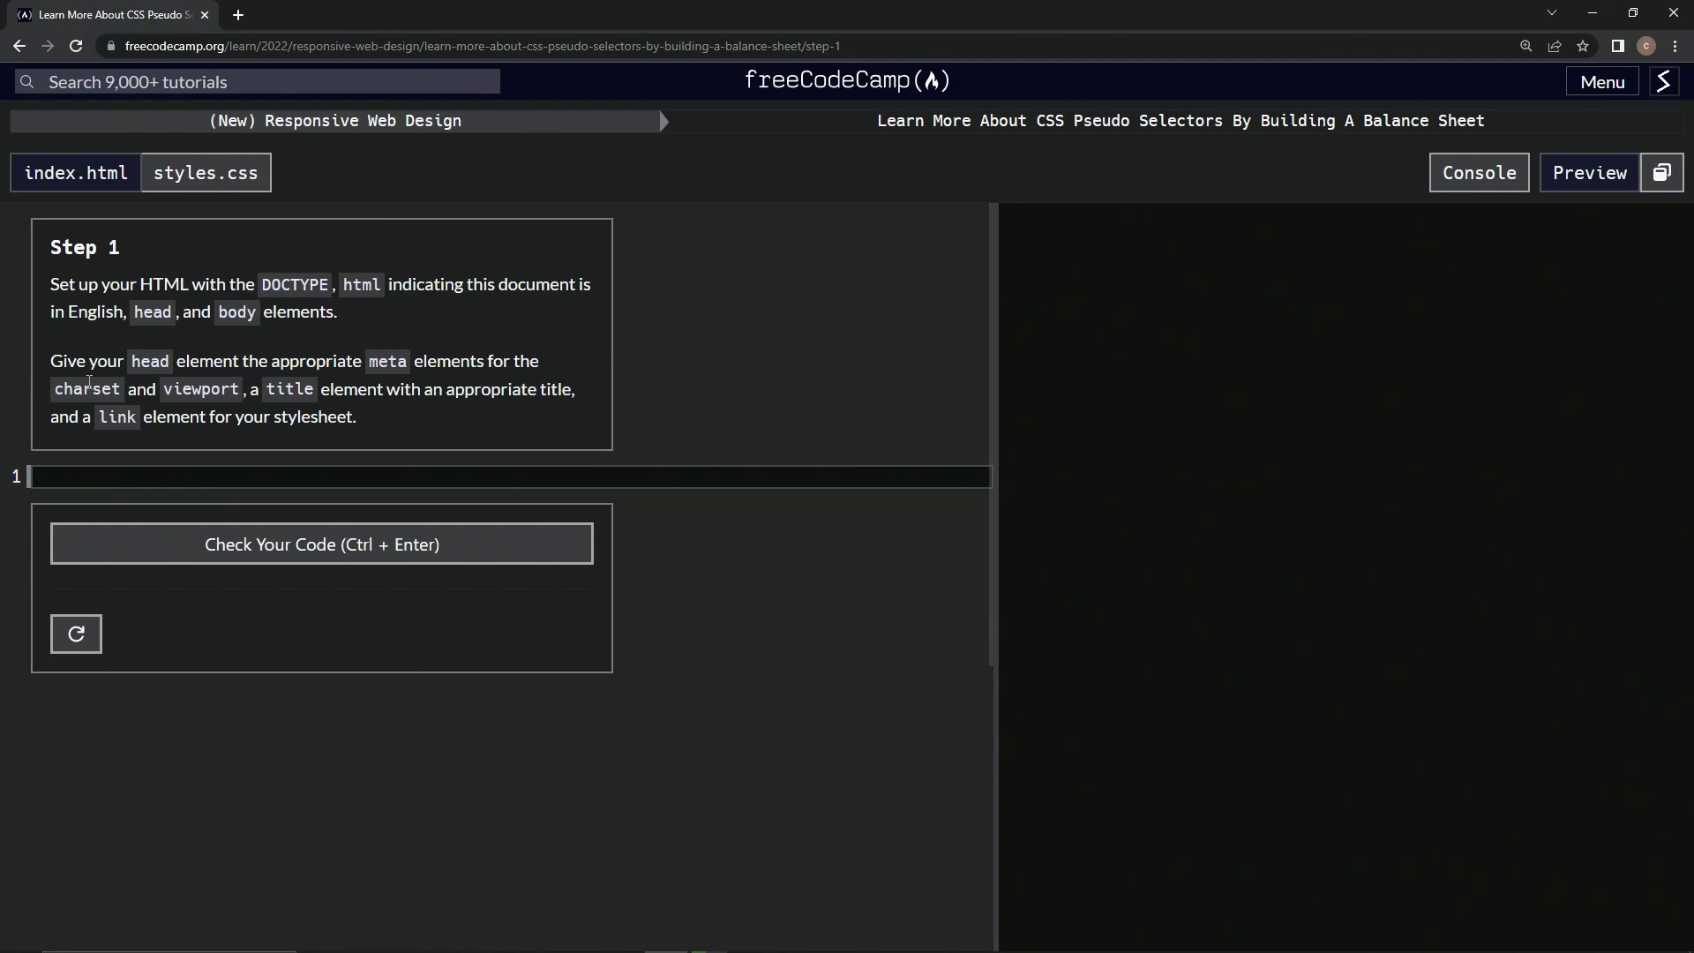
{"action": "mouse_move", "coordinate": [67, 434]}
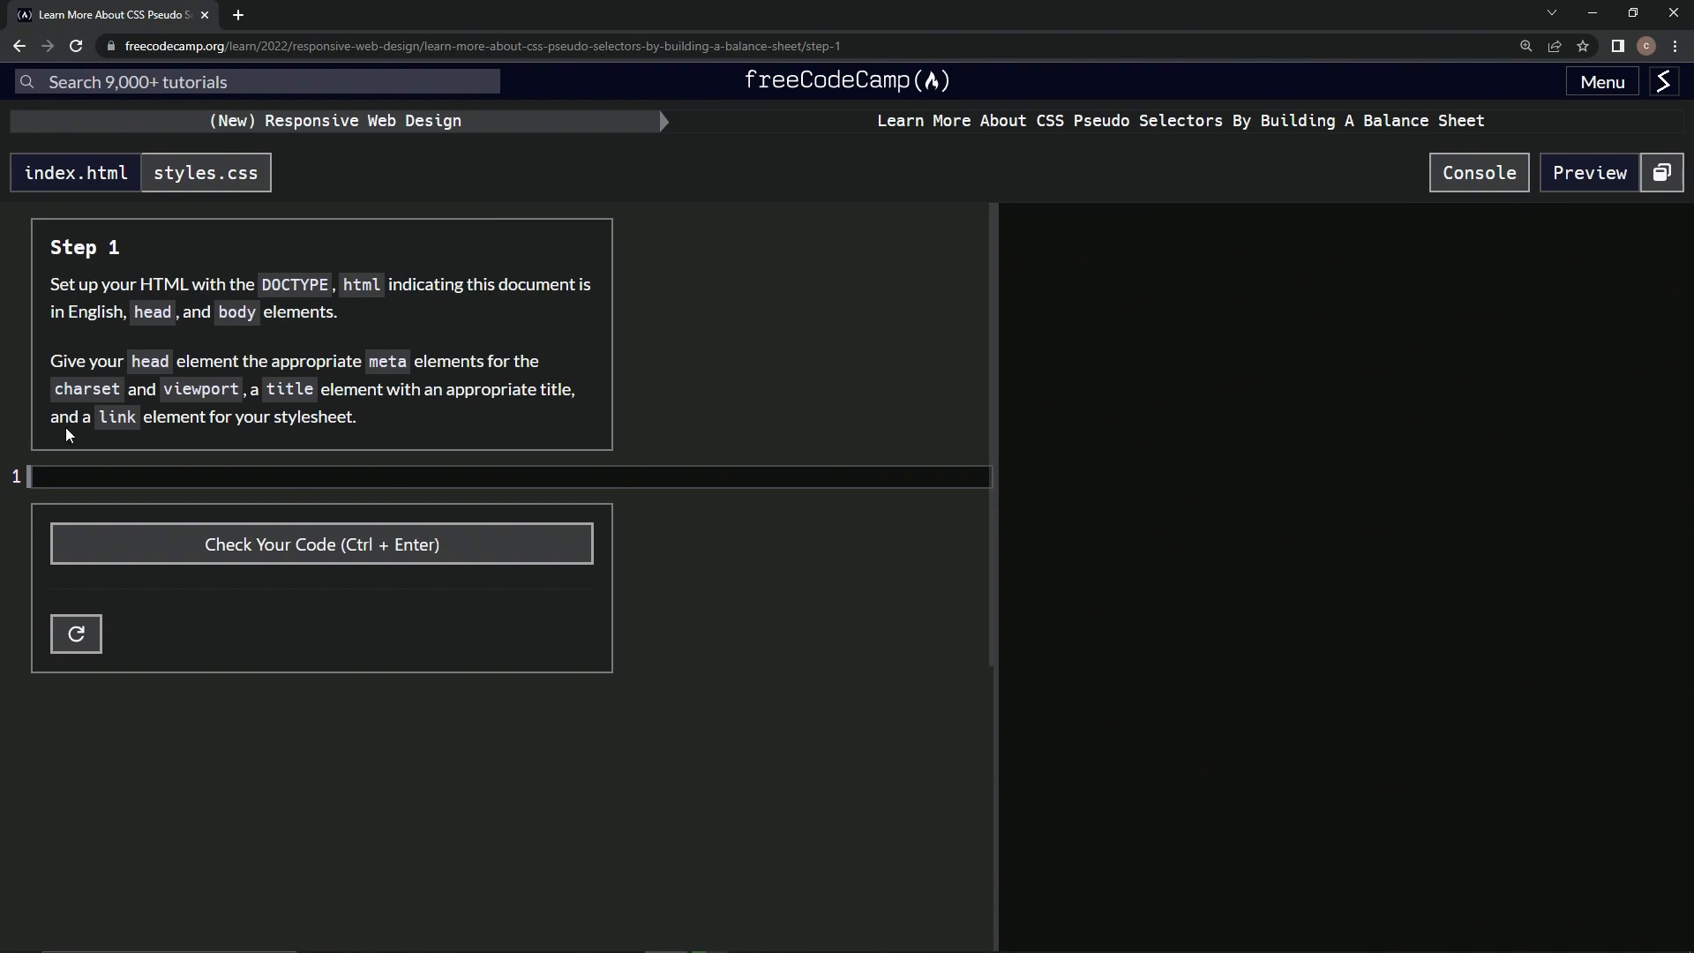
{"action": "mouse_move", "coordinate": [235, 434]}
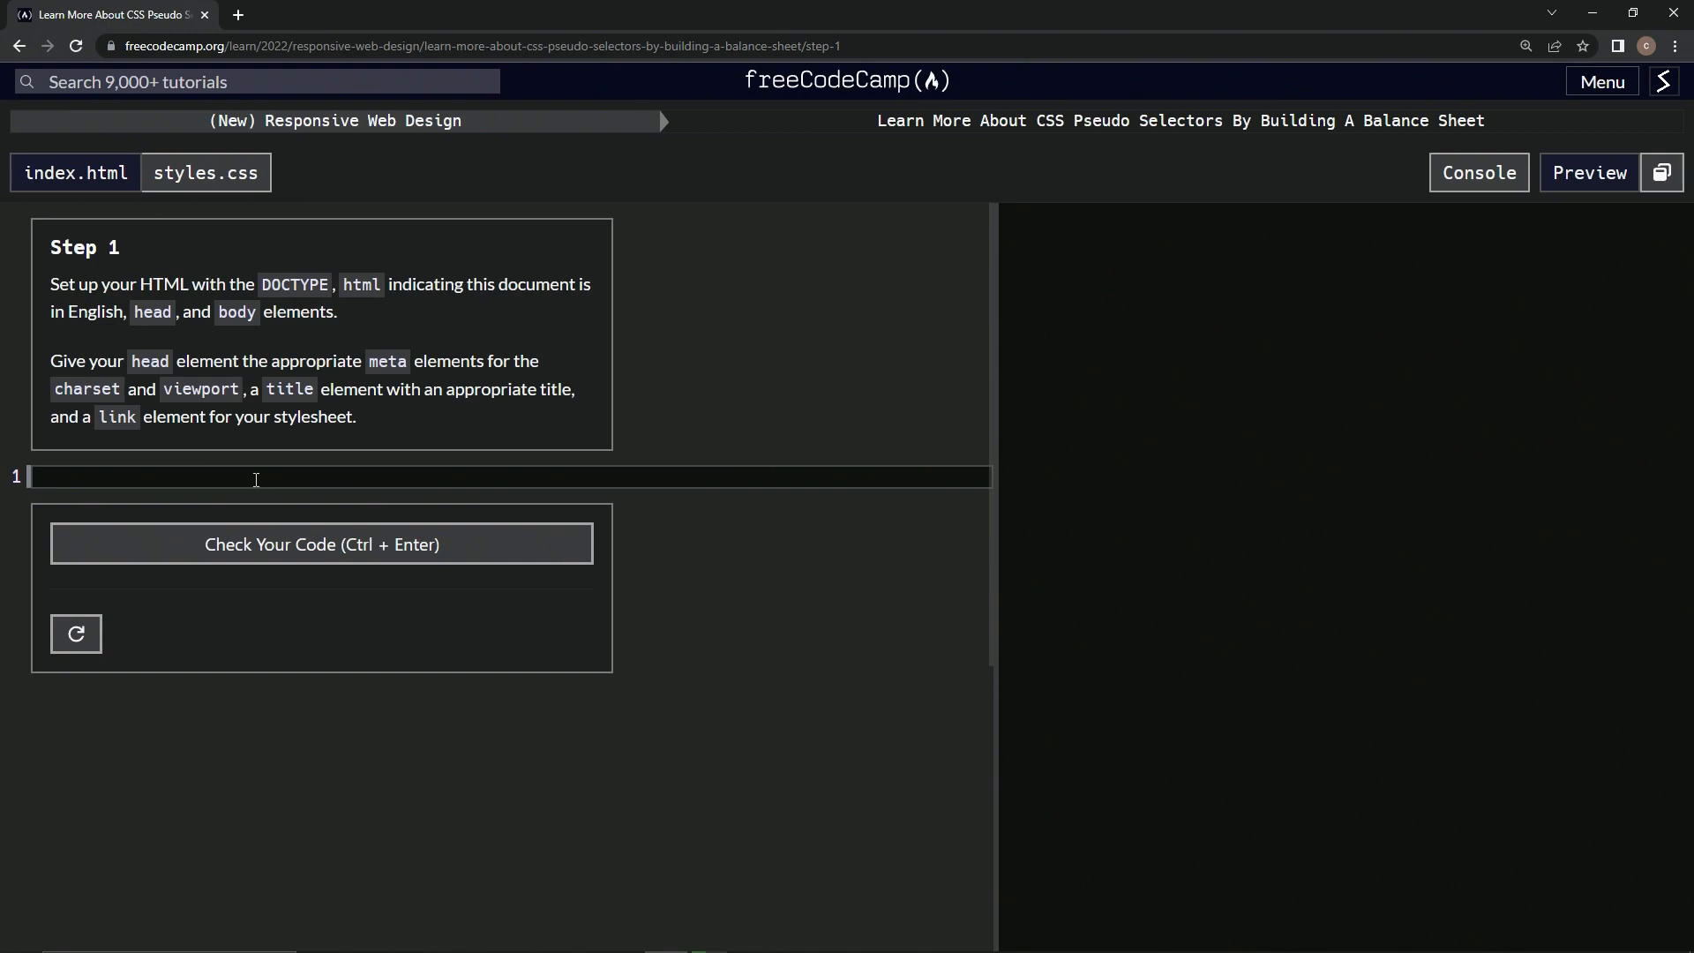
{"action": "mouse_move", "coordinate": [678, 338]}
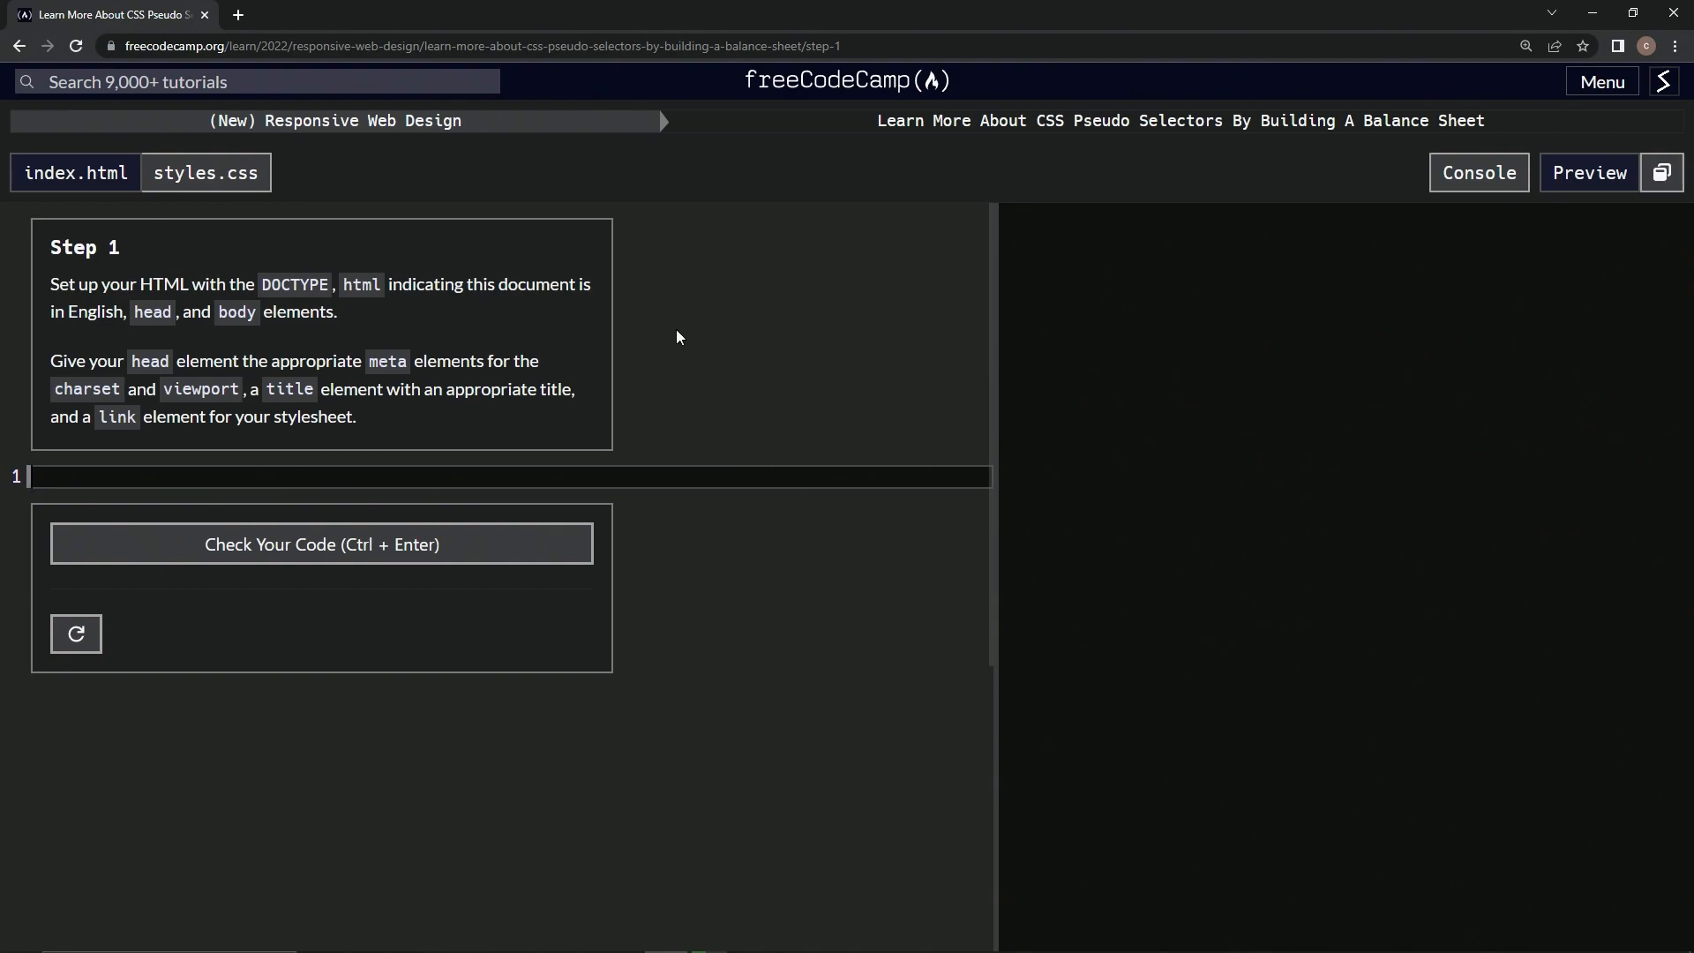
Write the <!DOCTYPE html> declaration on the first line of index.html.
{"action": "type", "text": "<D"}
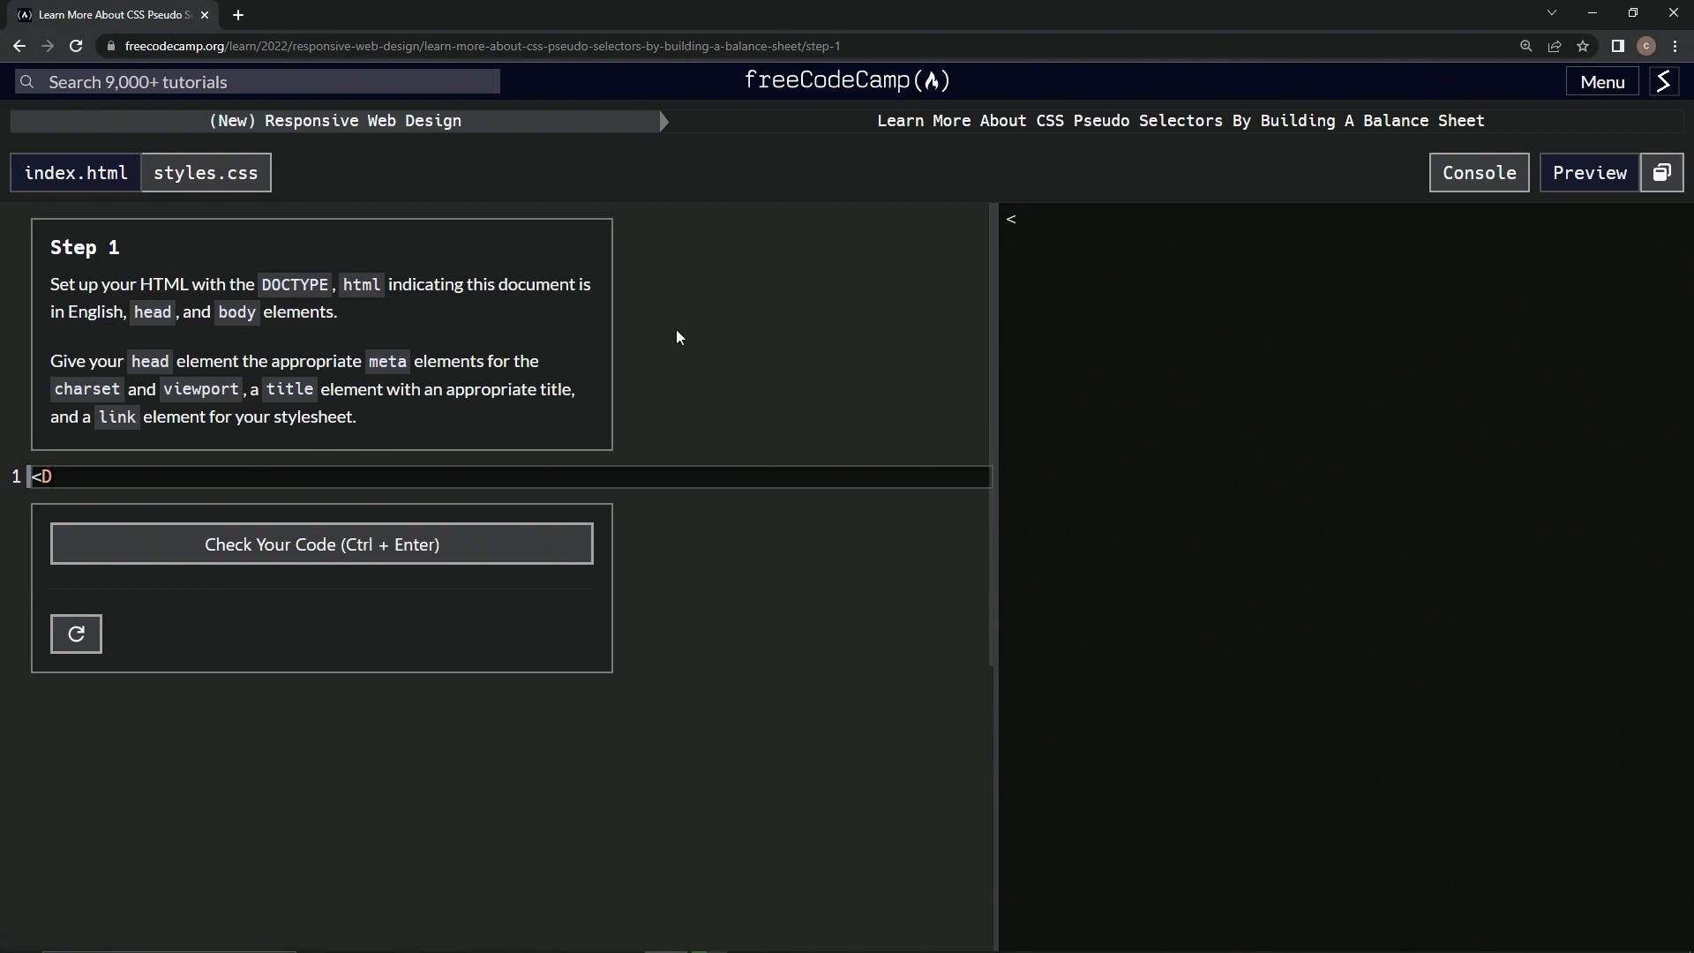
{"action": "key", "text": "Backspace"}
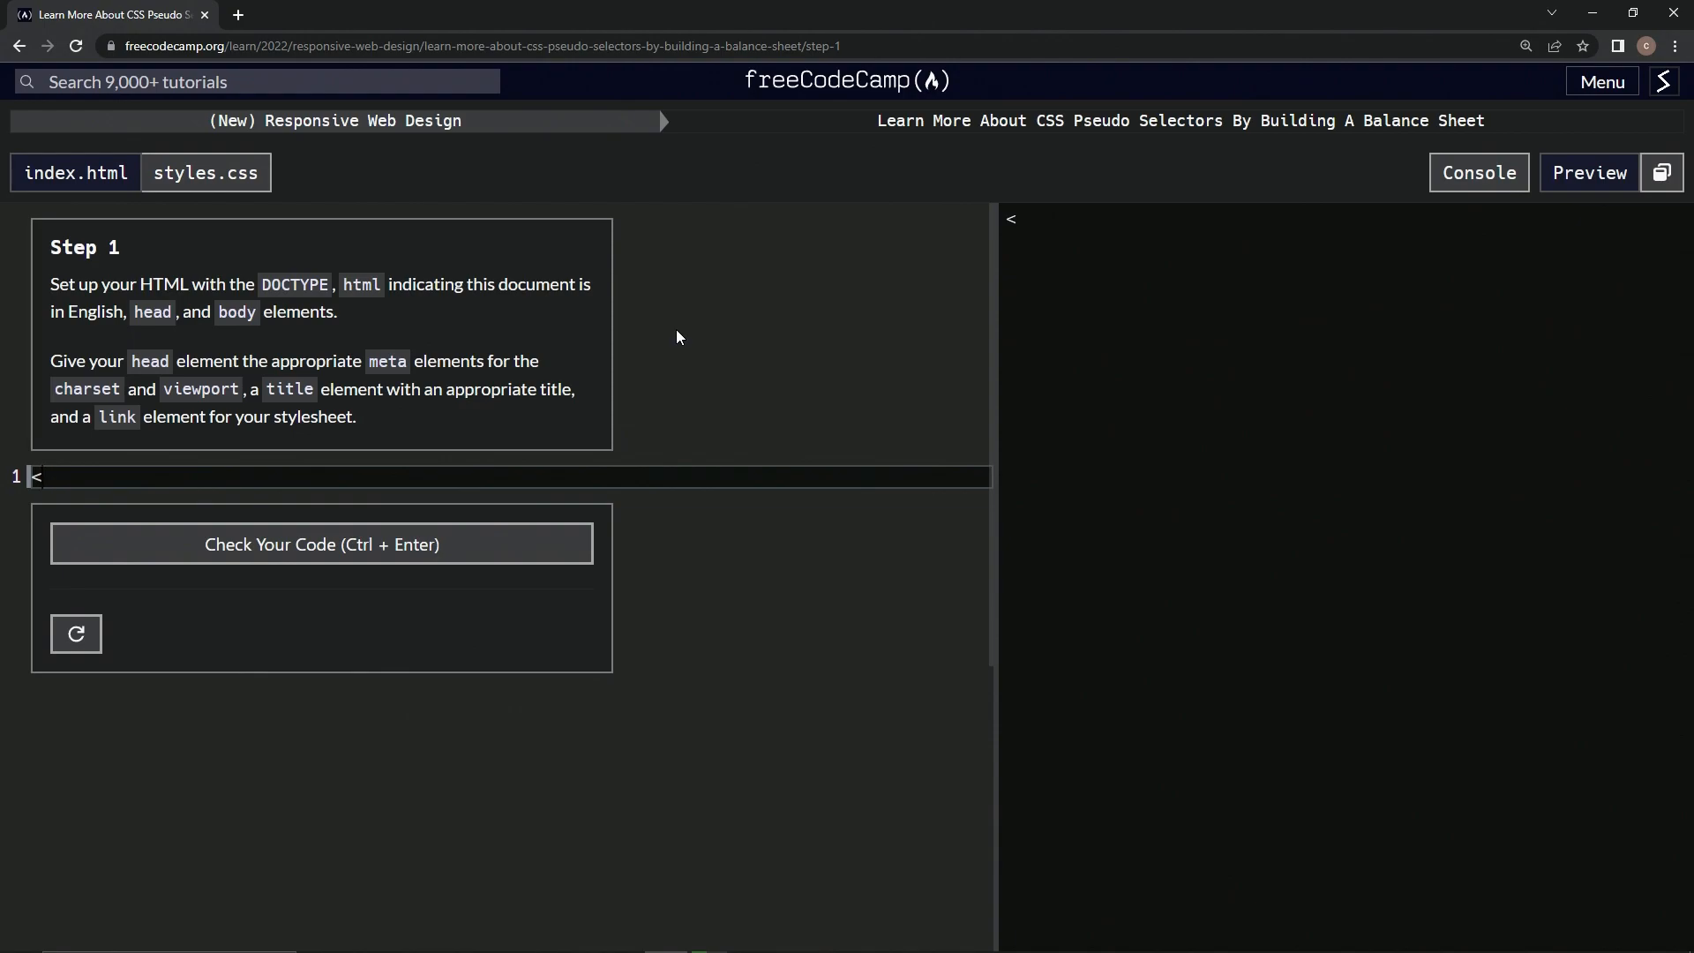
{"action": "type", "text": "!DO"}
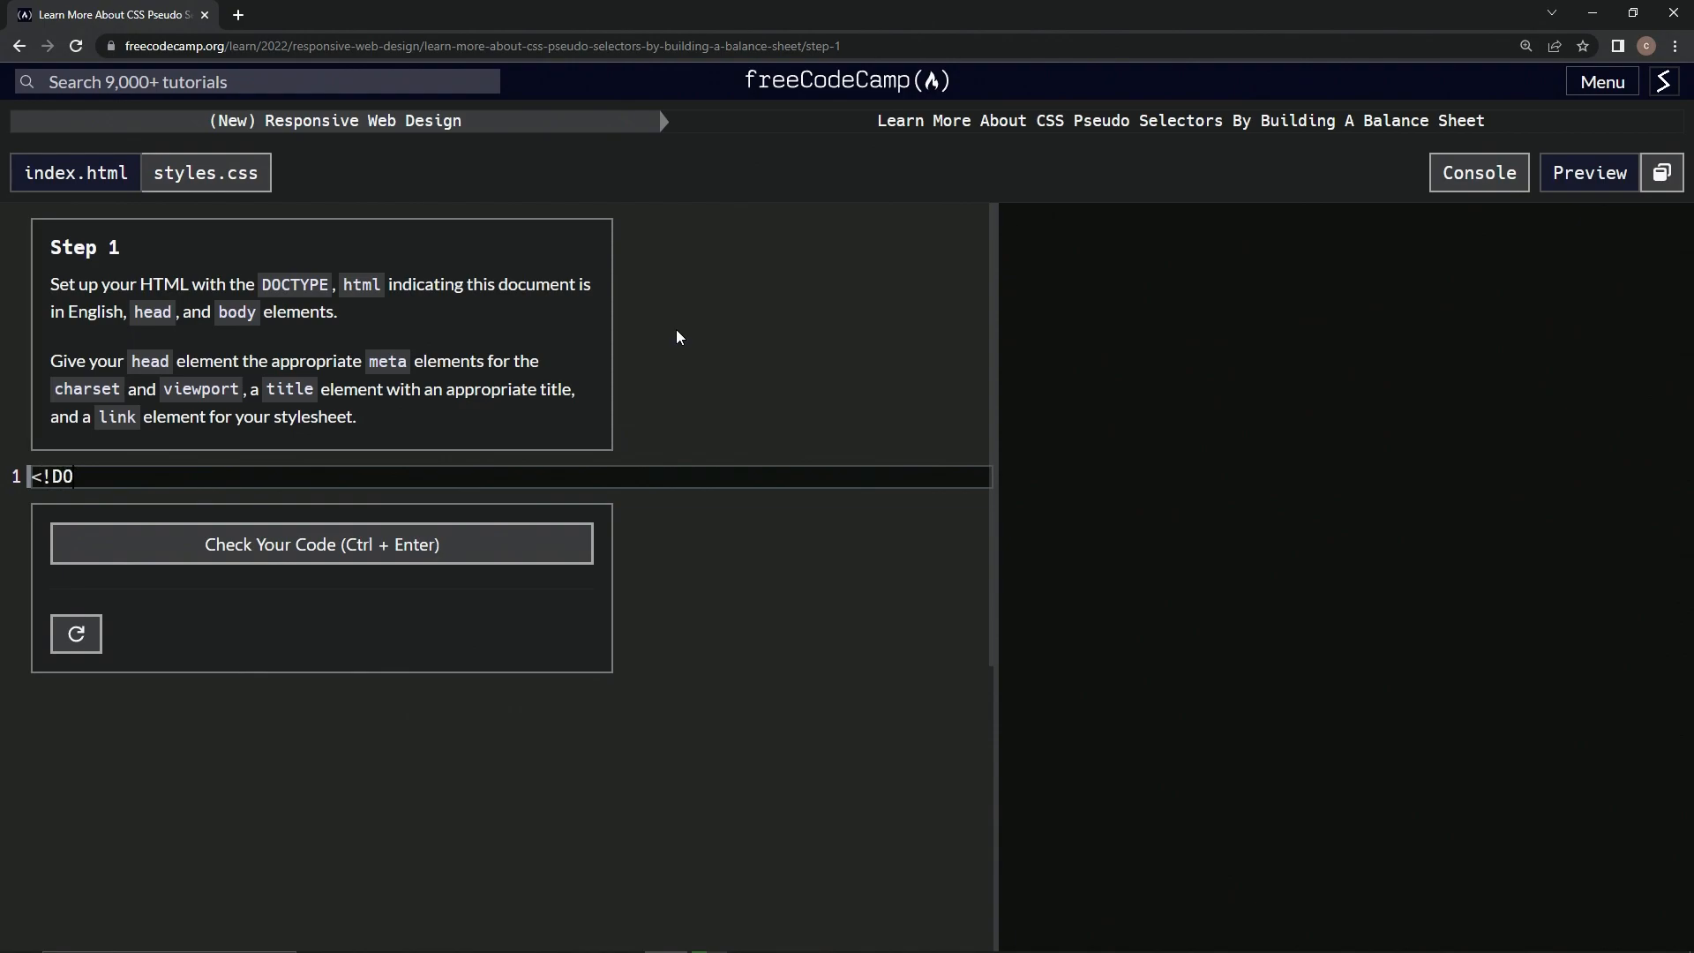
{"action": "type", "text": "CTYPE h"}
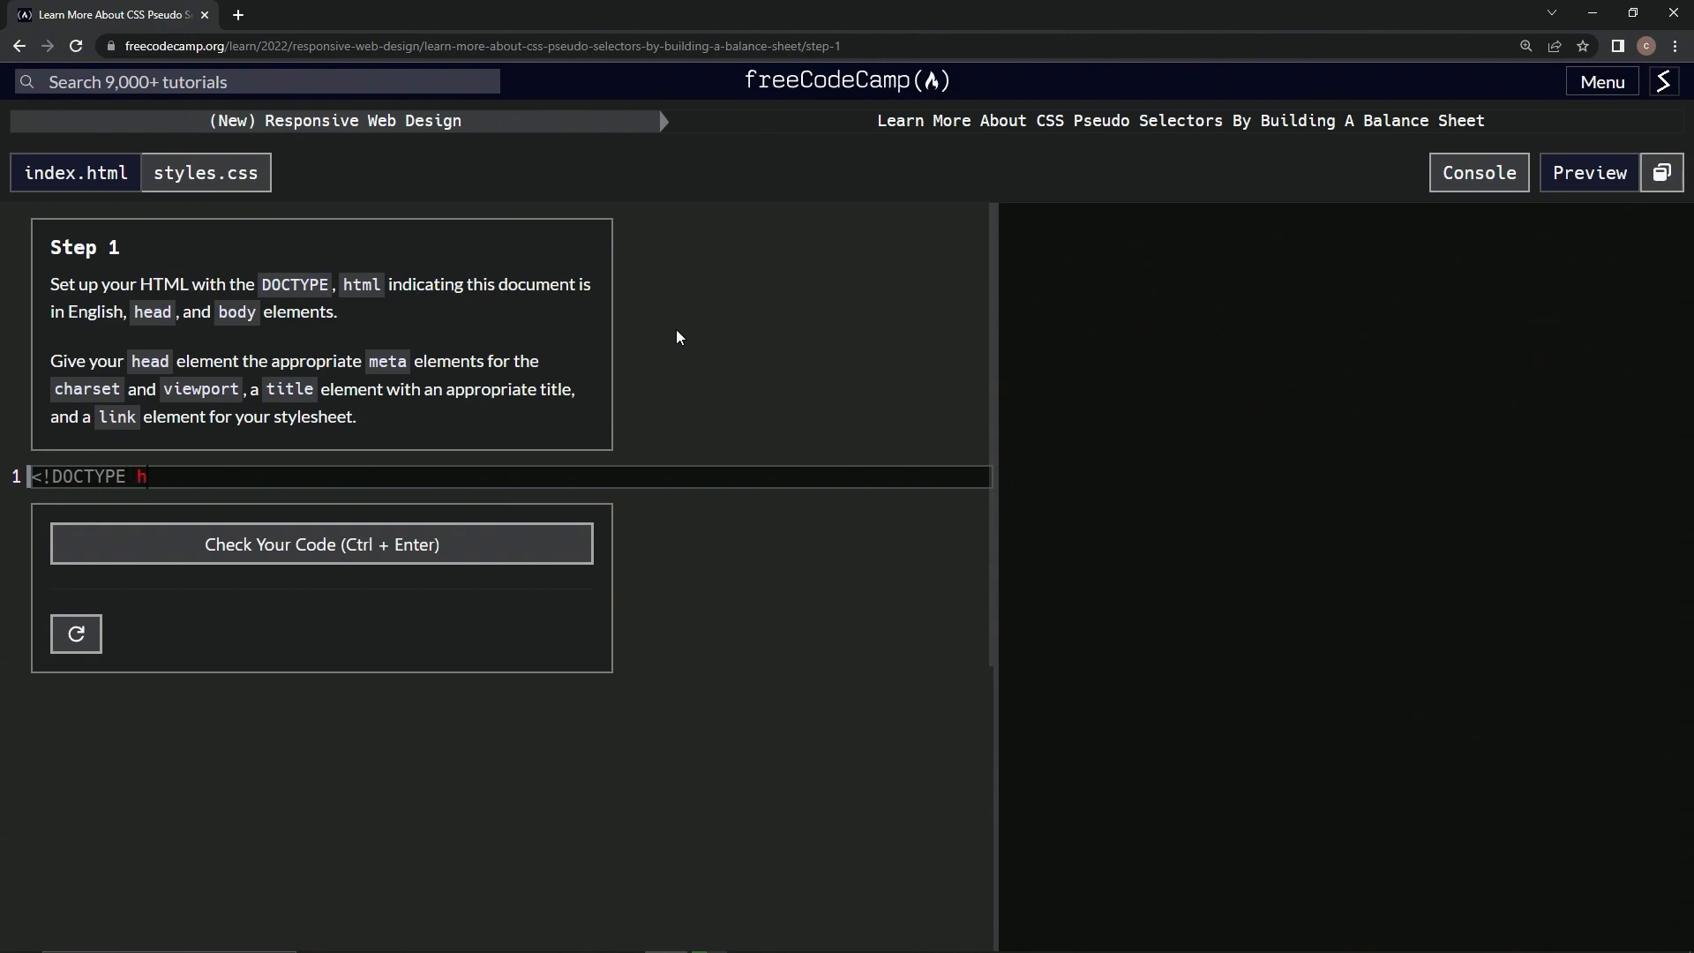
{"action": "type", "text": "tml>"}
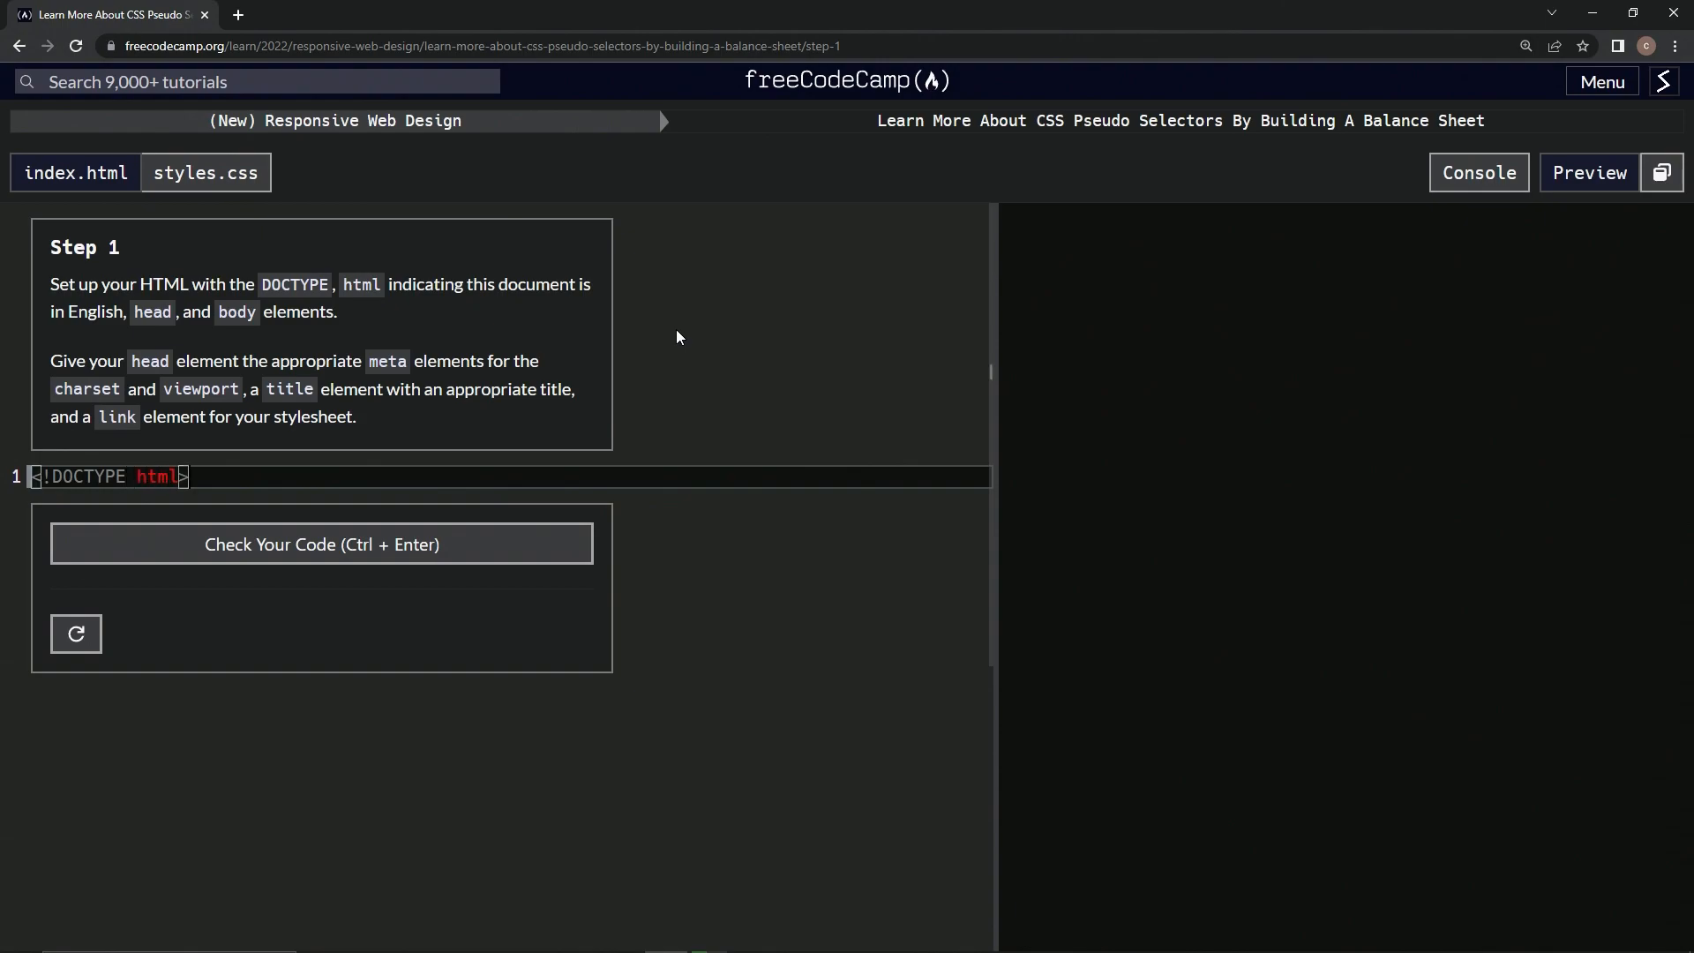
{"action": "key", "text": "Enter"}
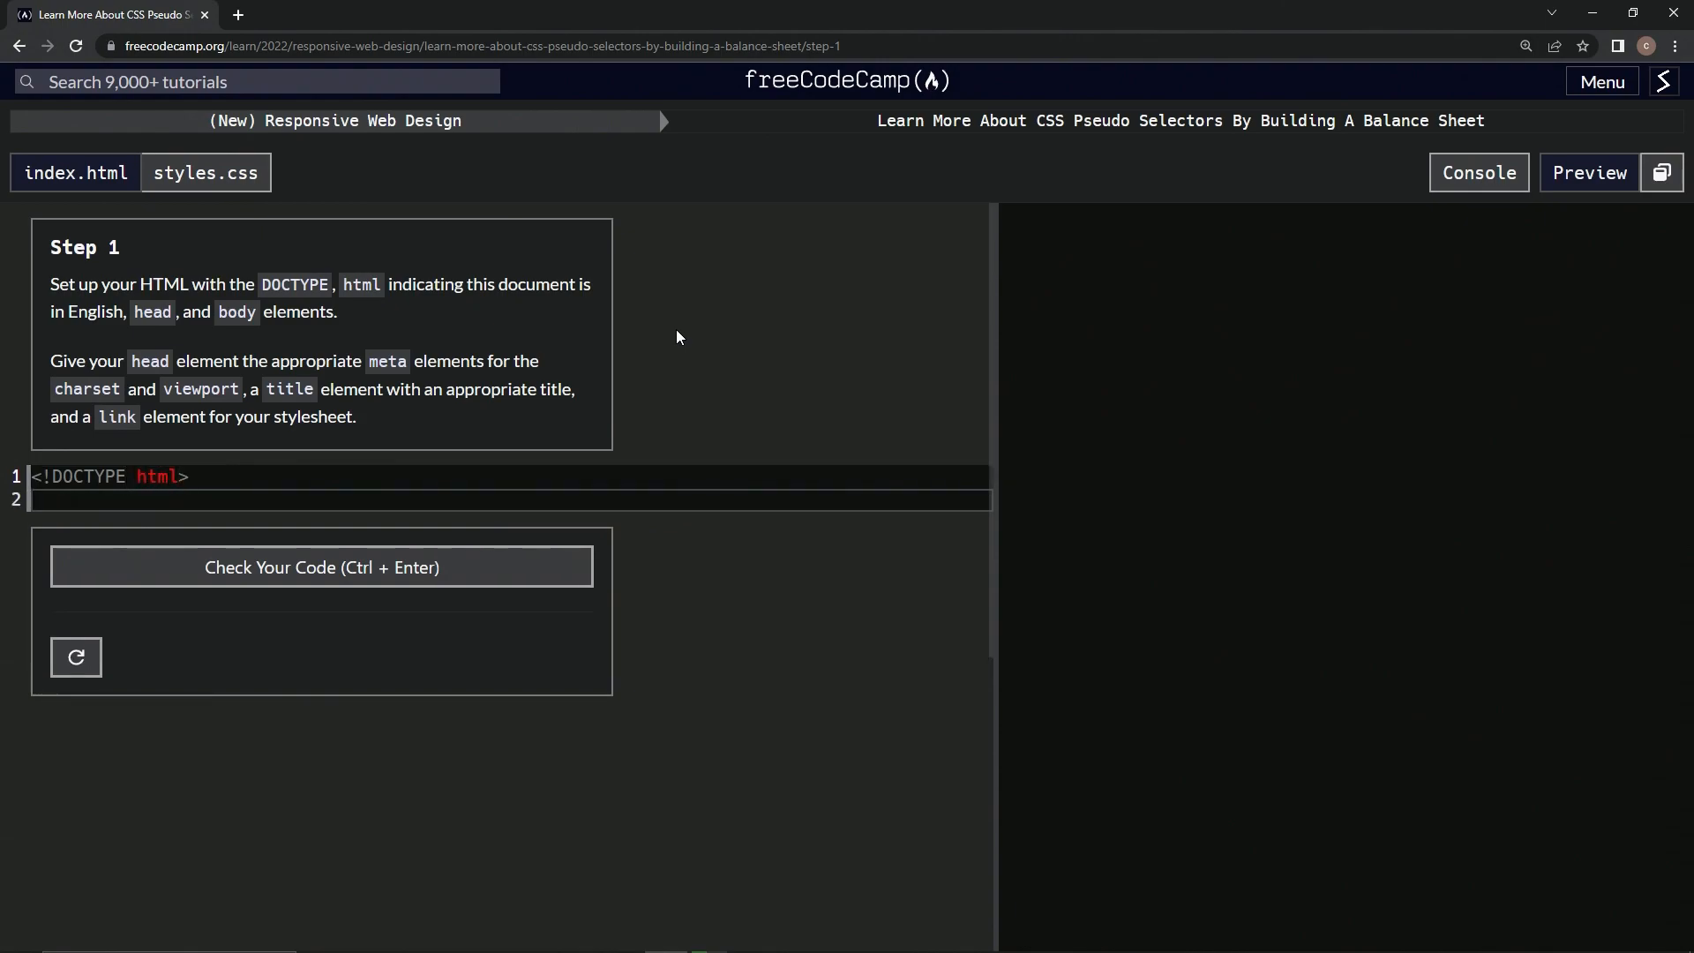
Add an html element with lang='en', leaving a blank line inside it.
{"action": "type", "text": "<th"}
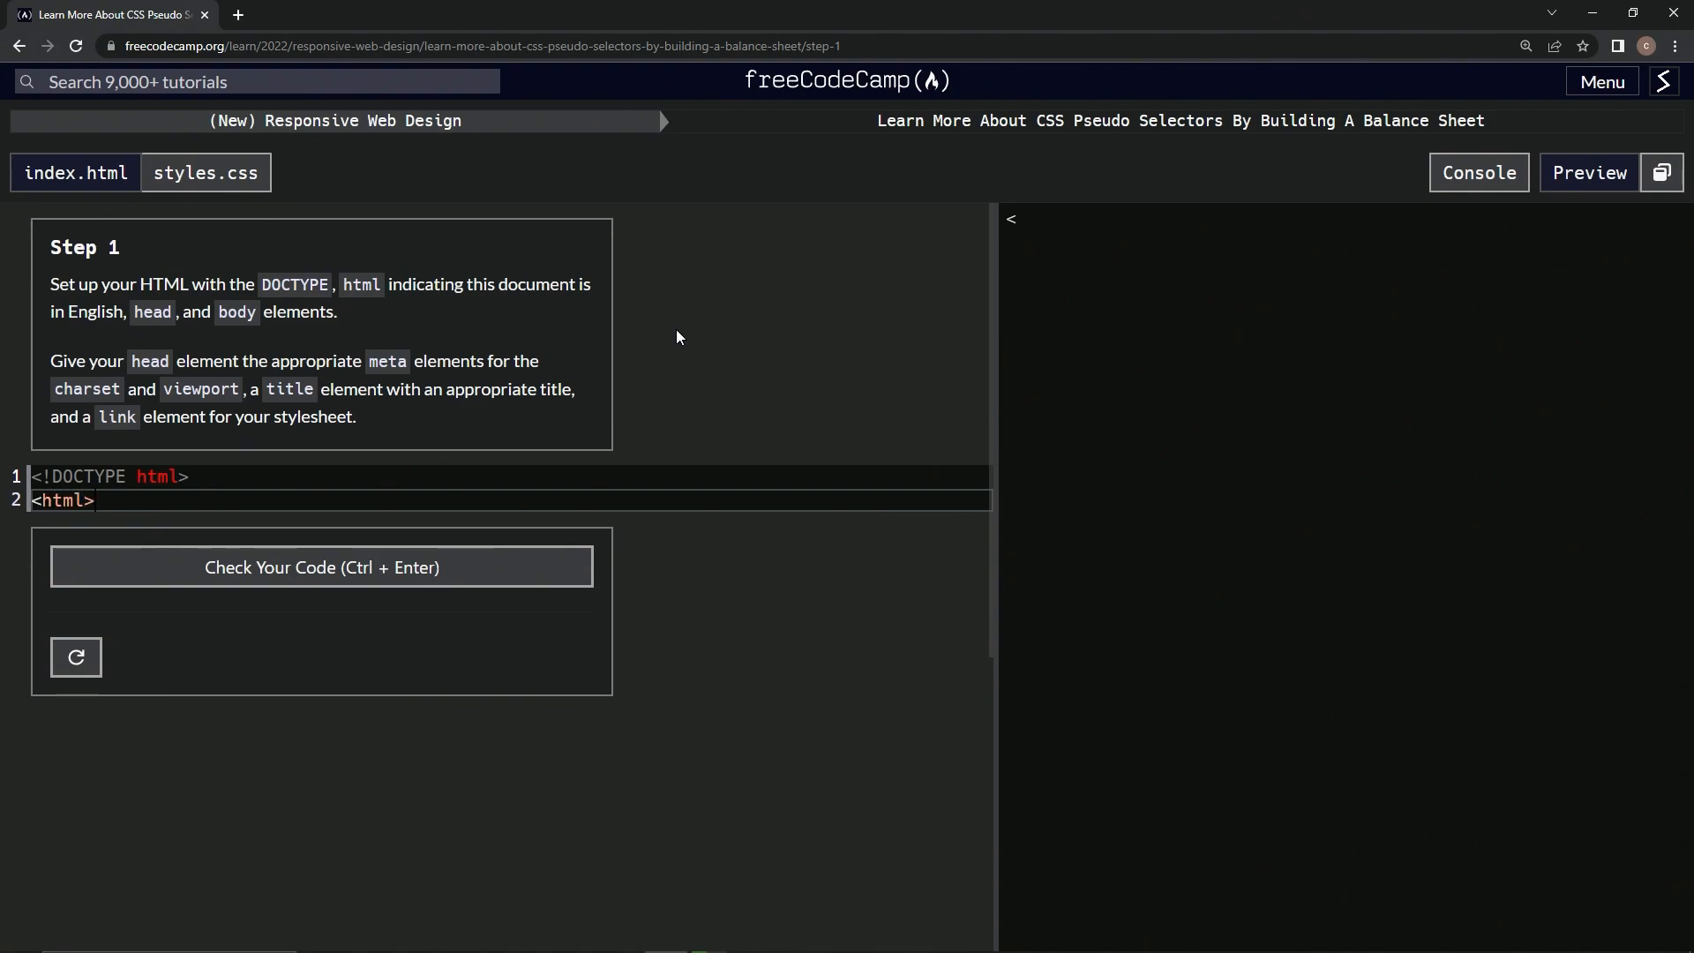
{"action": "type", "text": "</"}
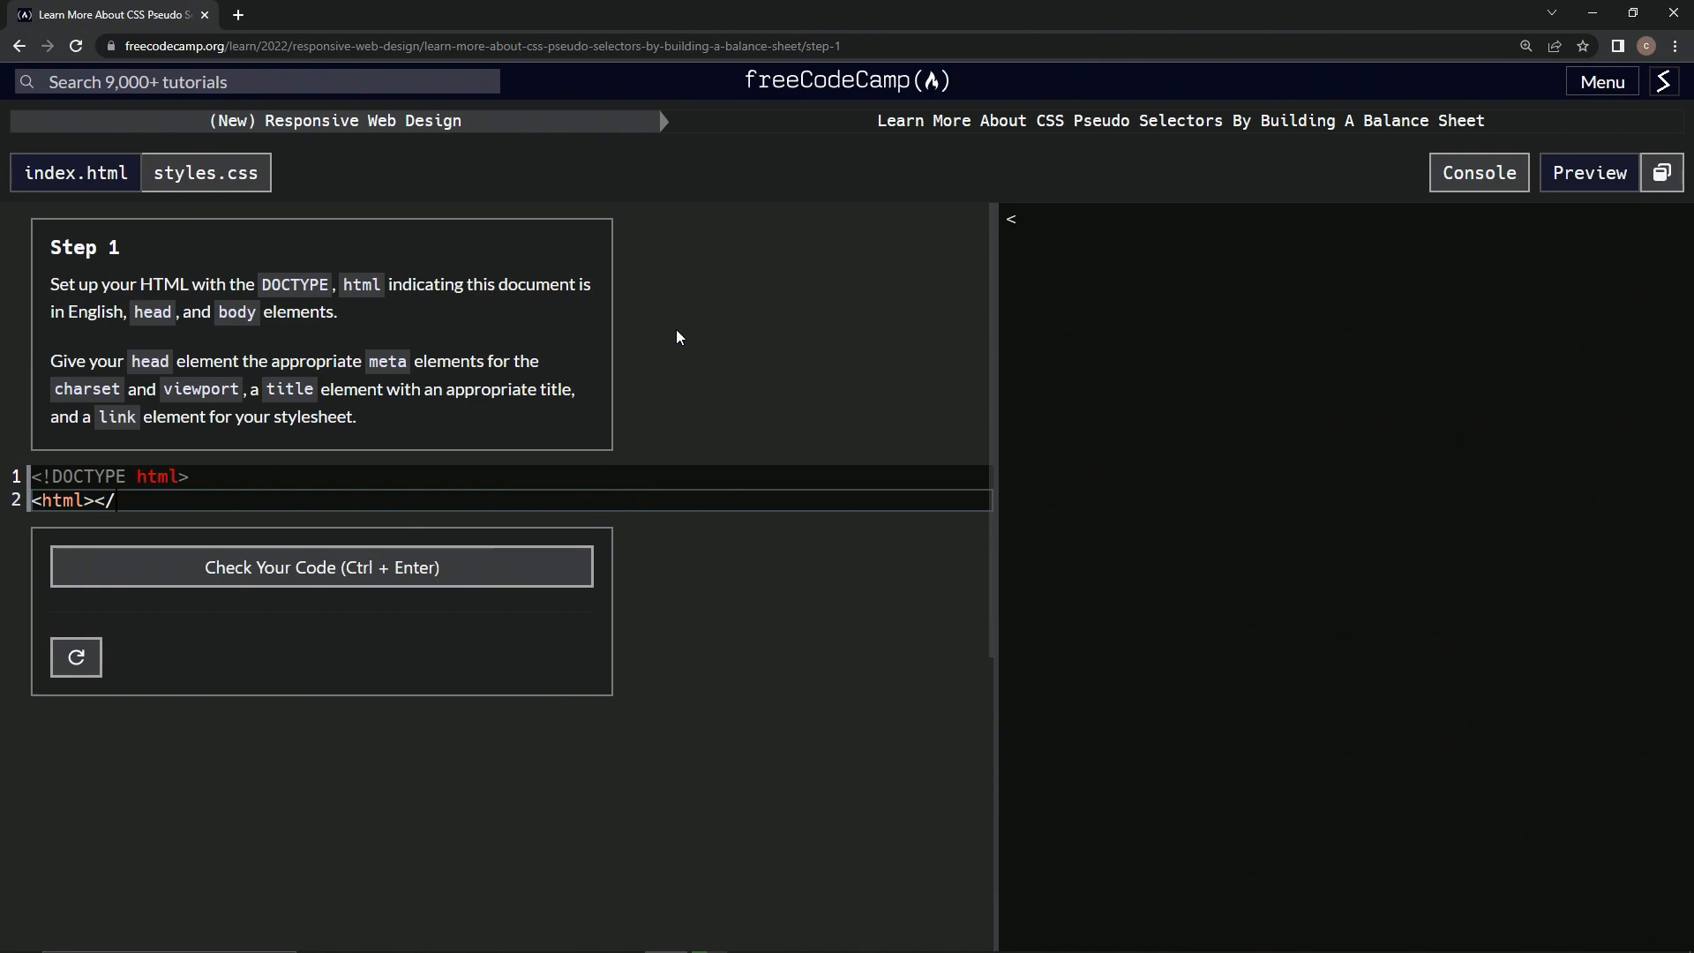
{"action": "type", "text": "html>"}
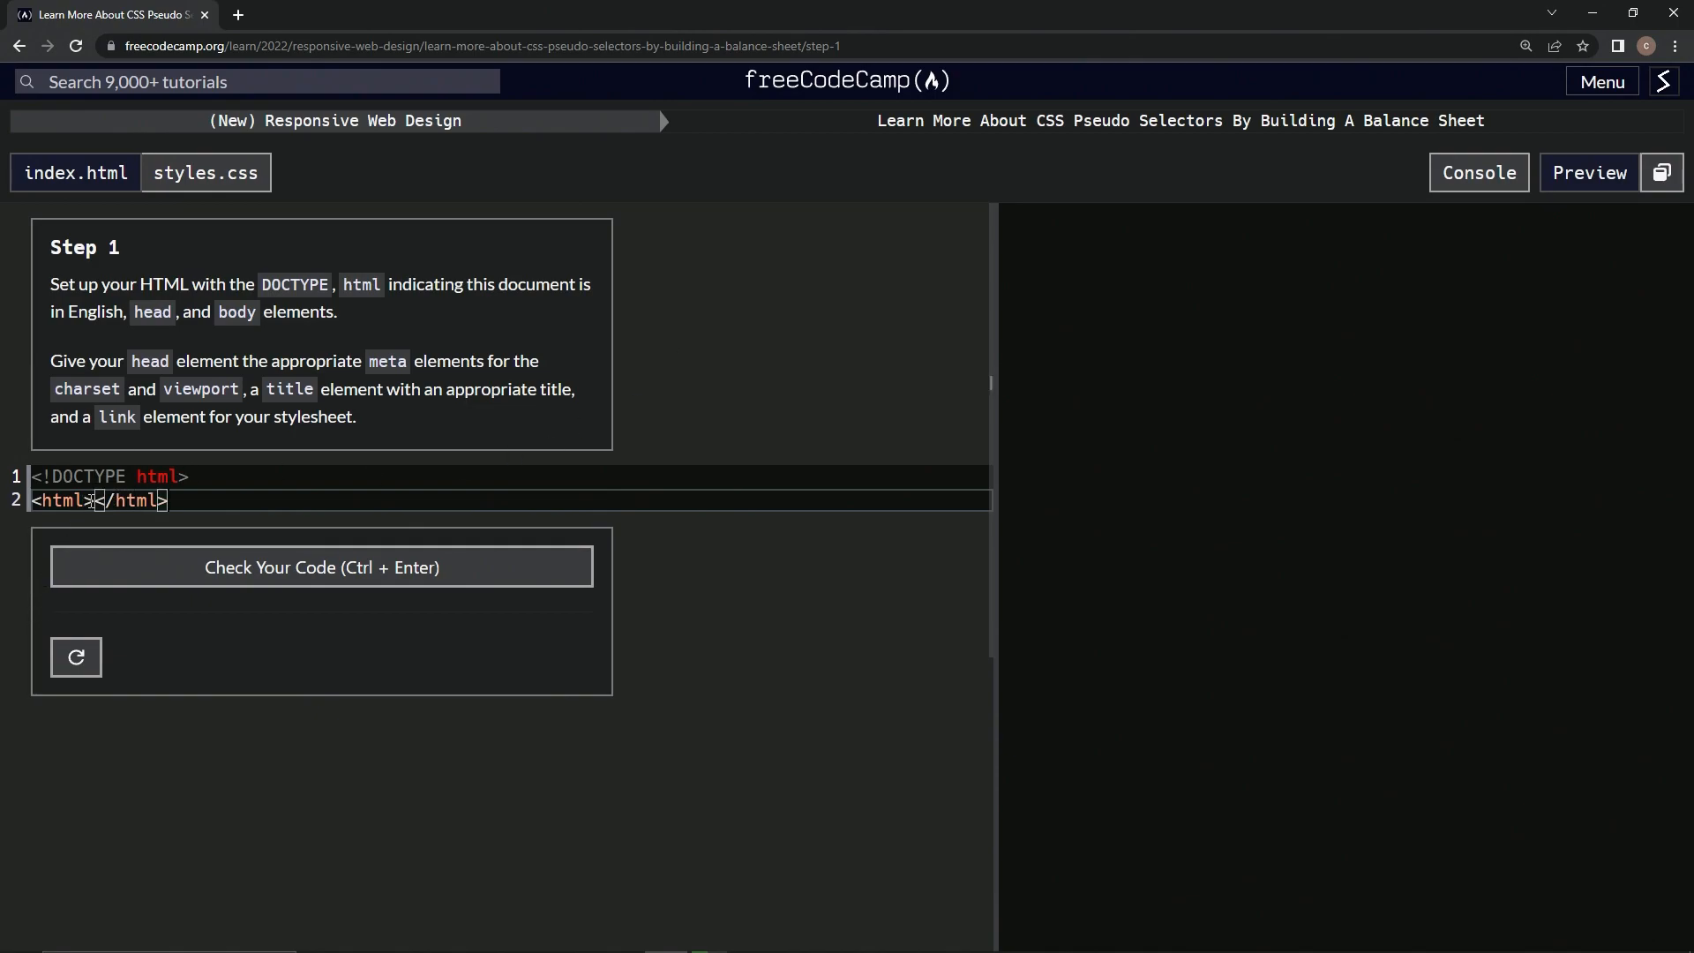
{"action": "type", "text": "lang"}
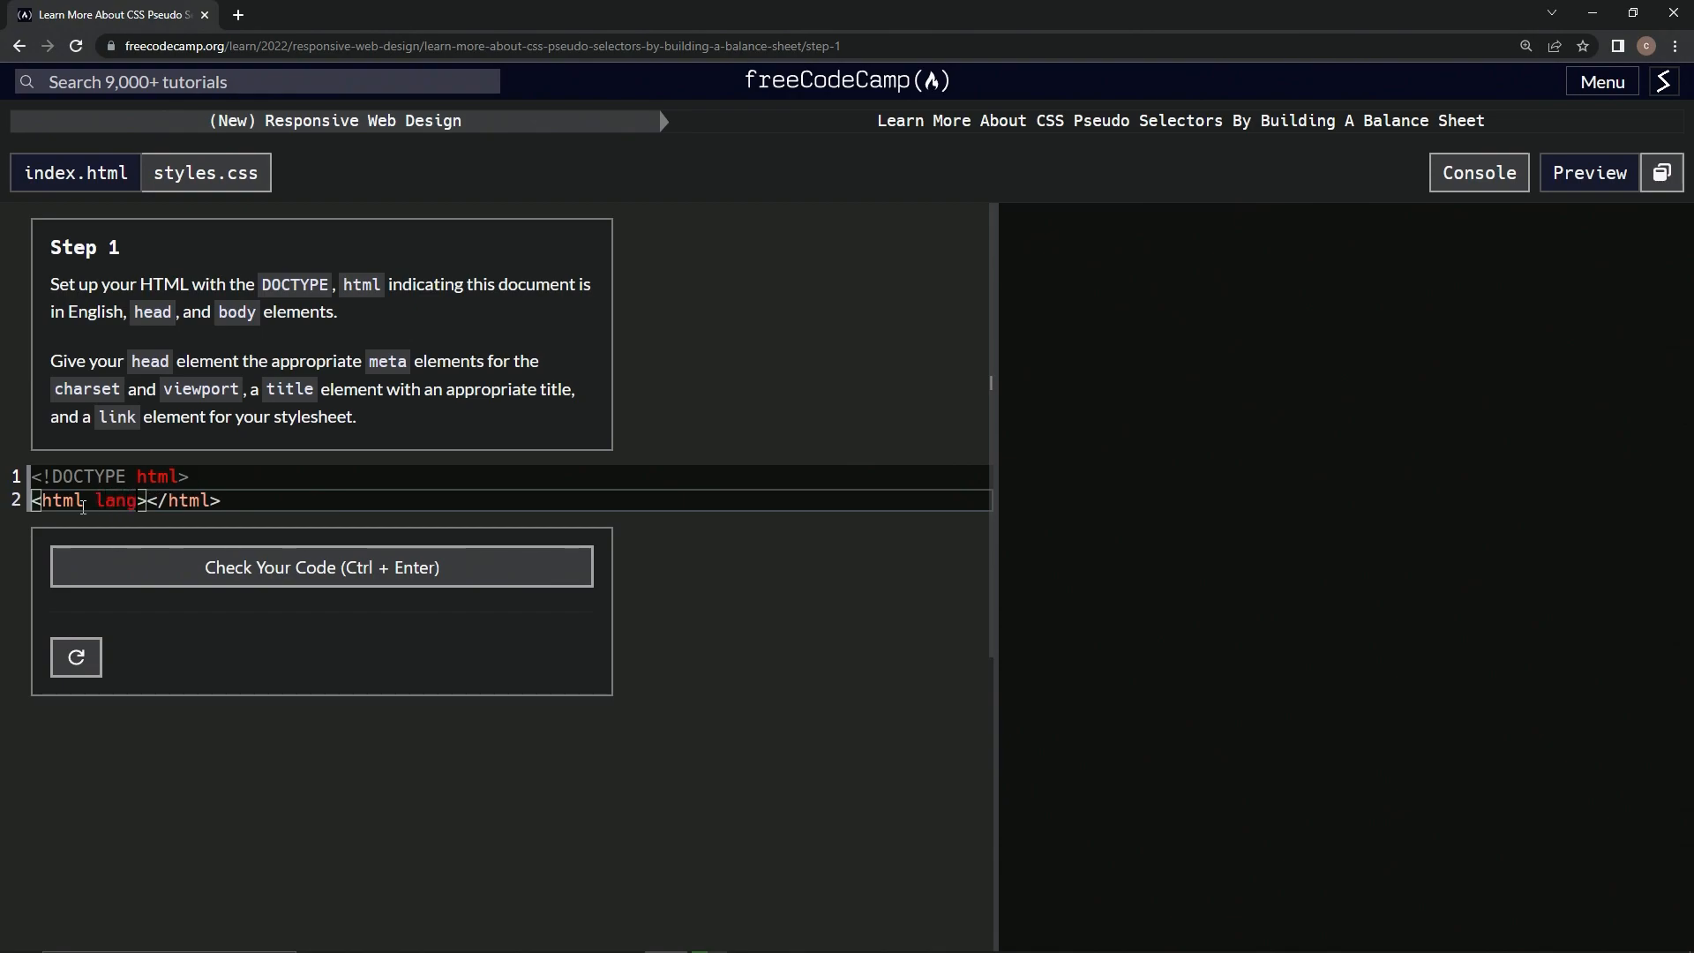
{"action": "key", "text": "Backspace"}
{"action": "type", "text": "='"}
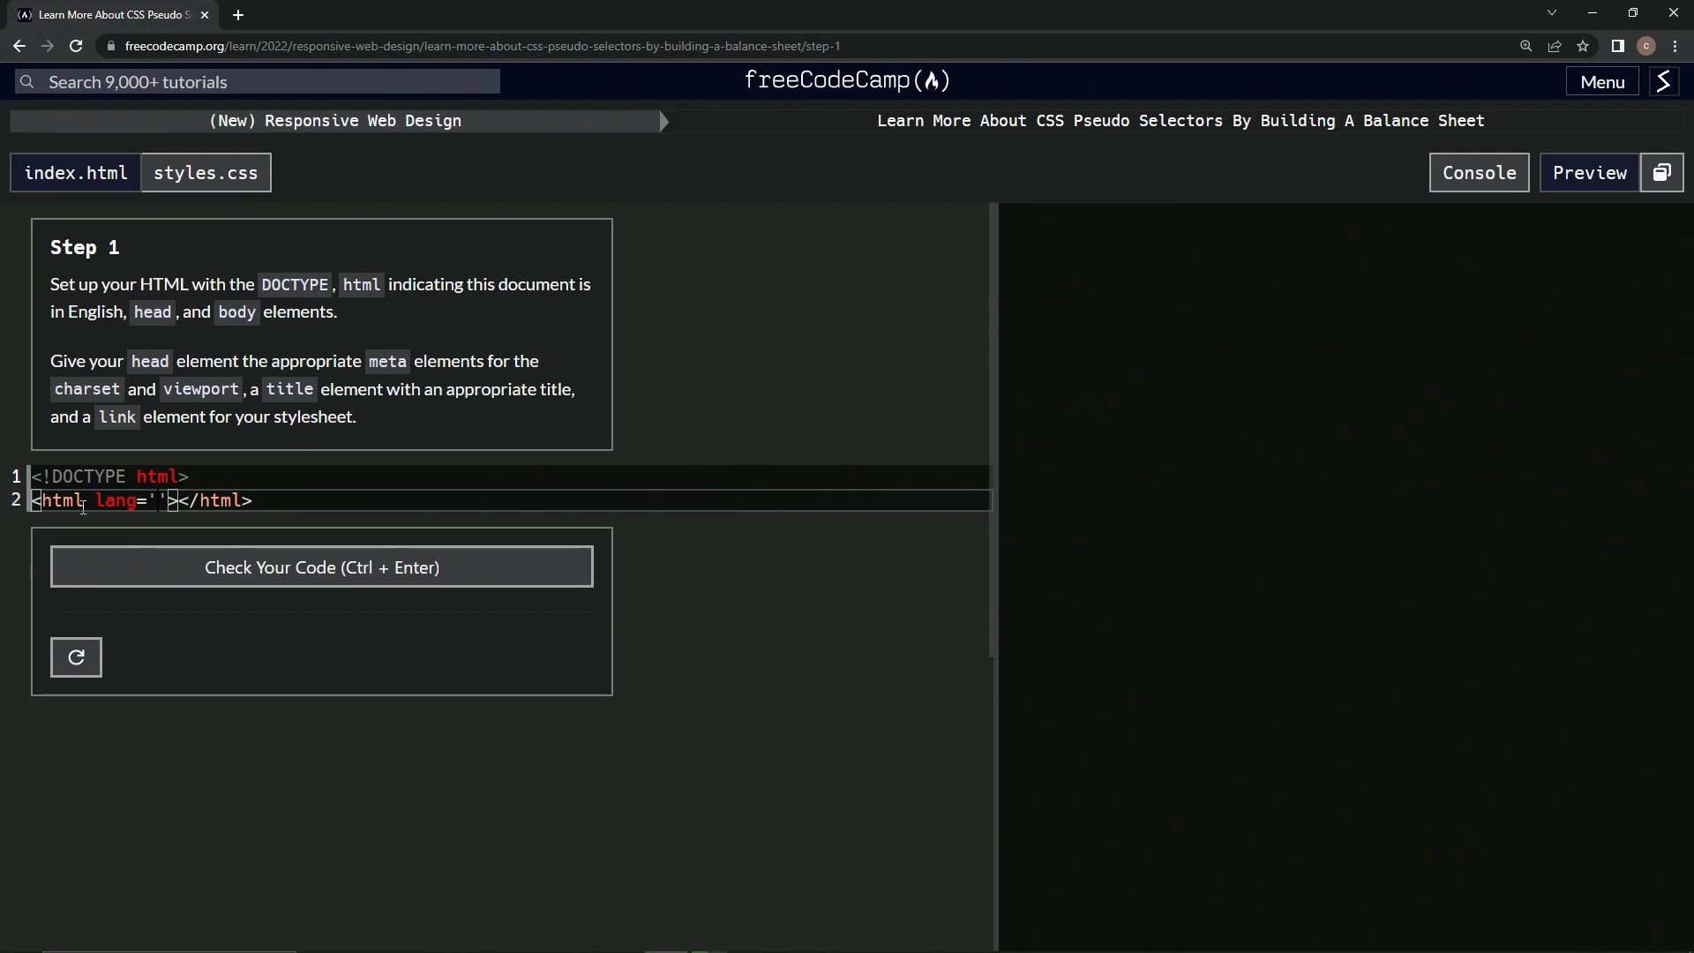
{"action": "type", "text": "en"}
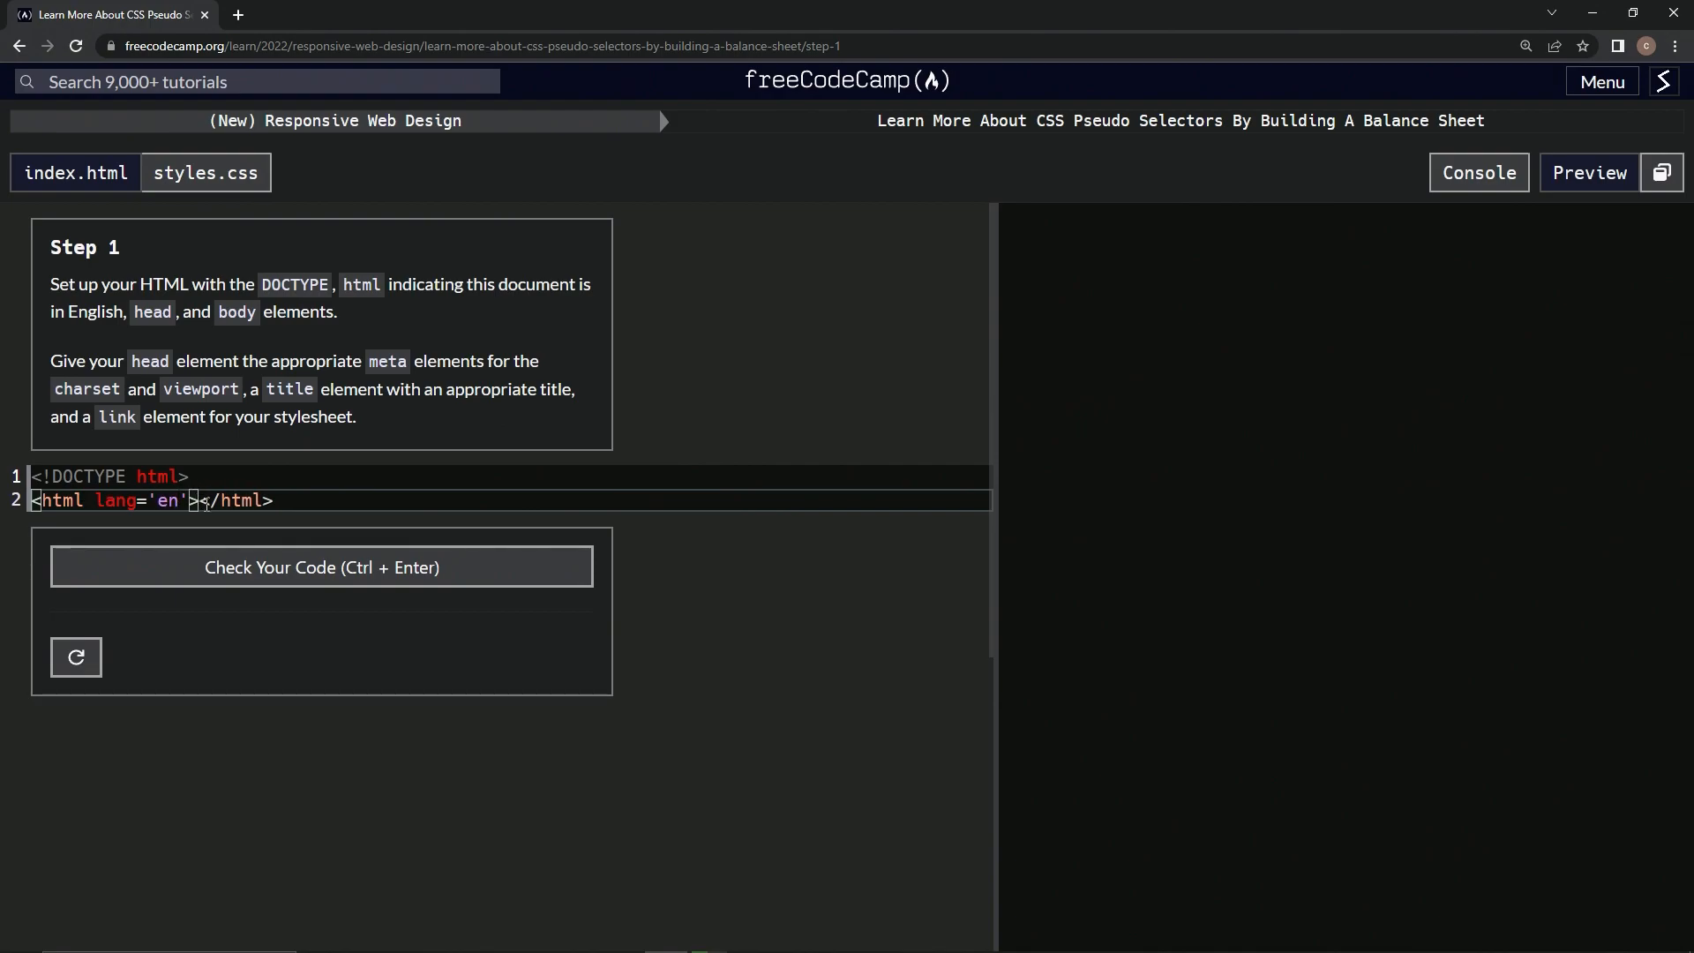
{"action": "key", "text": "Enter"}
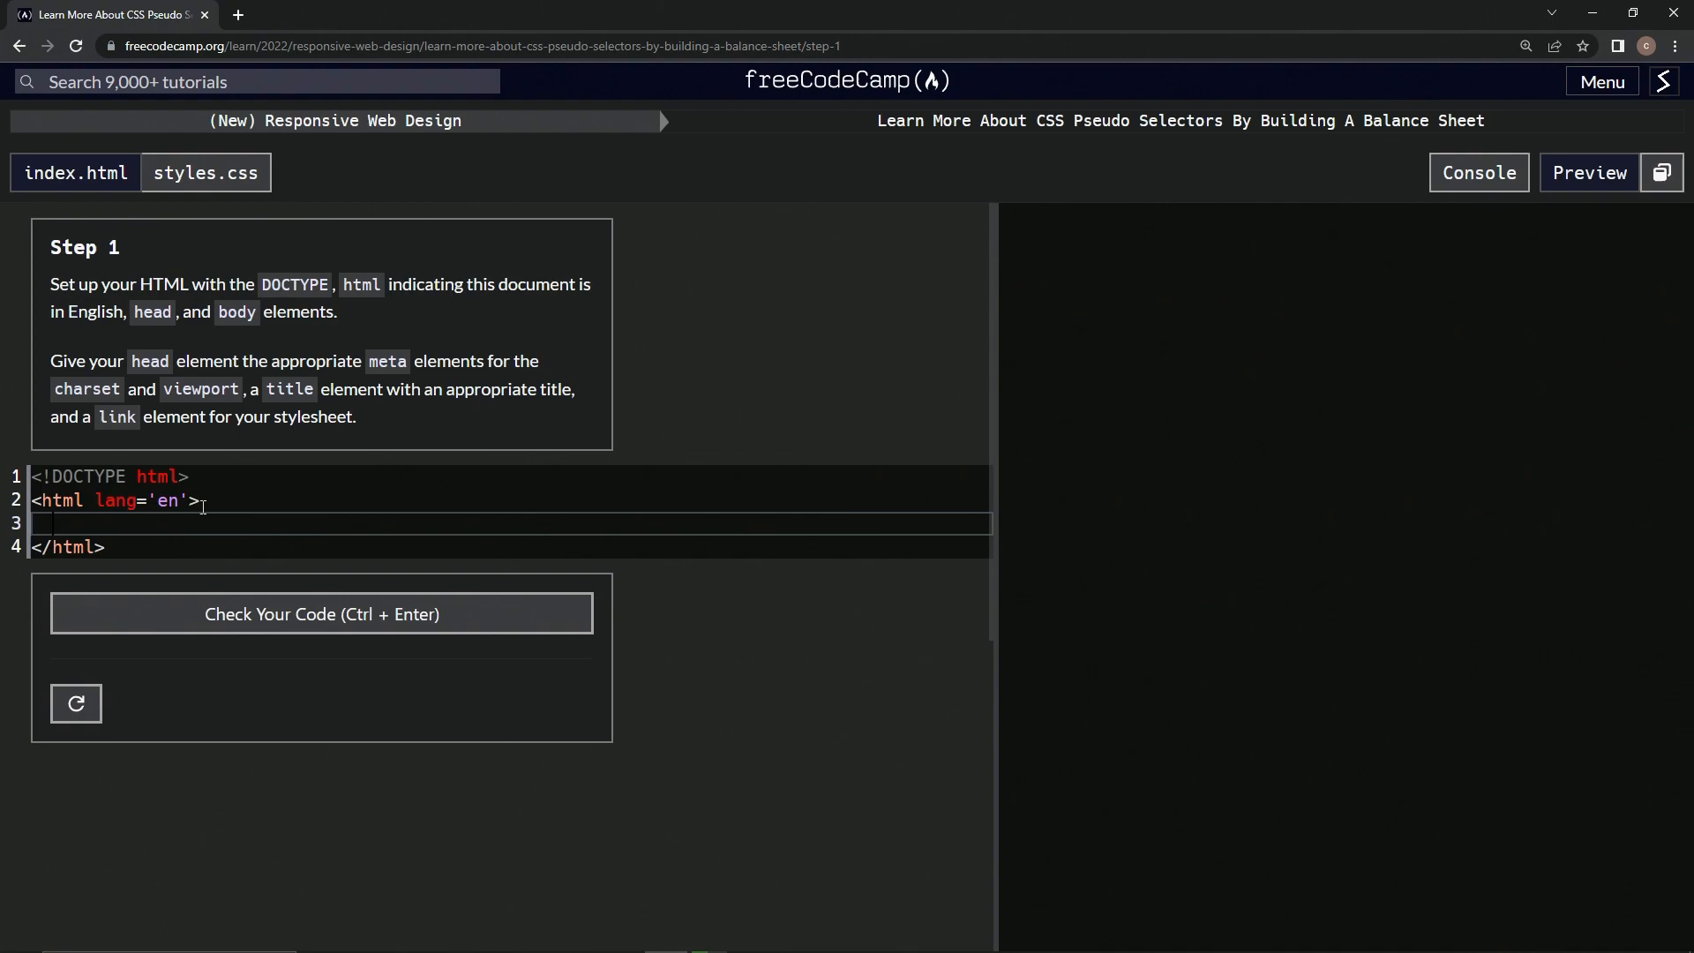
Write empty <head></head> and <body></body> pairs inside the html element.
{"action": "type", "text": "<head><"}
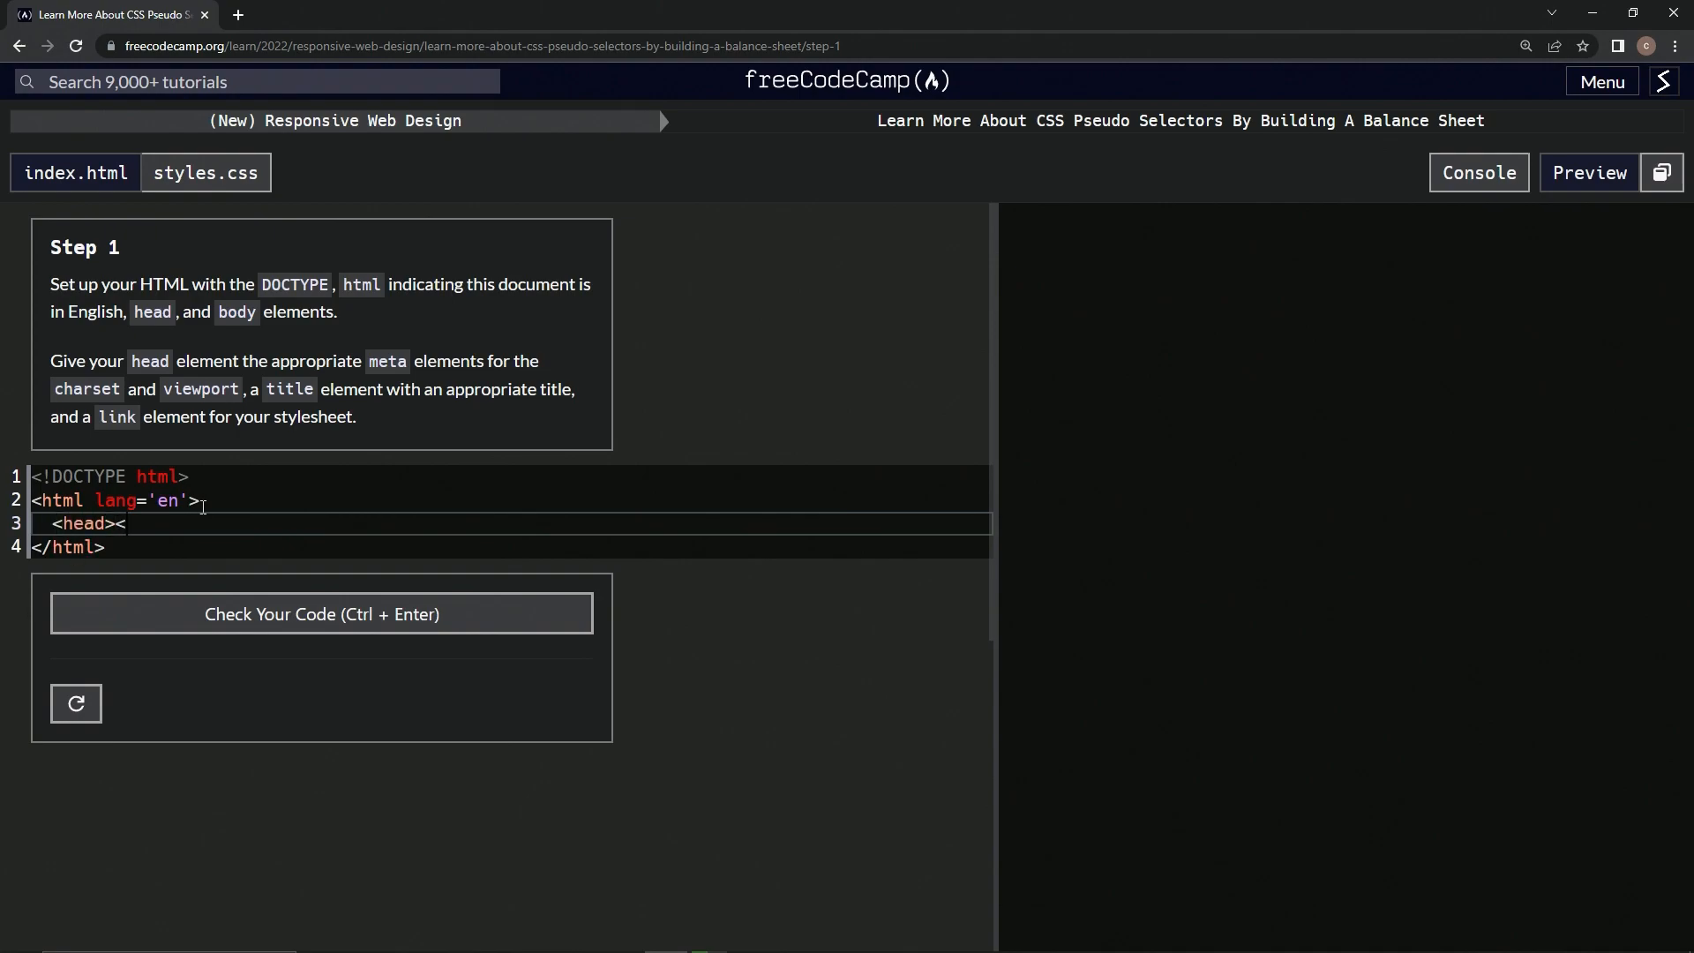
{"action": "type", "text": "/head>"}
{"action": "type", "text": "<"}
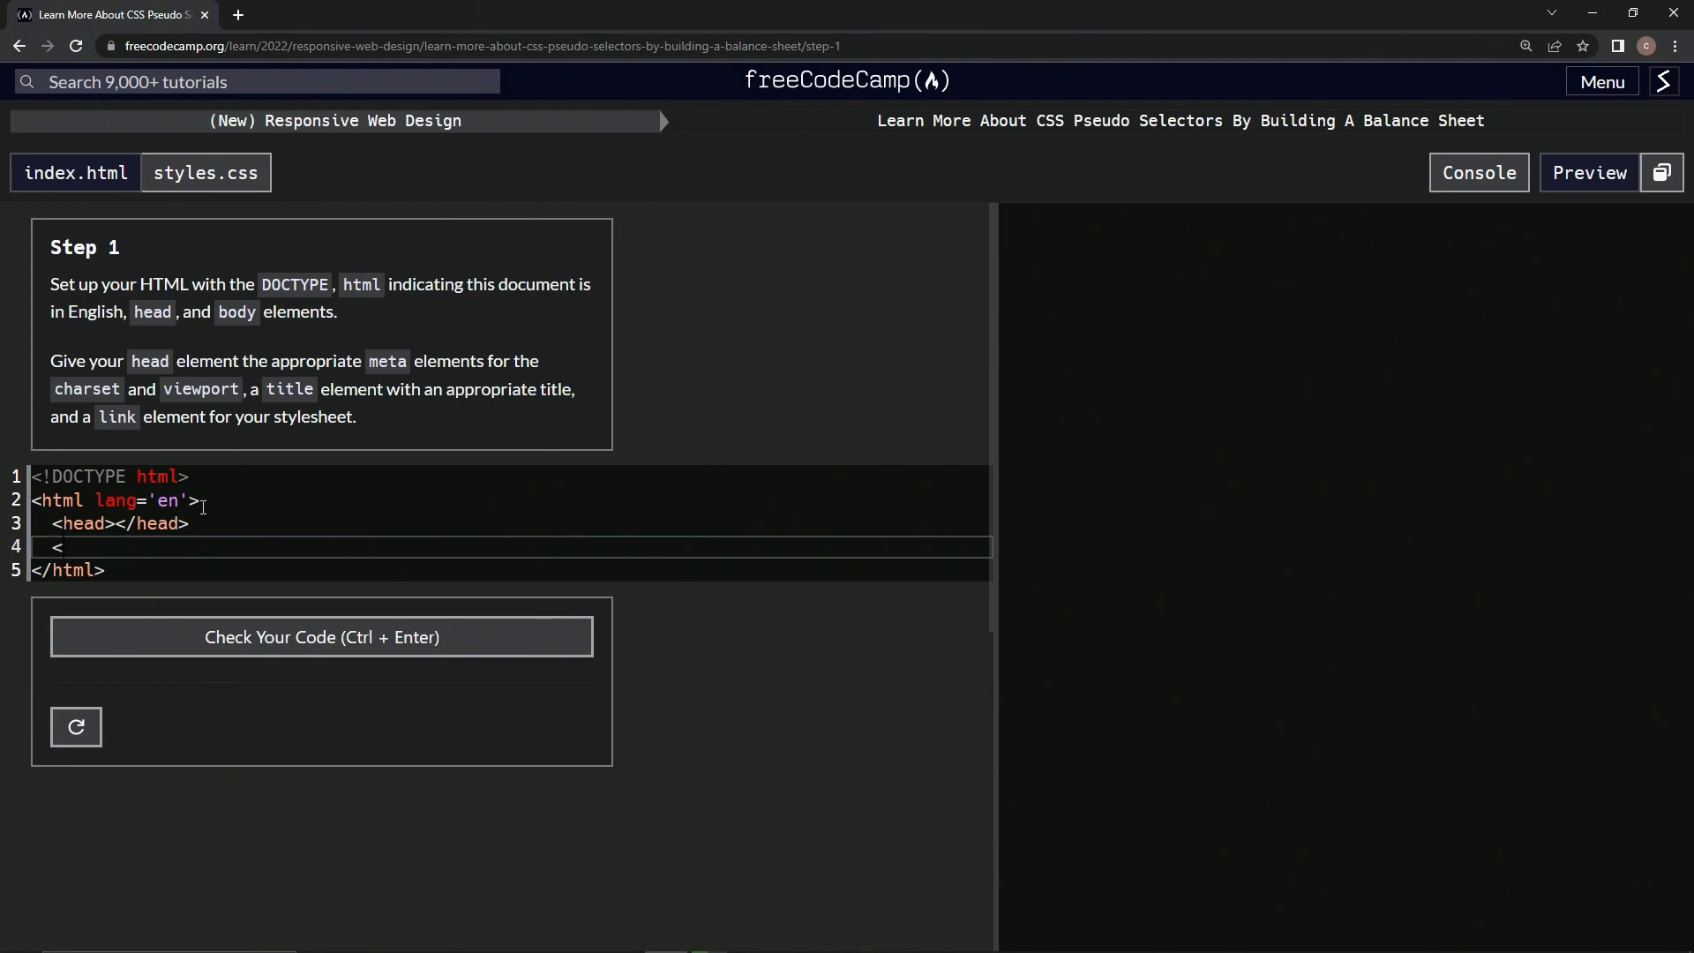
{"action": "type", "text": "body"}
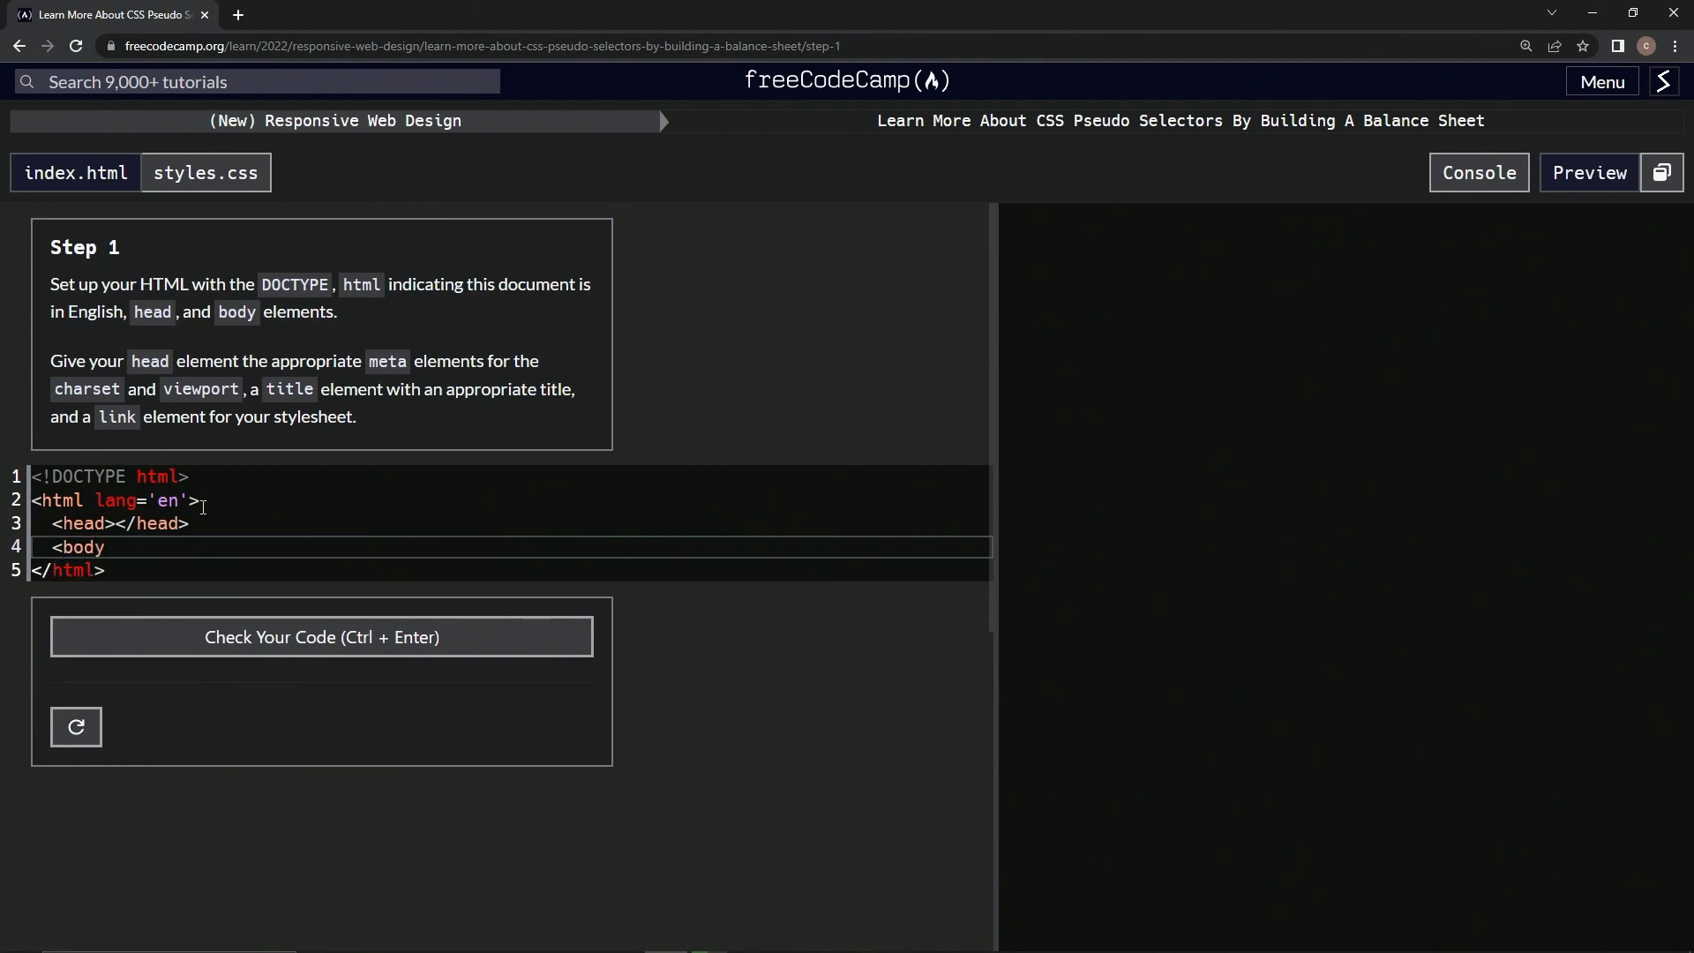
{"action": "type", "text": "></"}
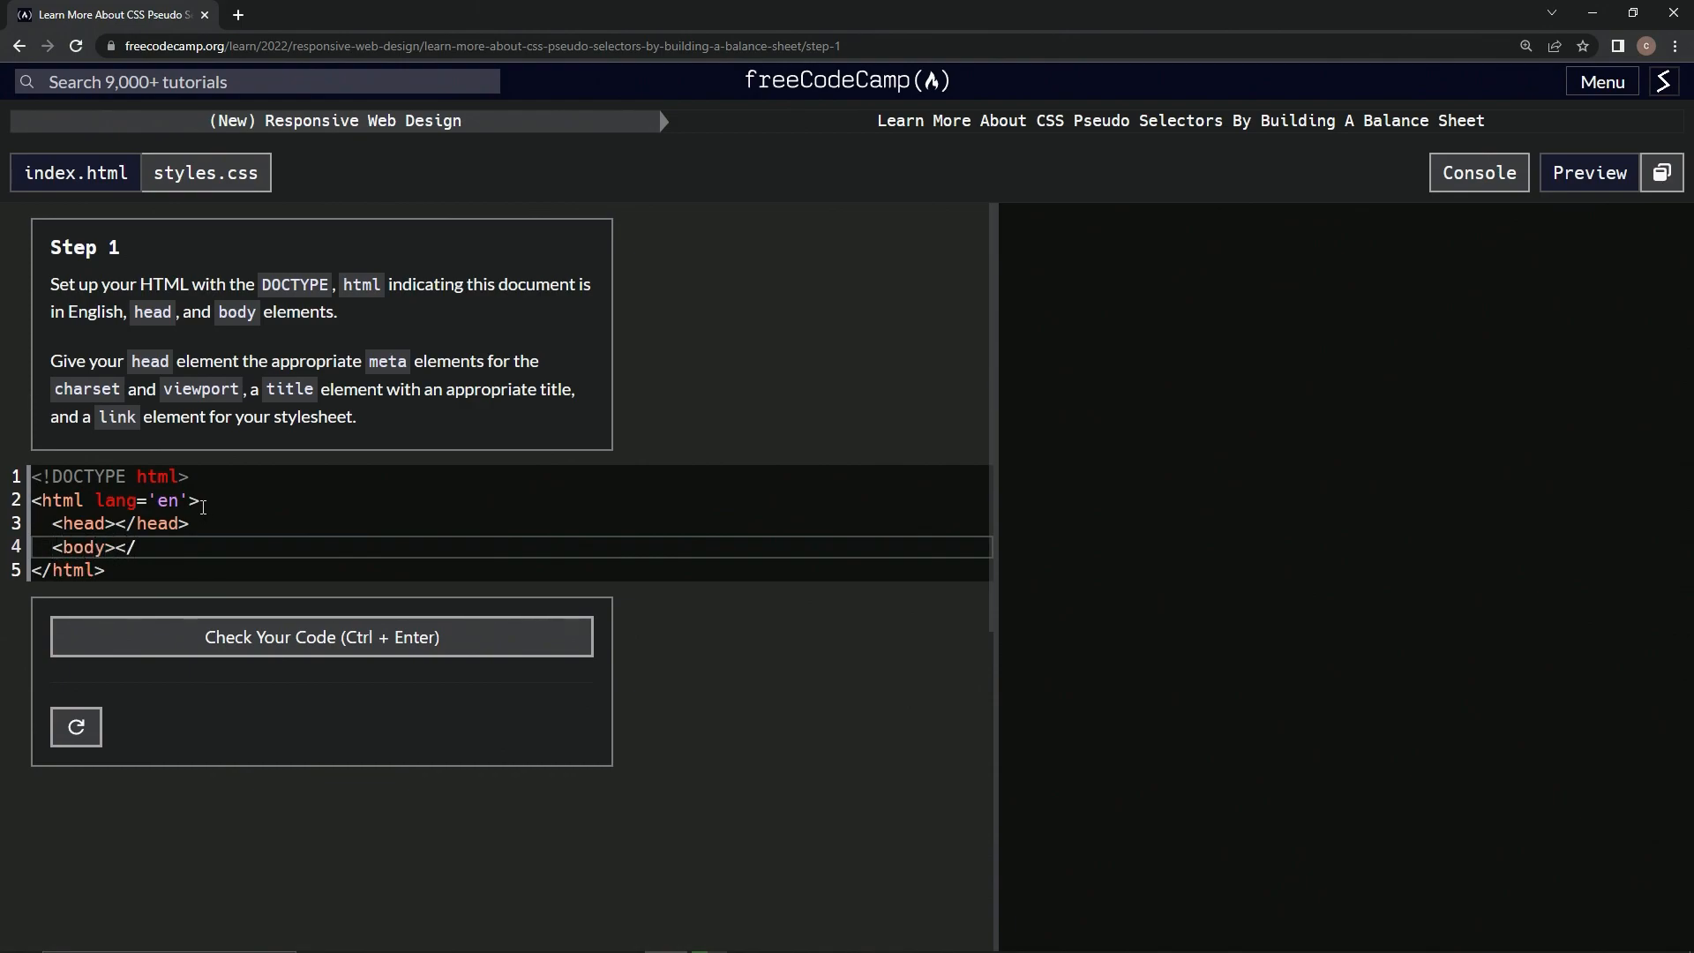
{"action": "type", "text": "body>"}
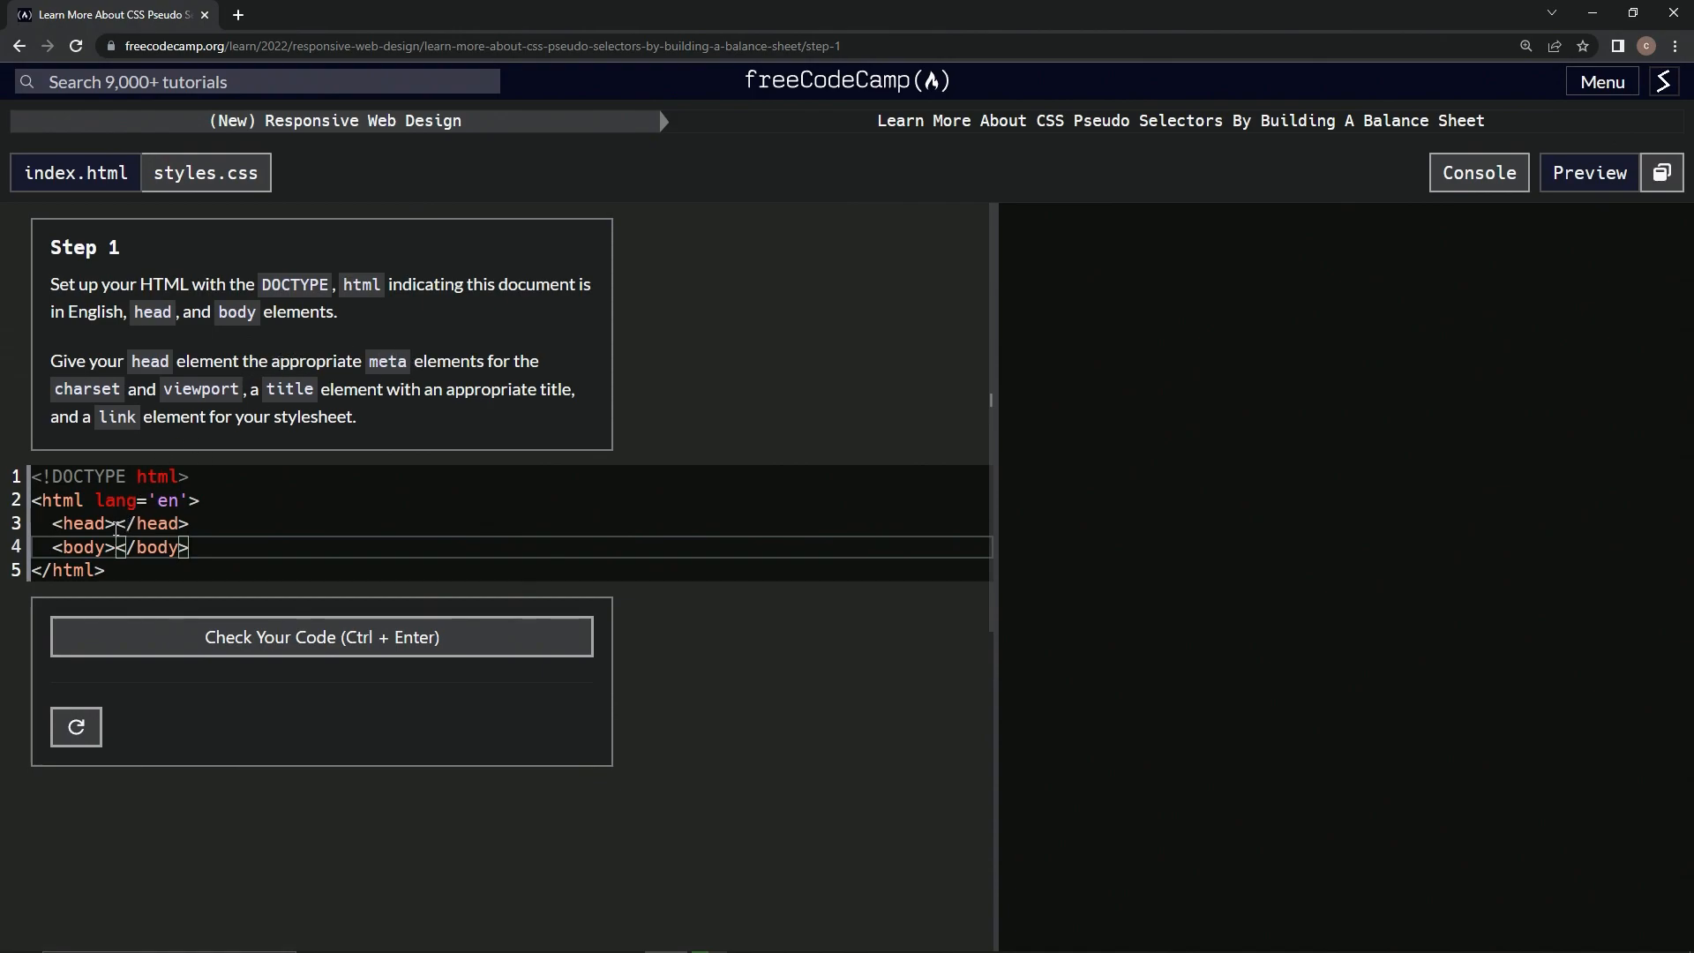
Add a meta charset='UTF-8' tag inside the head.
{"action": "type", "text": "meta"}
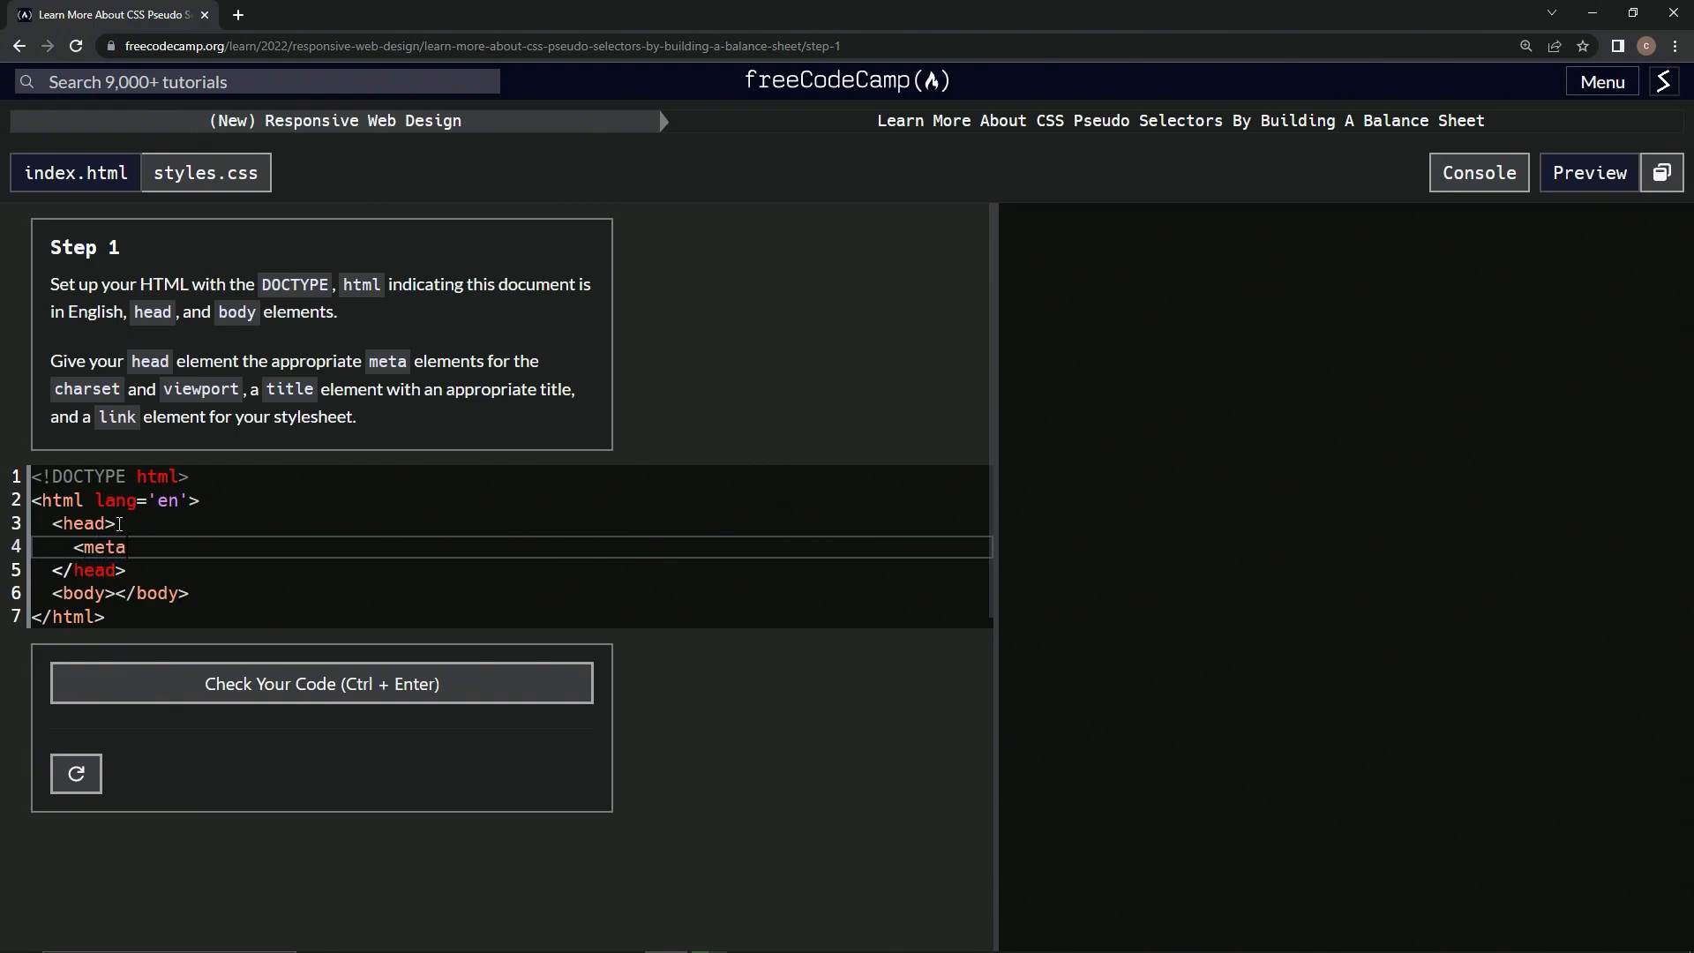
{"action": "type", "text": ">"}
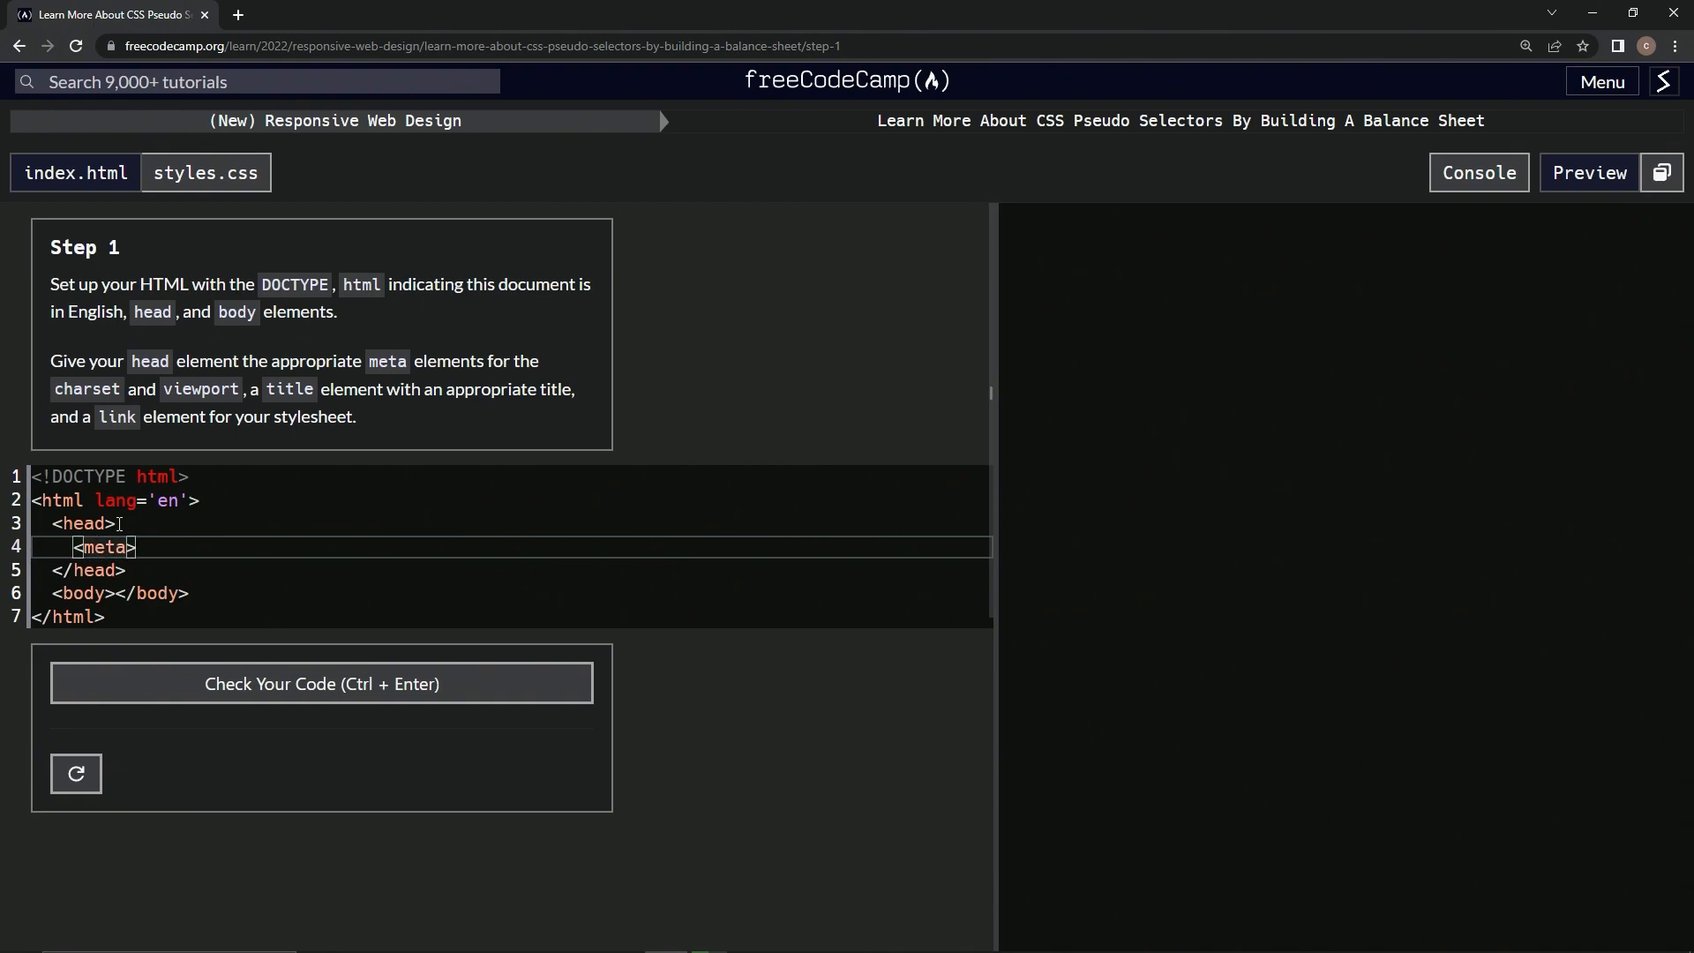
{"action": "type", "text": "charset"}
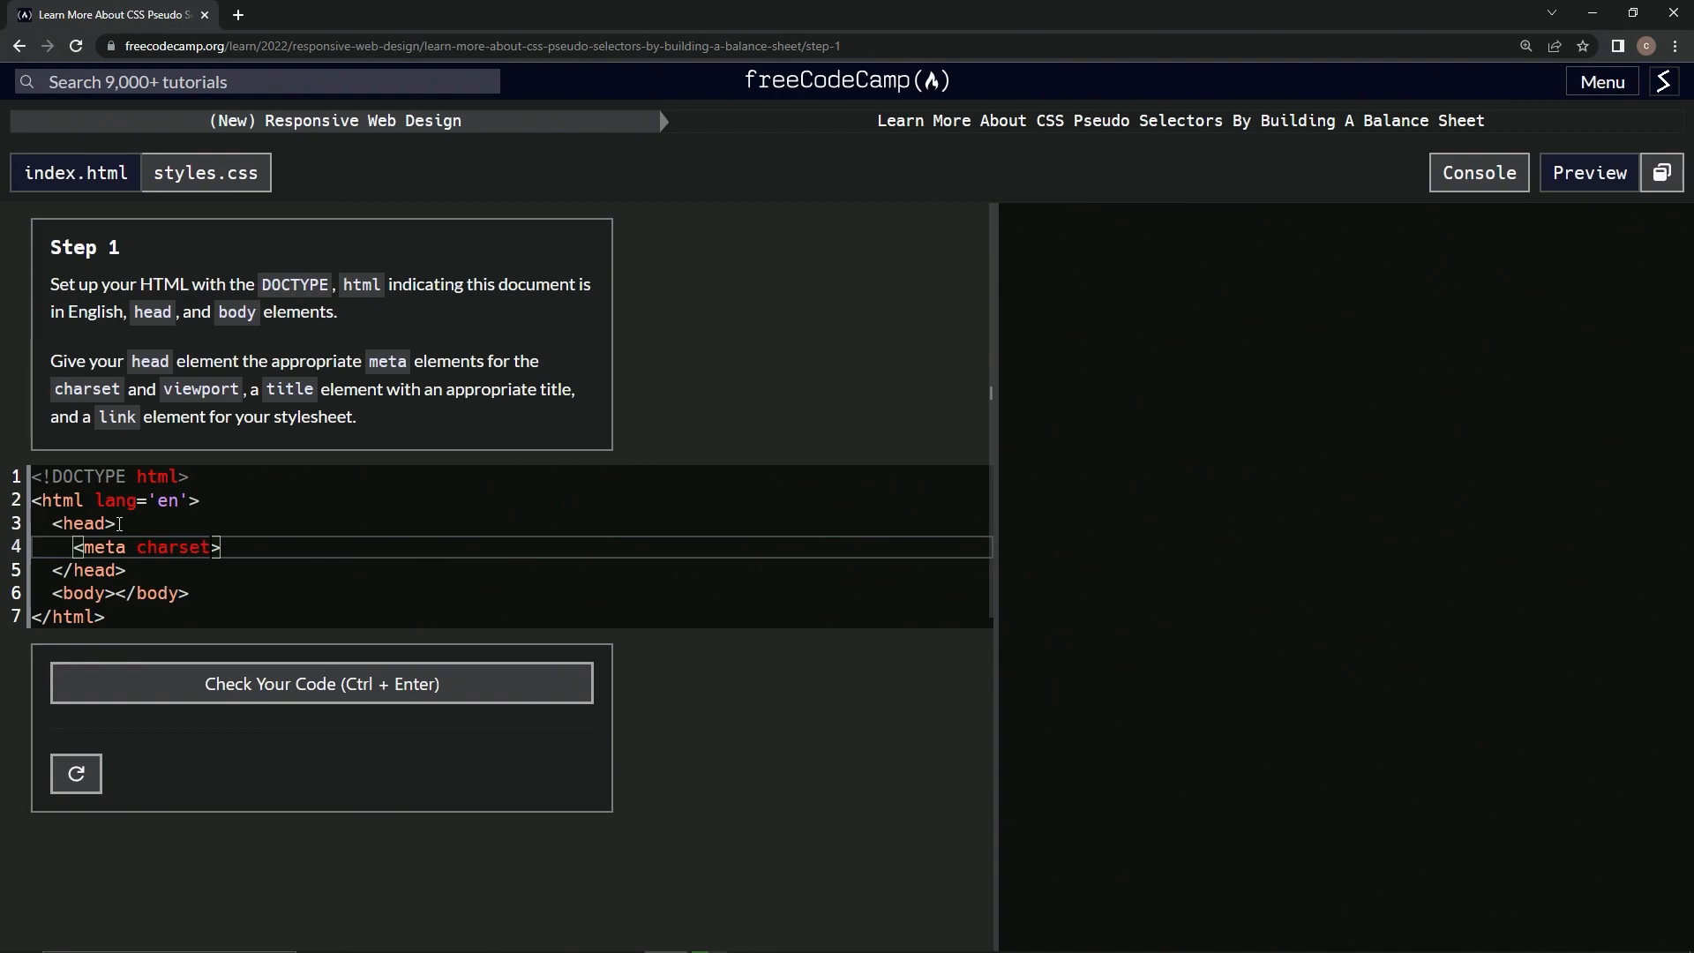
{"action": "type", "text": "=''"}
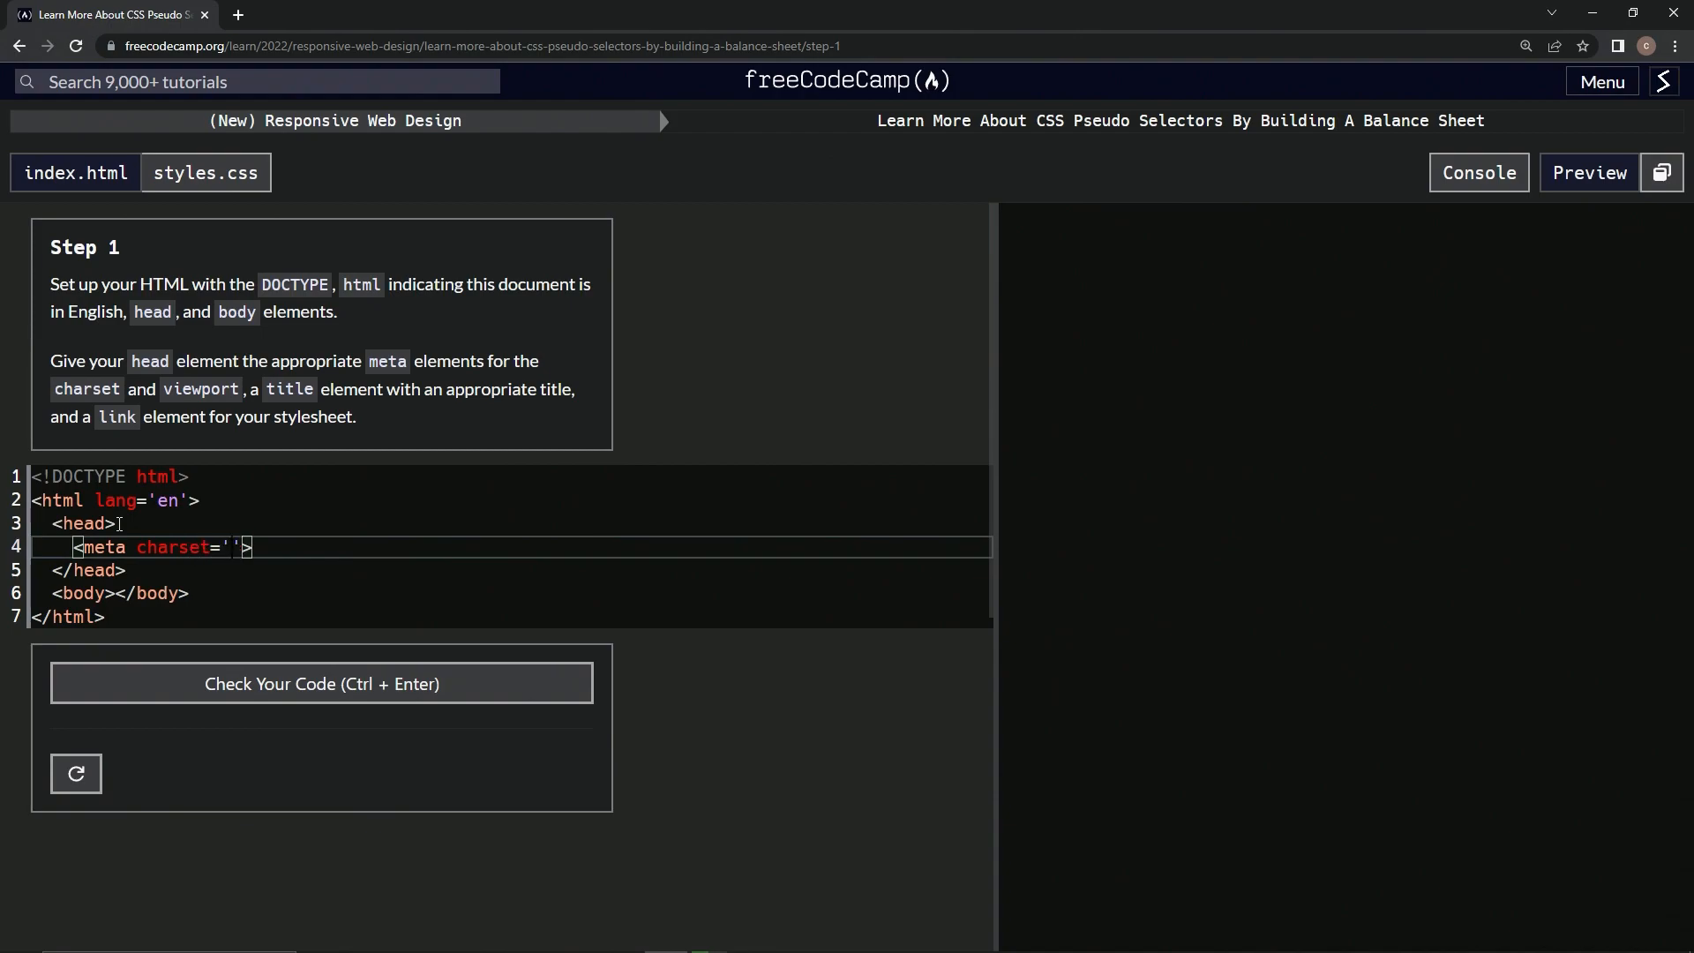
{"action": "type", "text": "UTF-"}
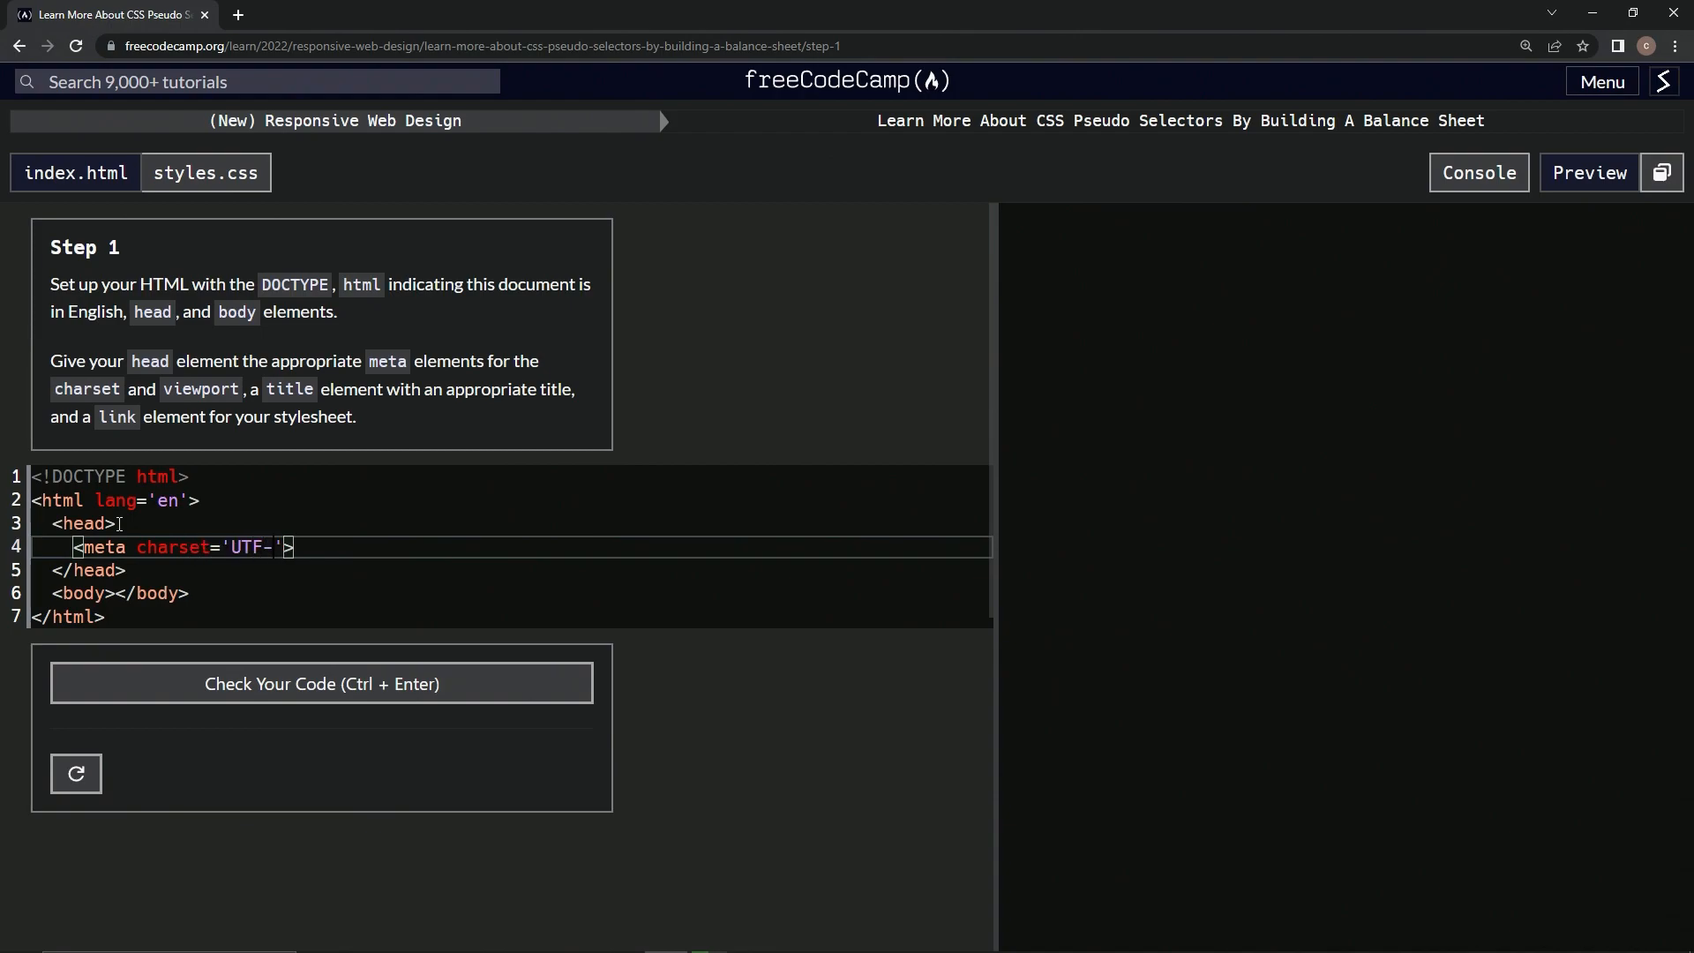
{"action": "type", "text": "8"}
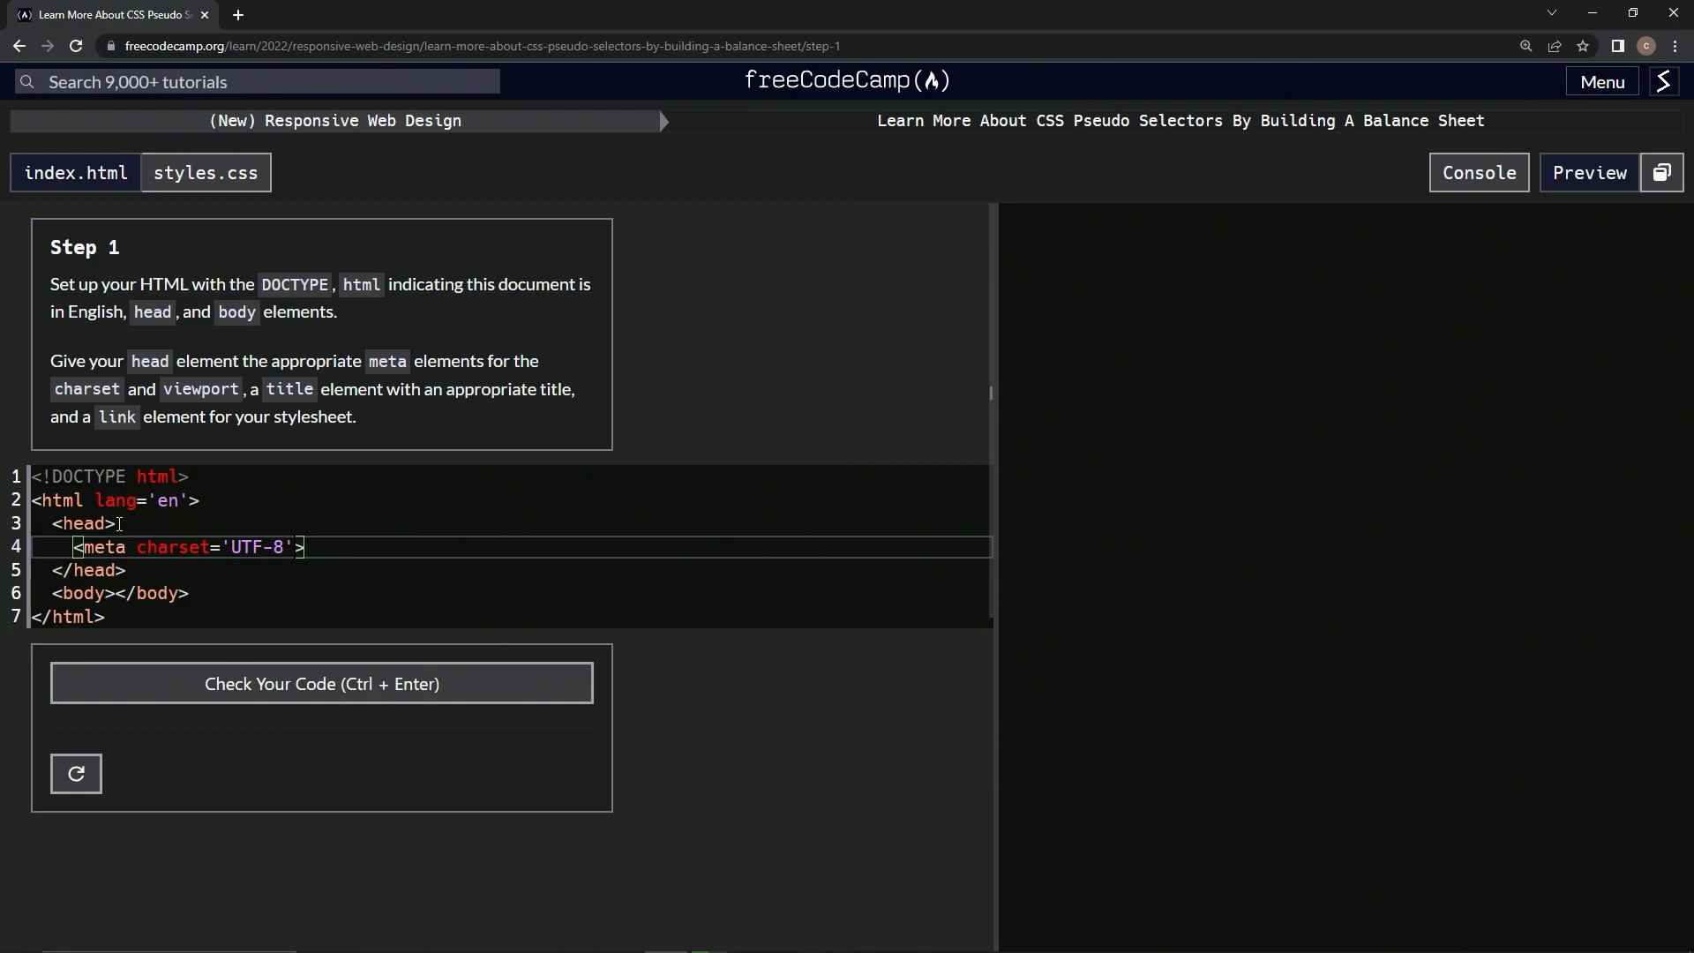
Start an empty second <meta > tag on the line below the charset tag.
{"action": "key", "text": "Enter"}
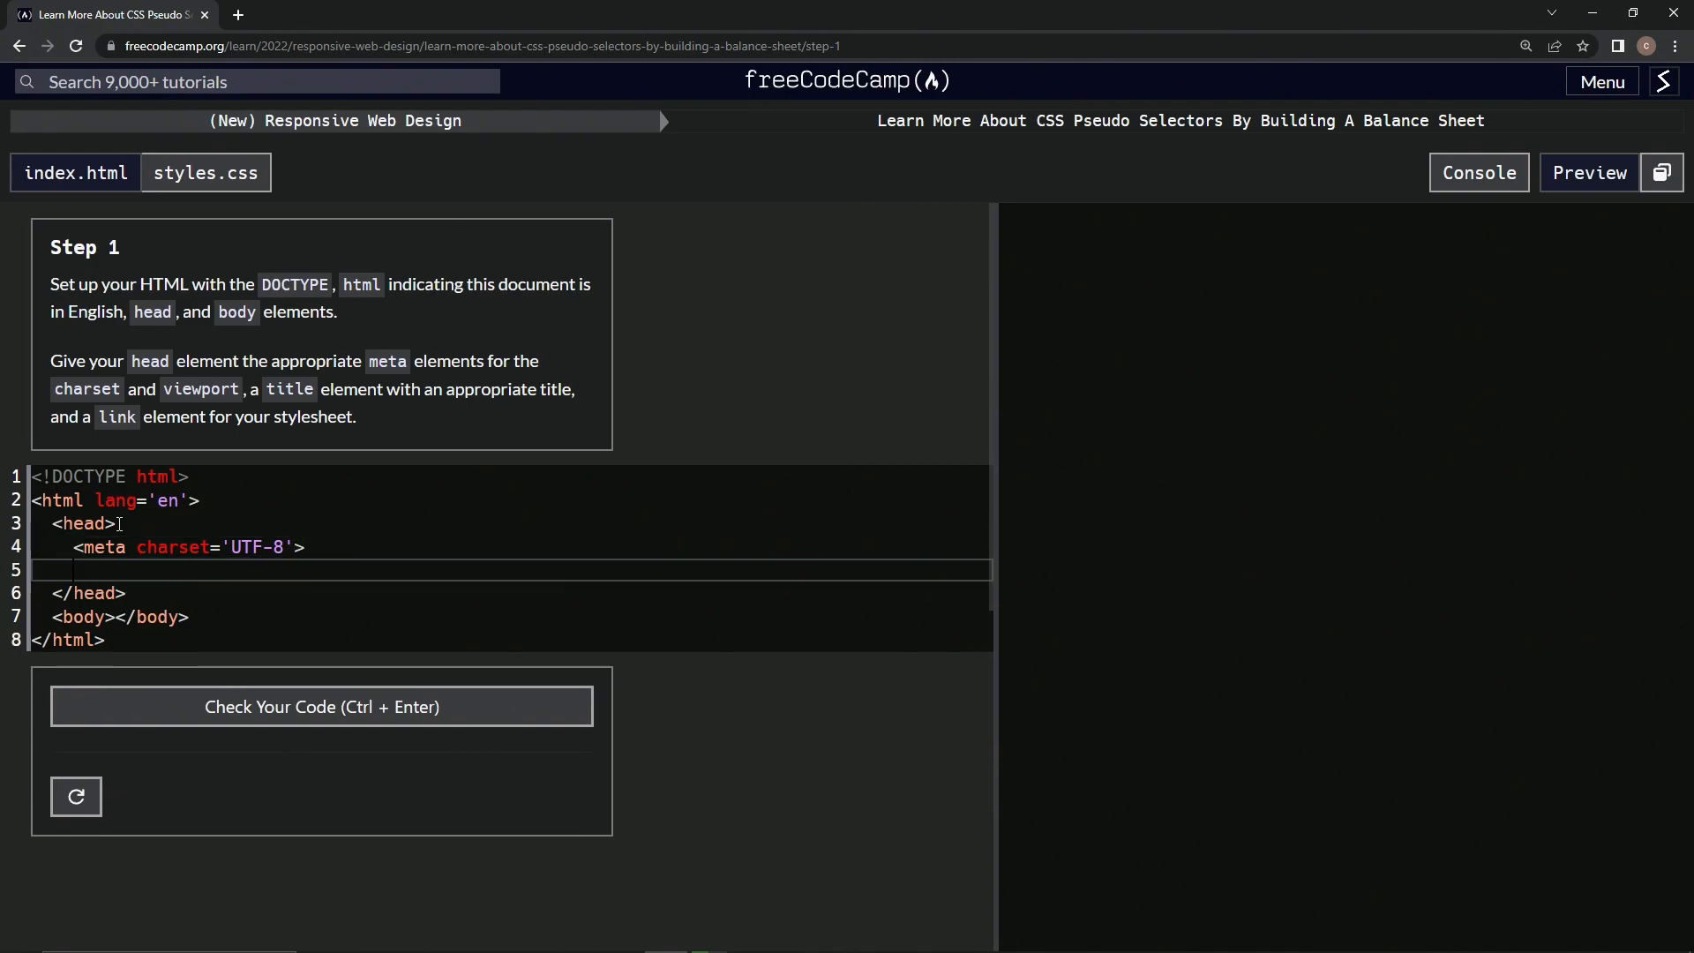
{"action": "type", "text": "<meta"}
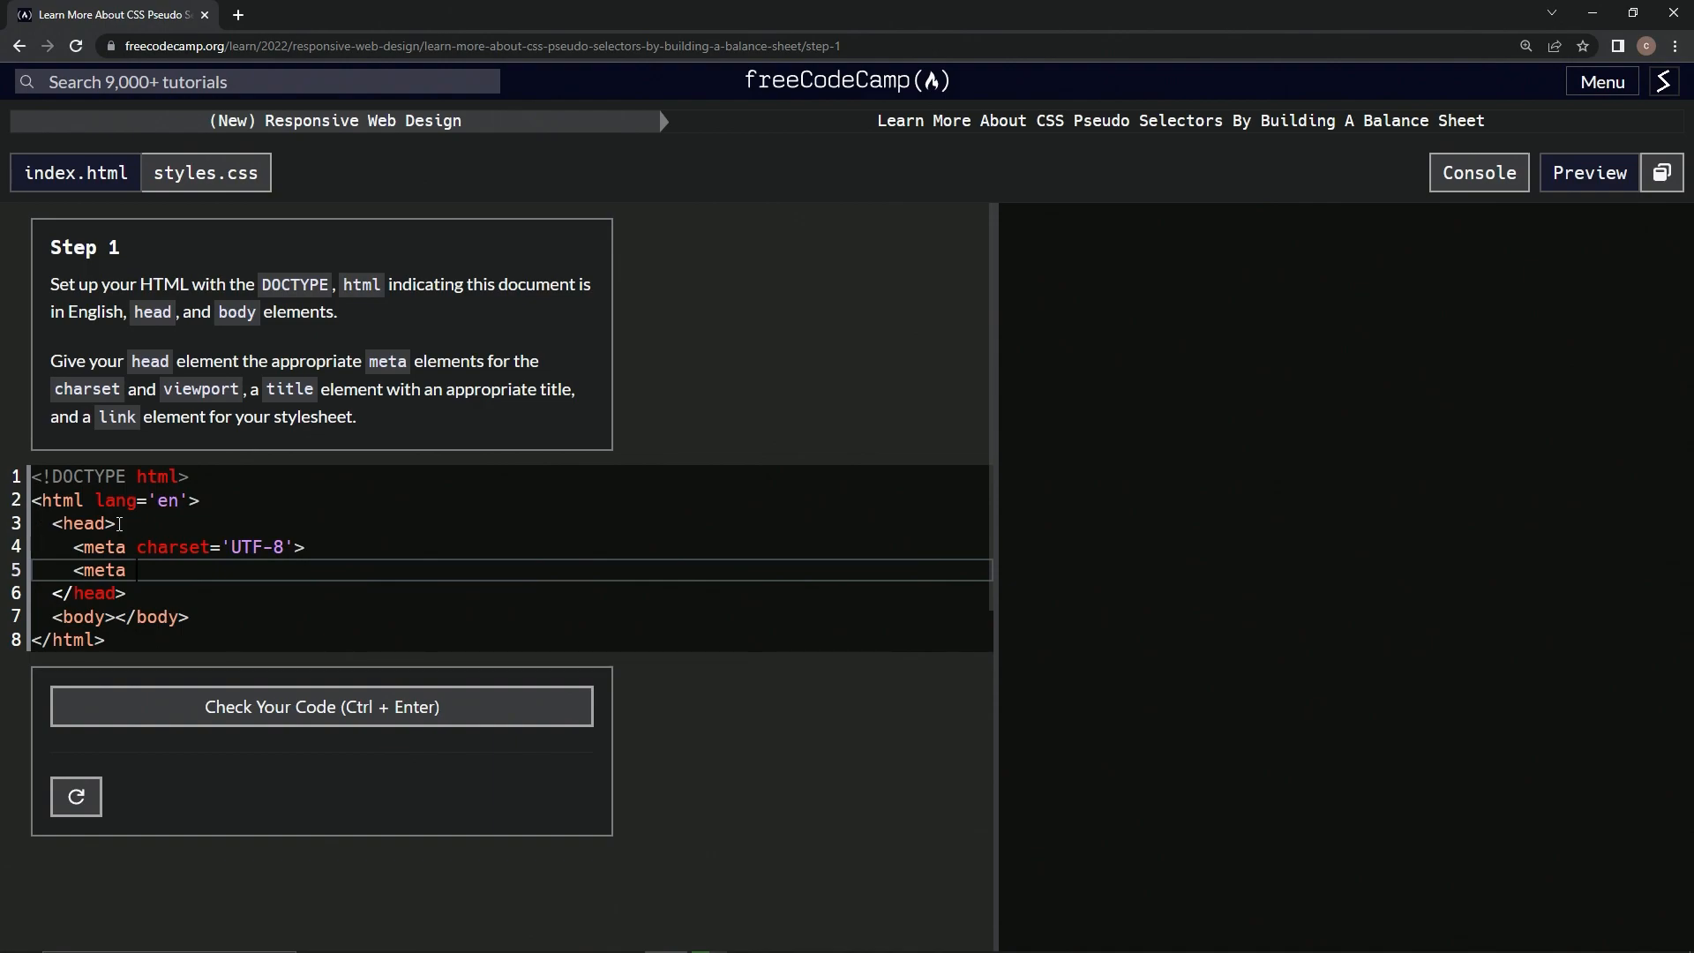
{"action": "type", "text": ">"}
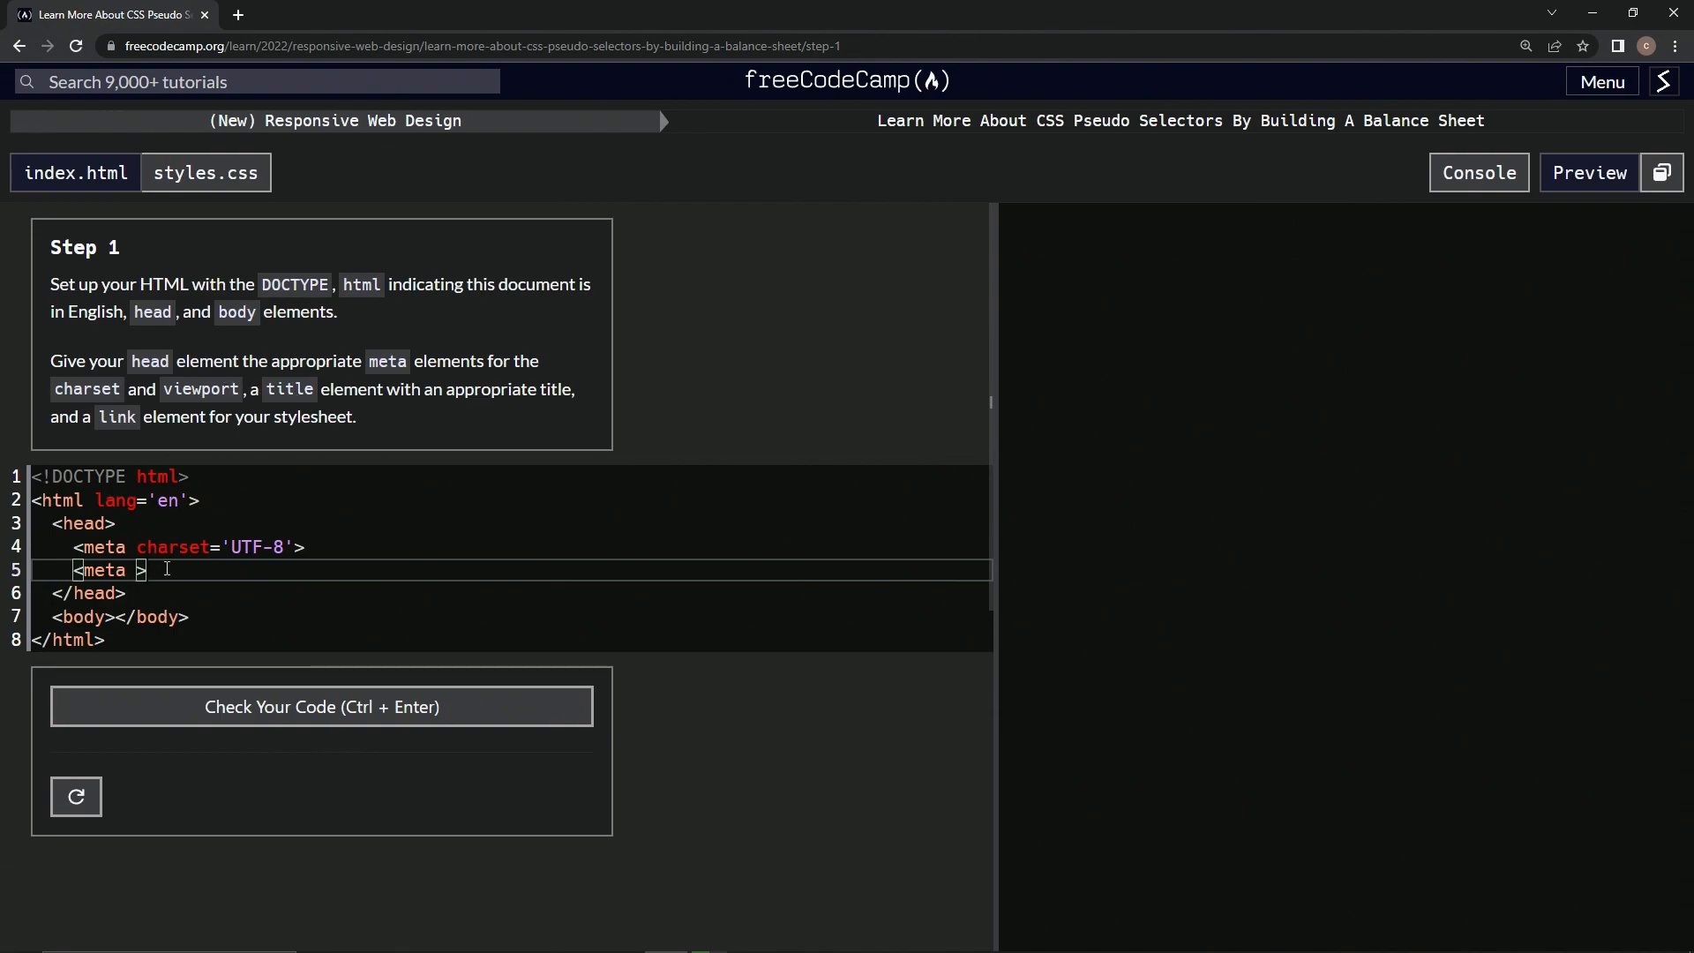
Add a title element reading Balance Sheet below the meta tags in the head.
{"action": "type", "text": "<title></title"}
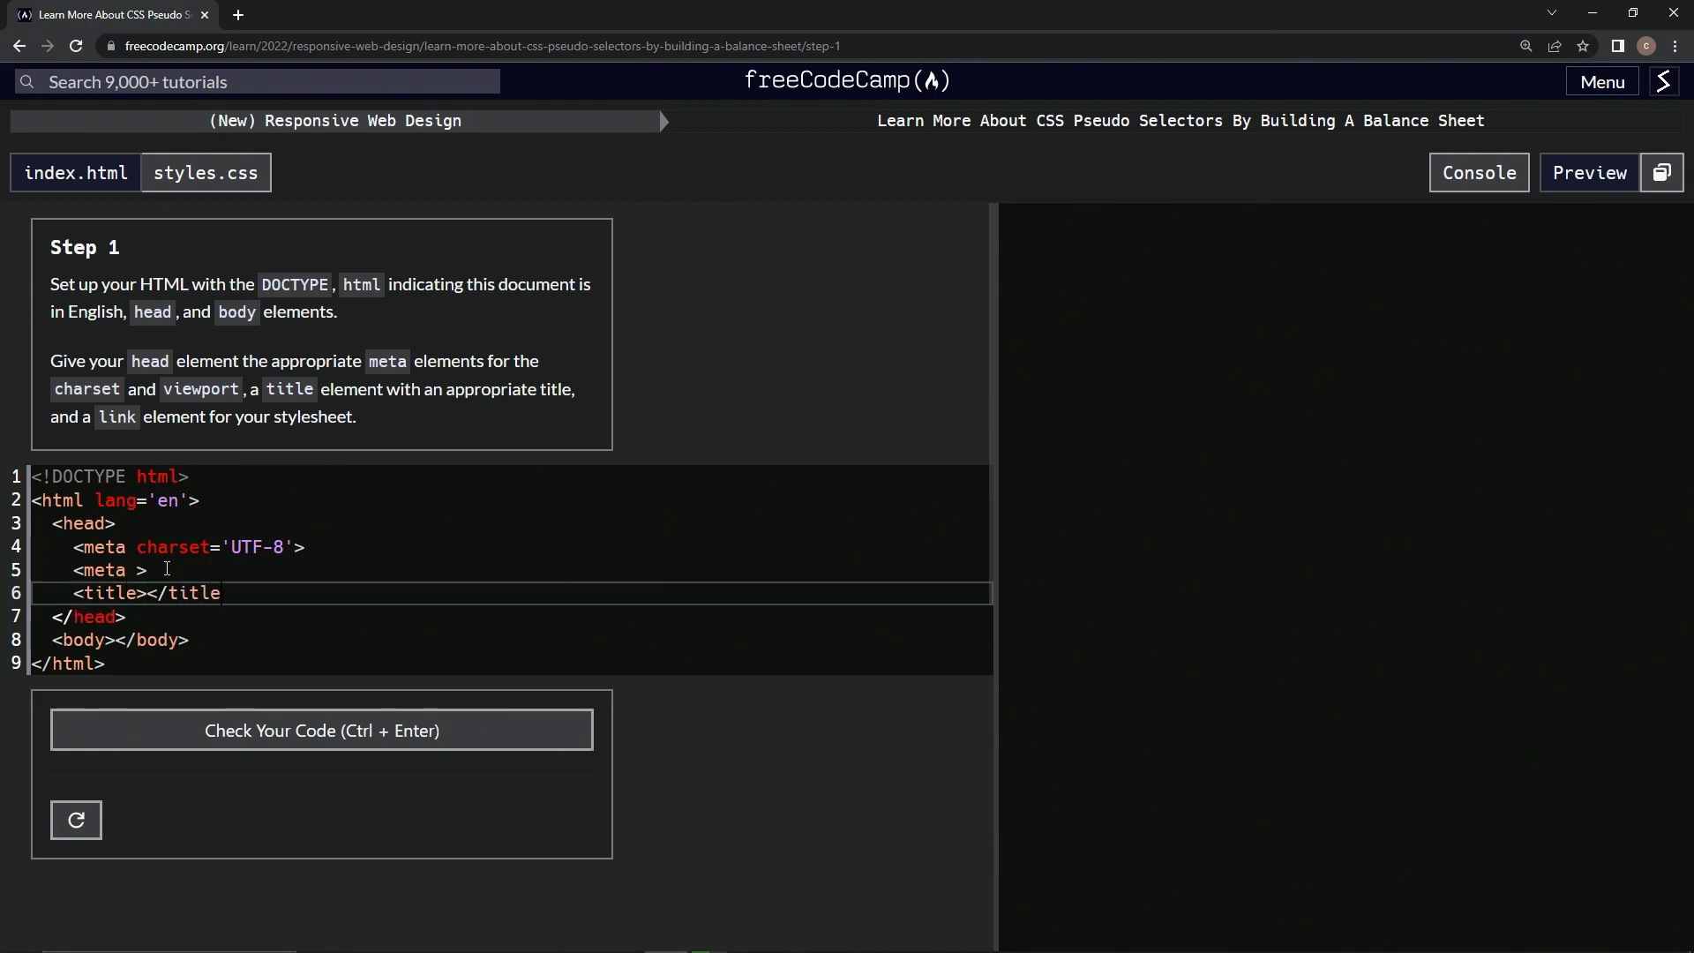
{"action": "type", "text": ">"}
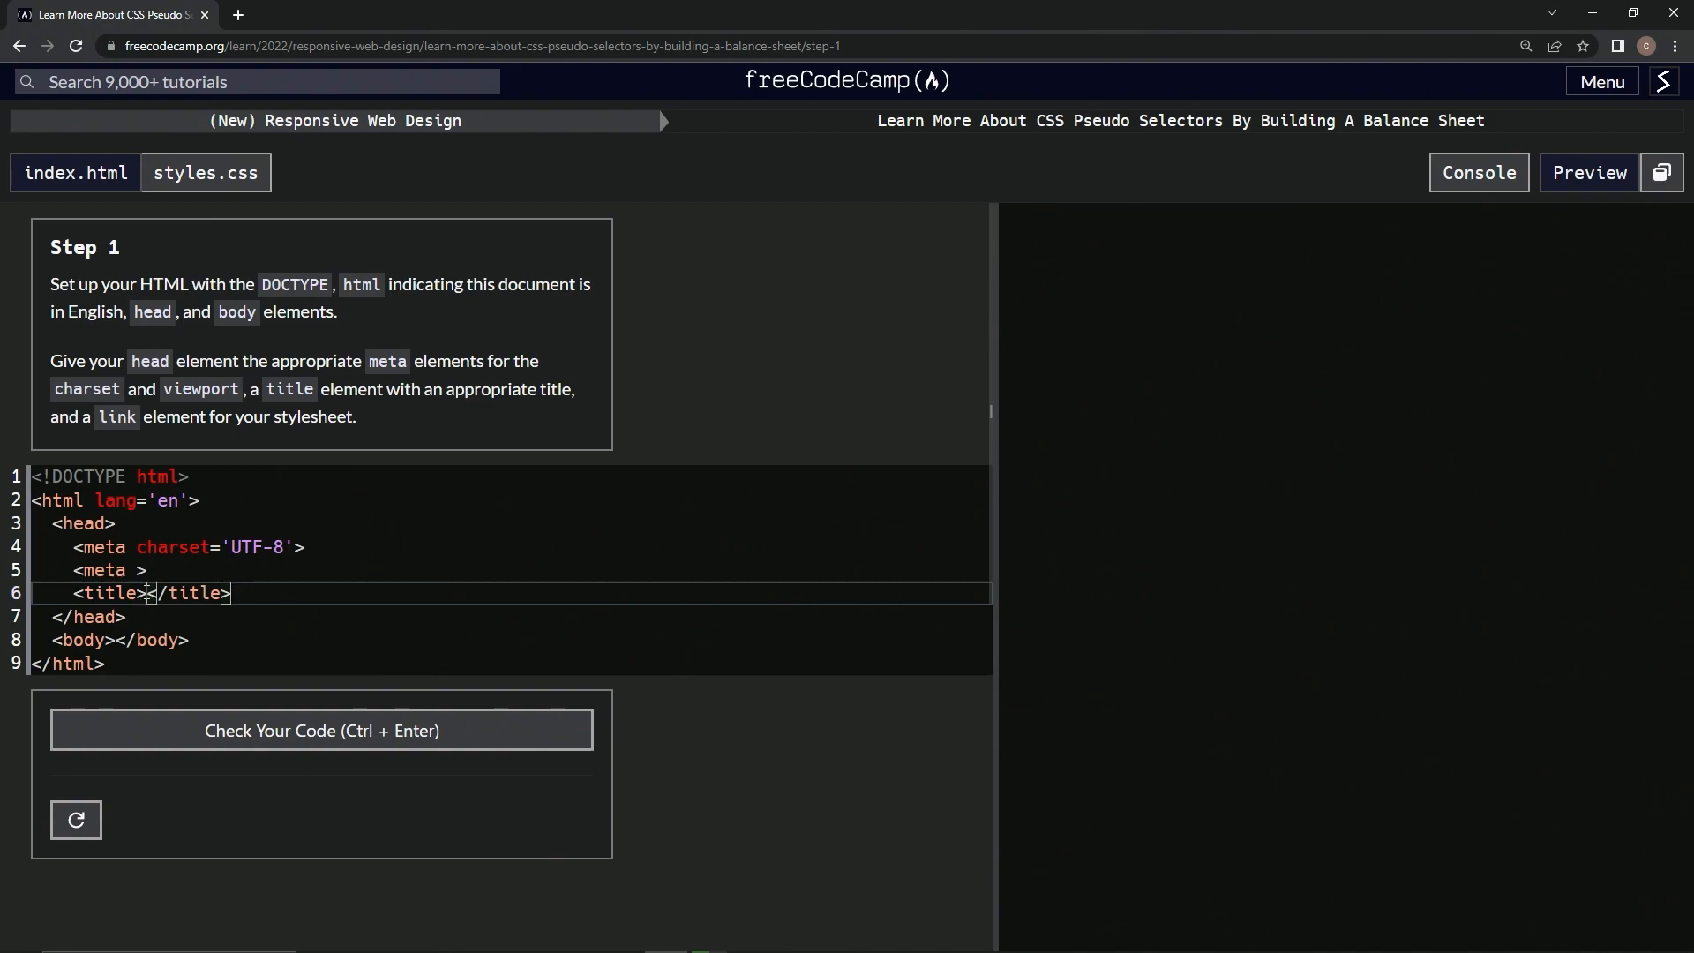
{"action": "type", "text": "Bala"}
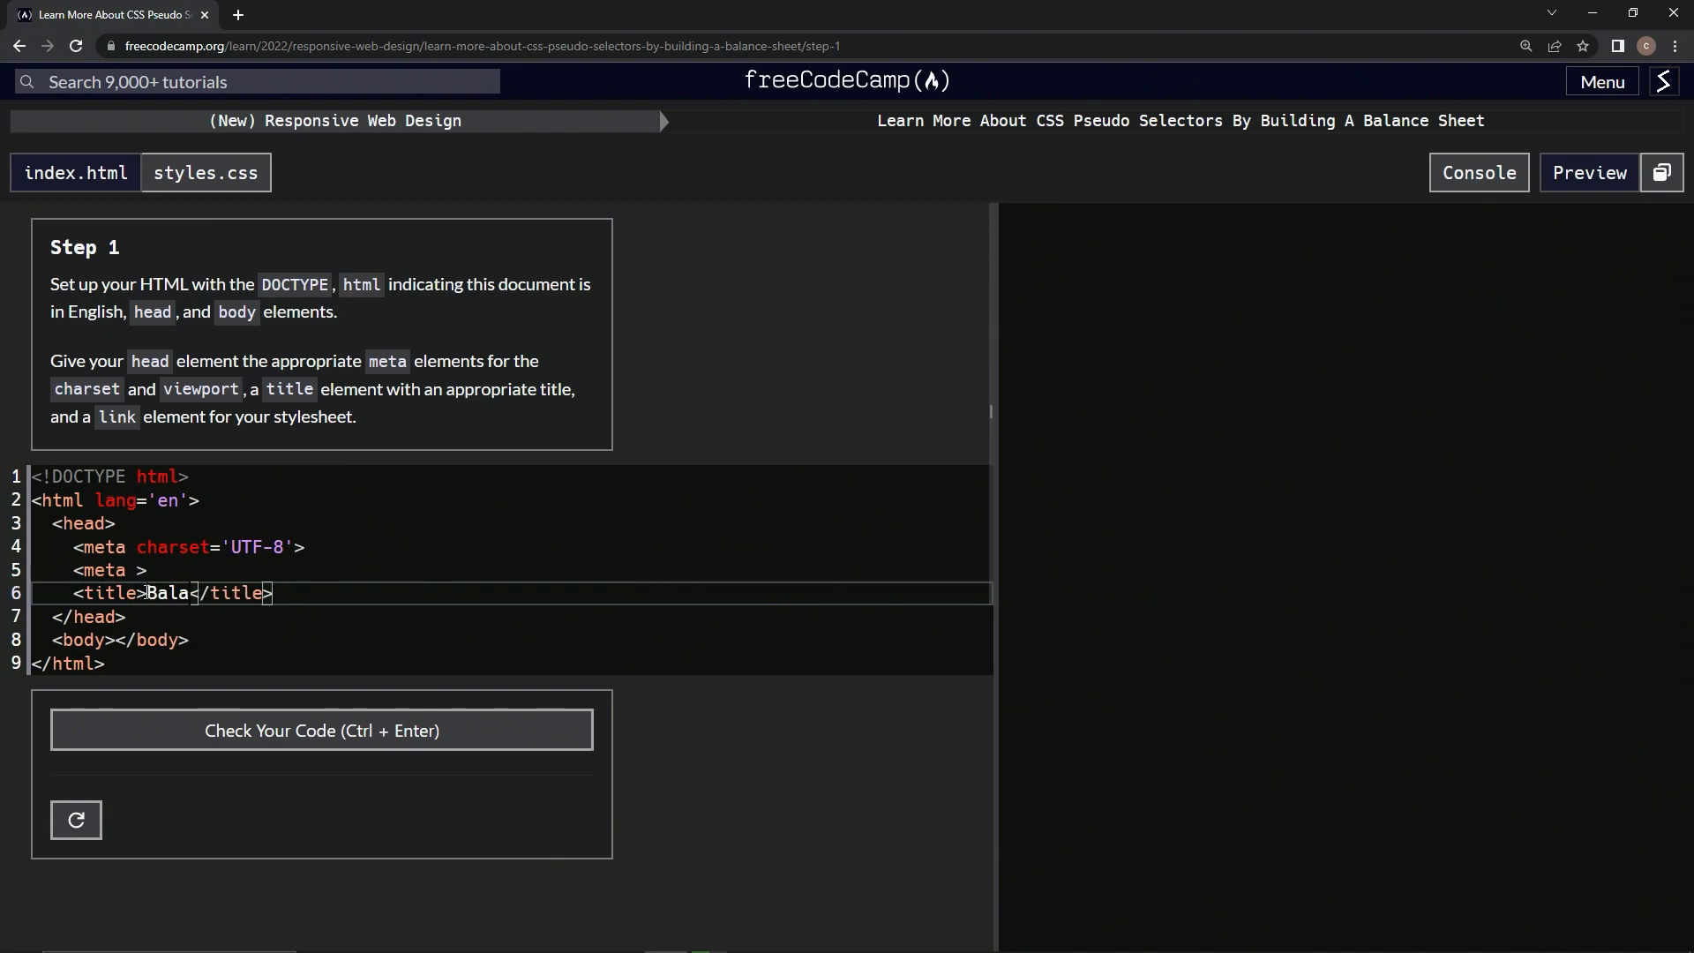
{"action": "type", "text": "nce SH"}
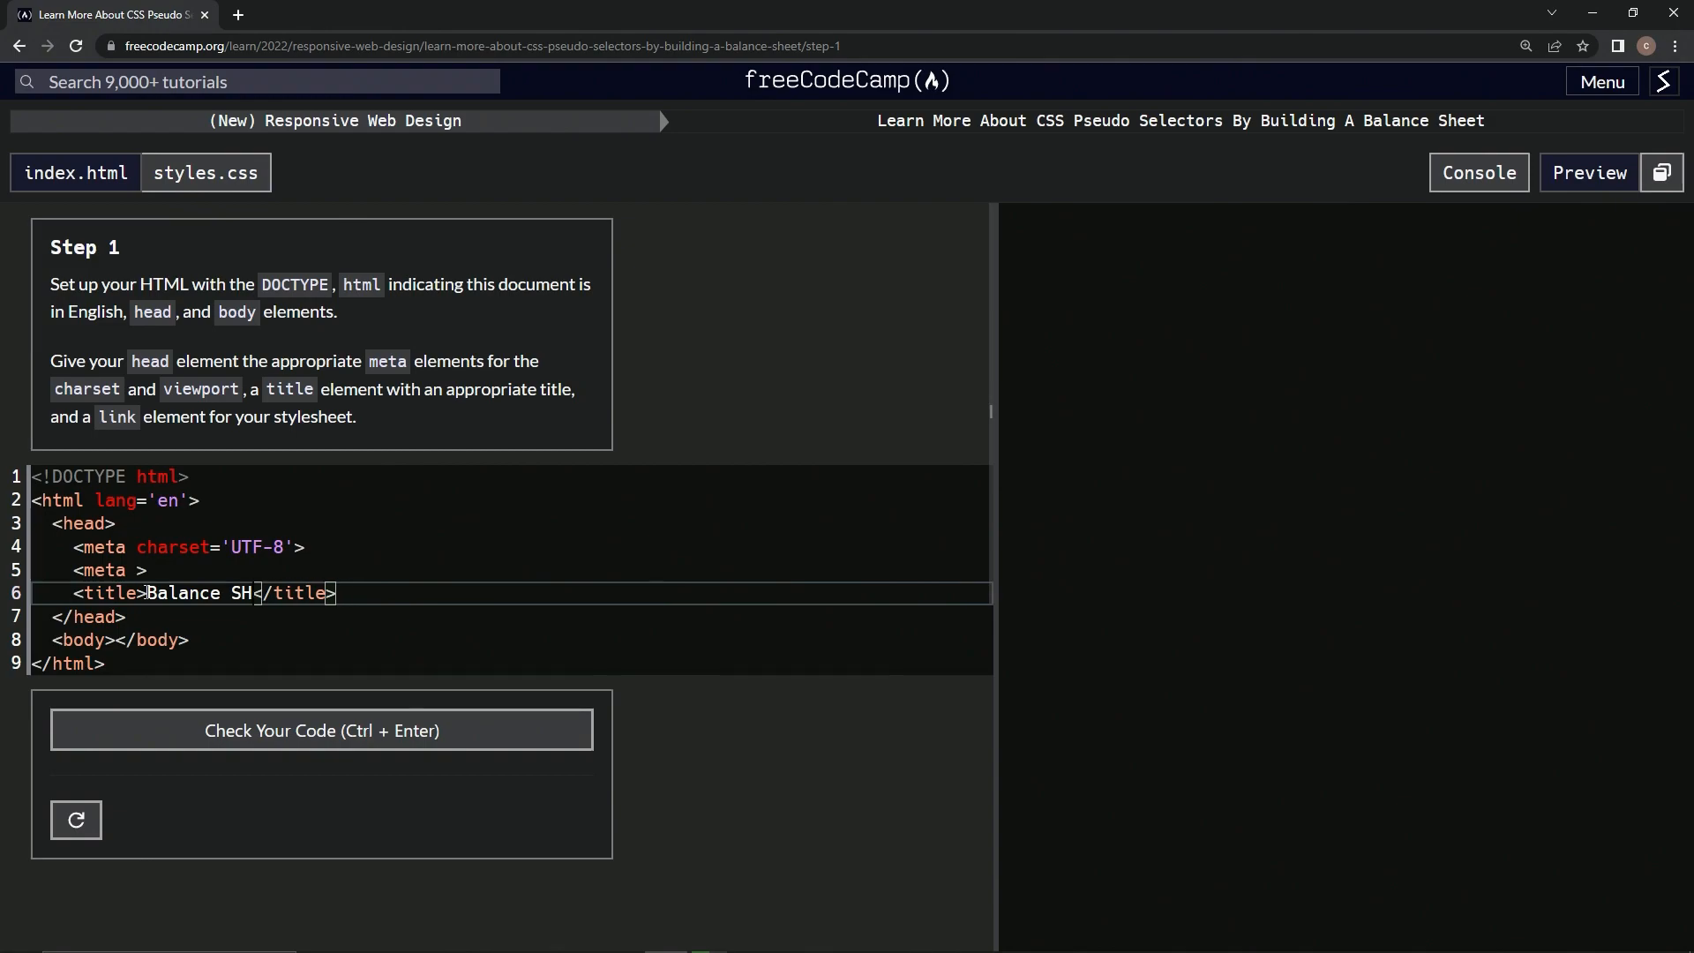
{"action": "type", "text": "eet"}
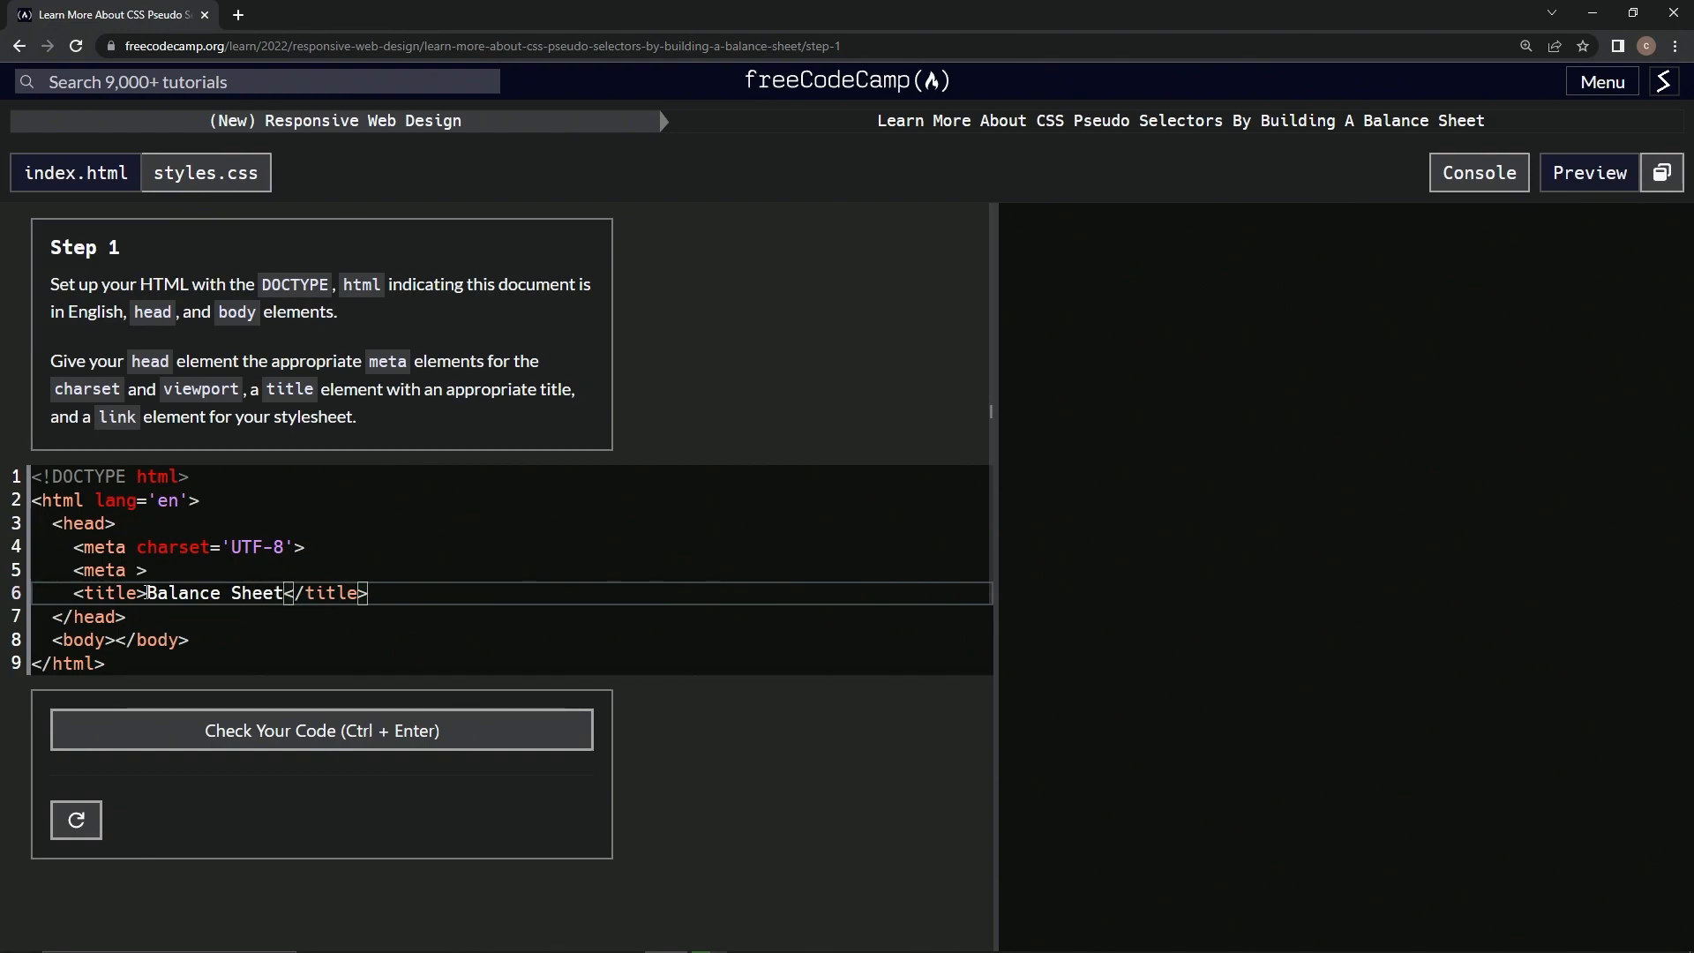
{"action": "mouse_move", "coordinate": [155, 450]}
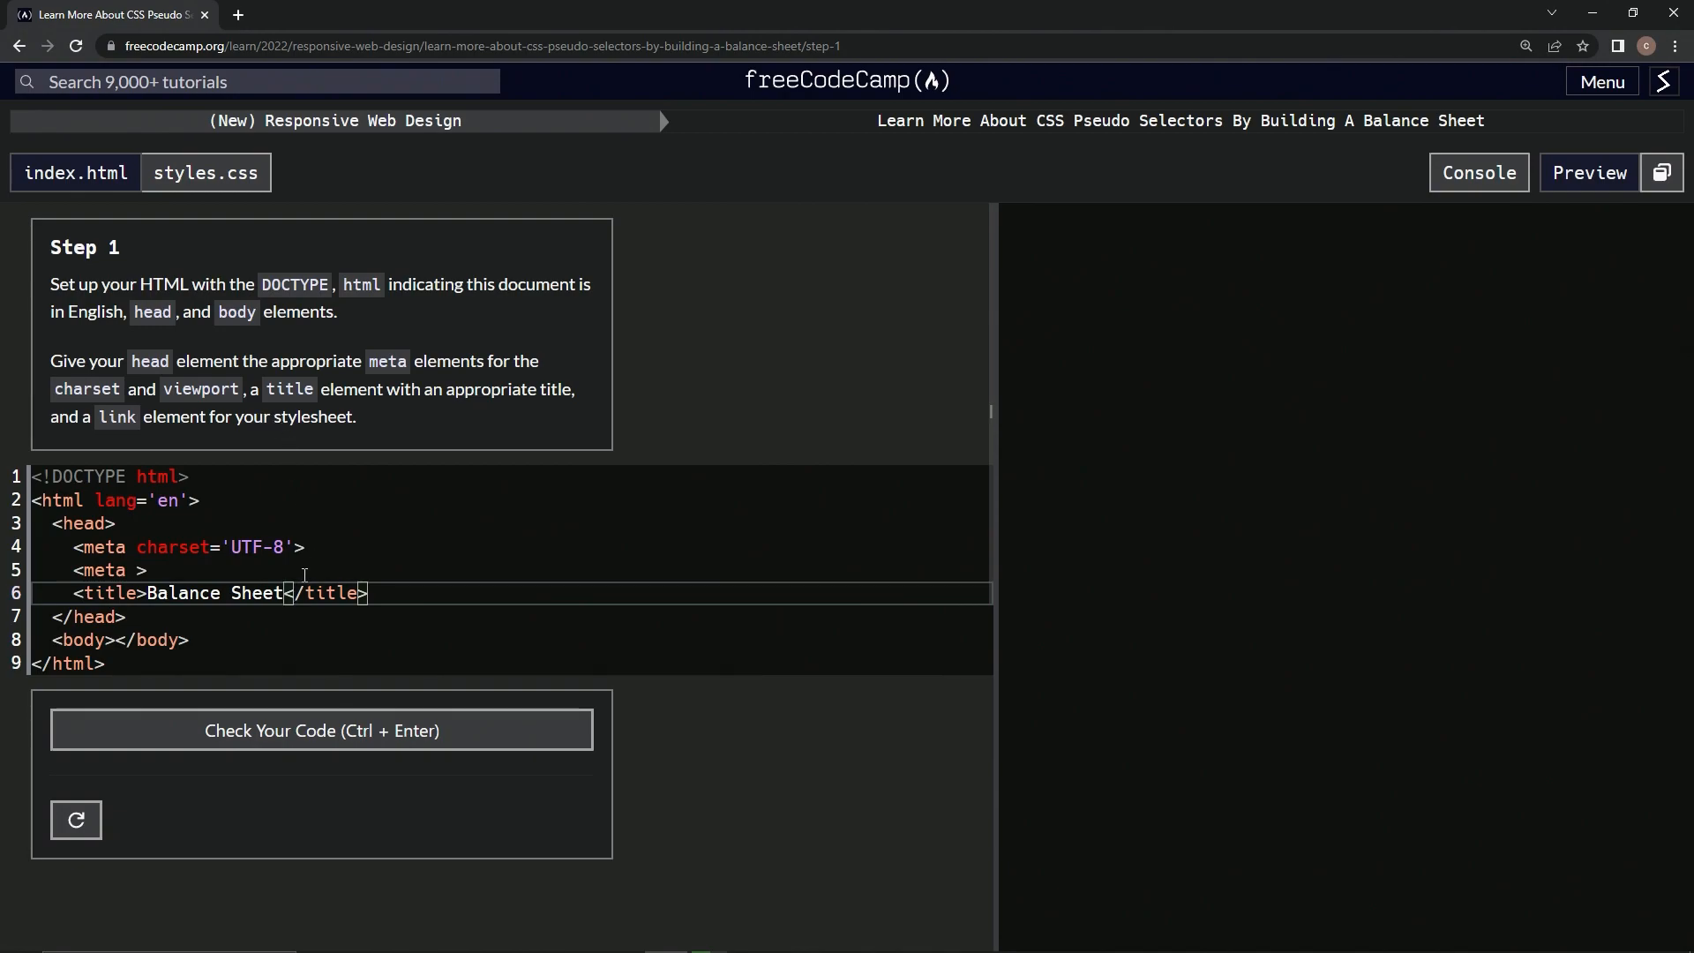
{"action": "mouse_move", "coordinate": [754, 473]}
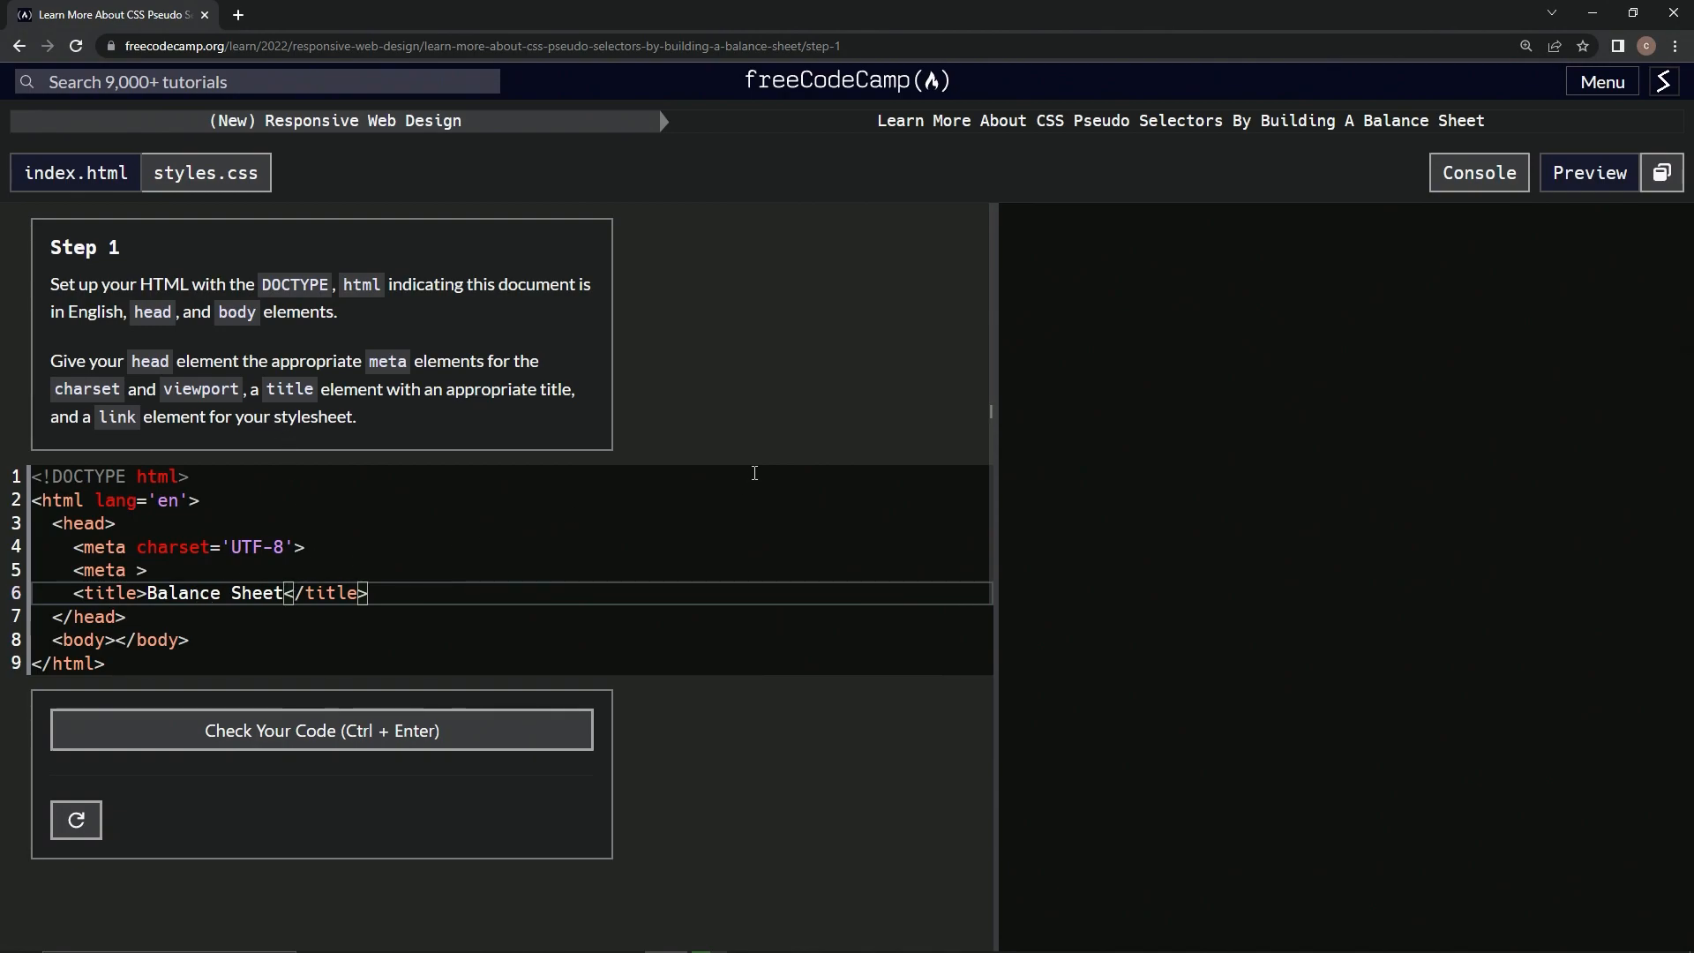
{"action": "mouse_move", "coordinate": [1603, 81]}
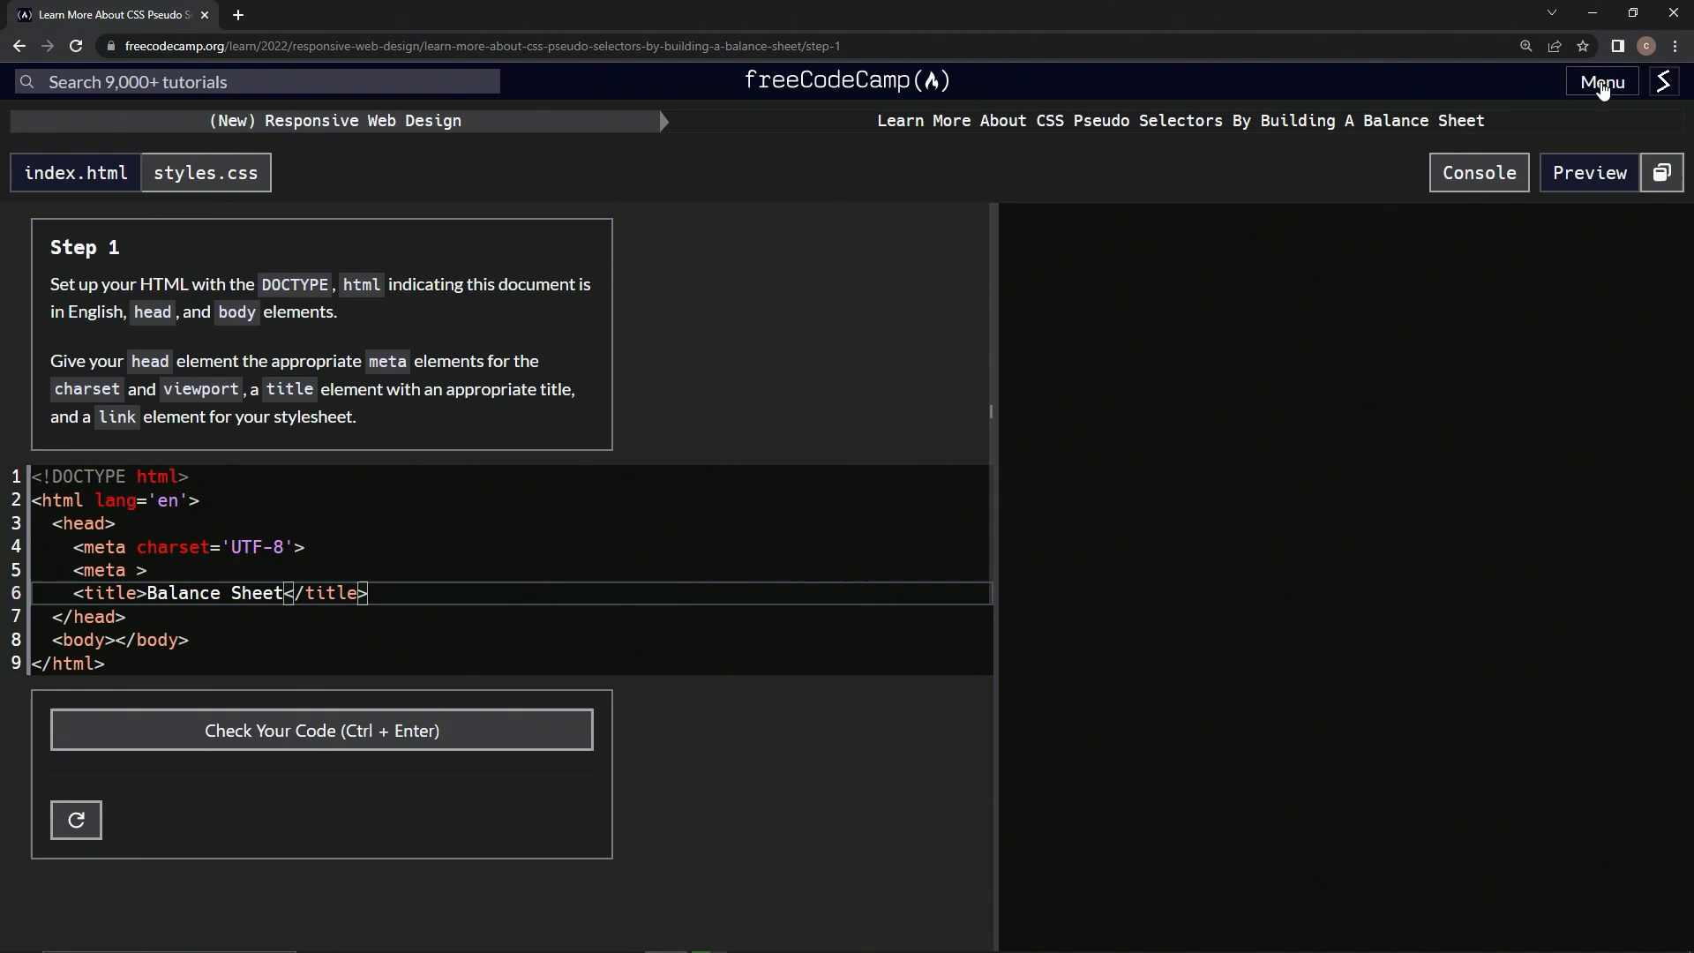
Go through the menu to the Responsive Web Design curriculum page in a new tab.
{"action": "left_click", "coordinate": [1600, 81]}
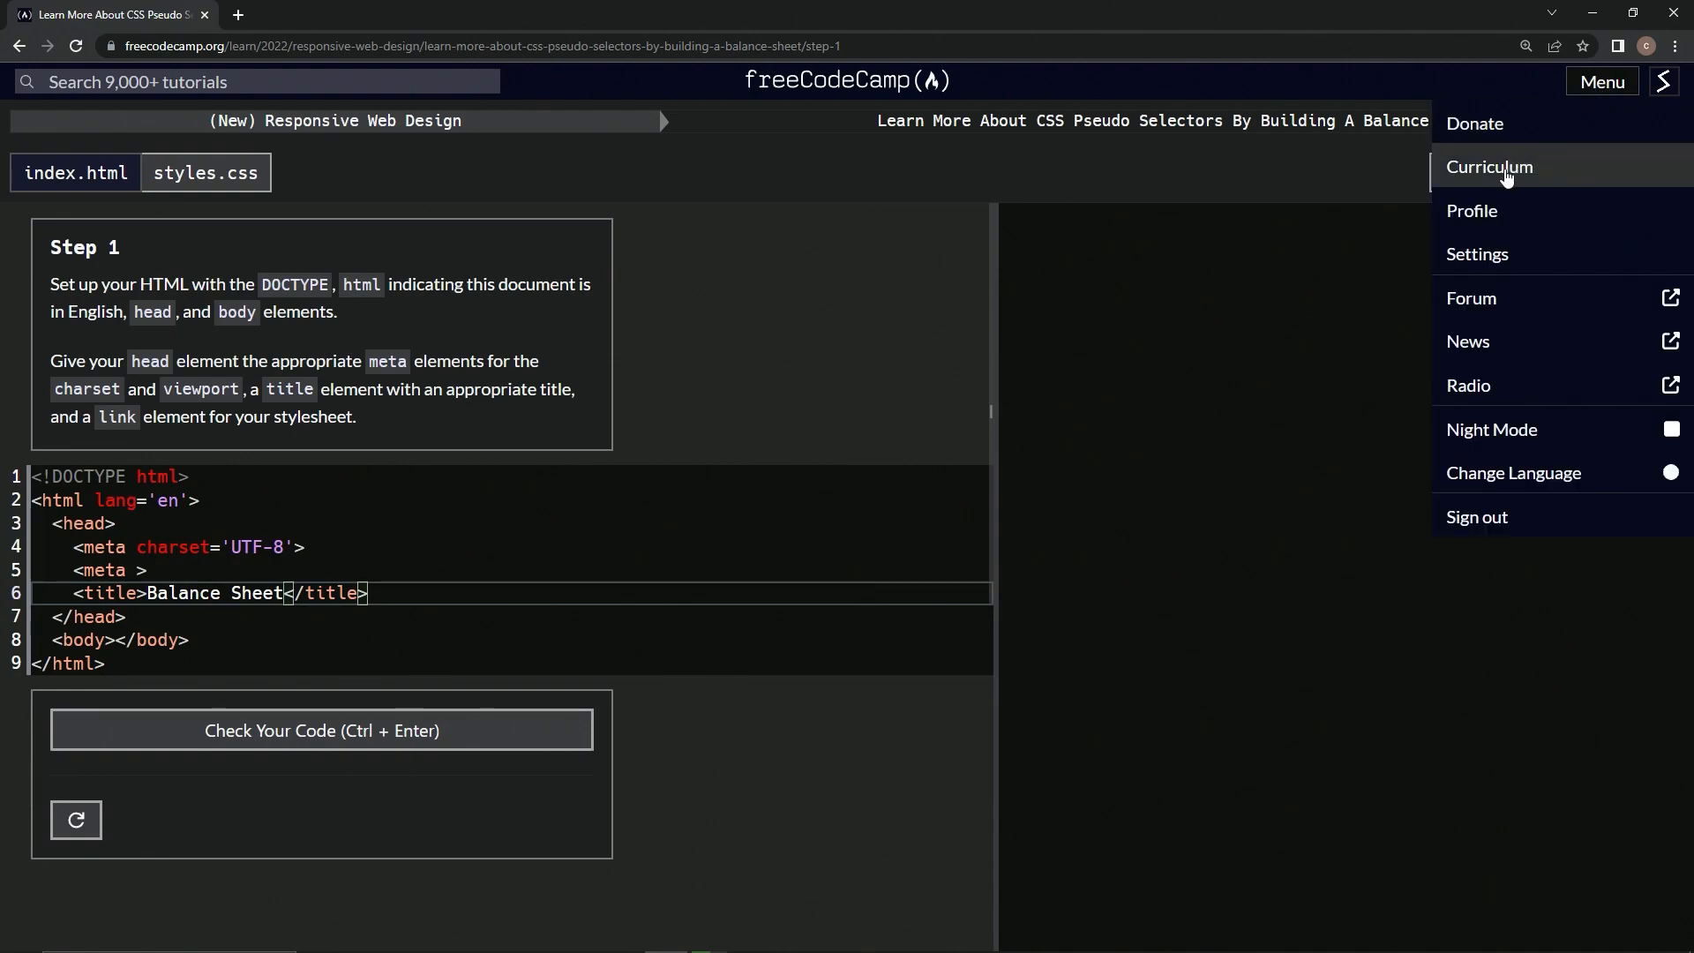
{"action": "left_click", "coordinate": [1490, 166]}
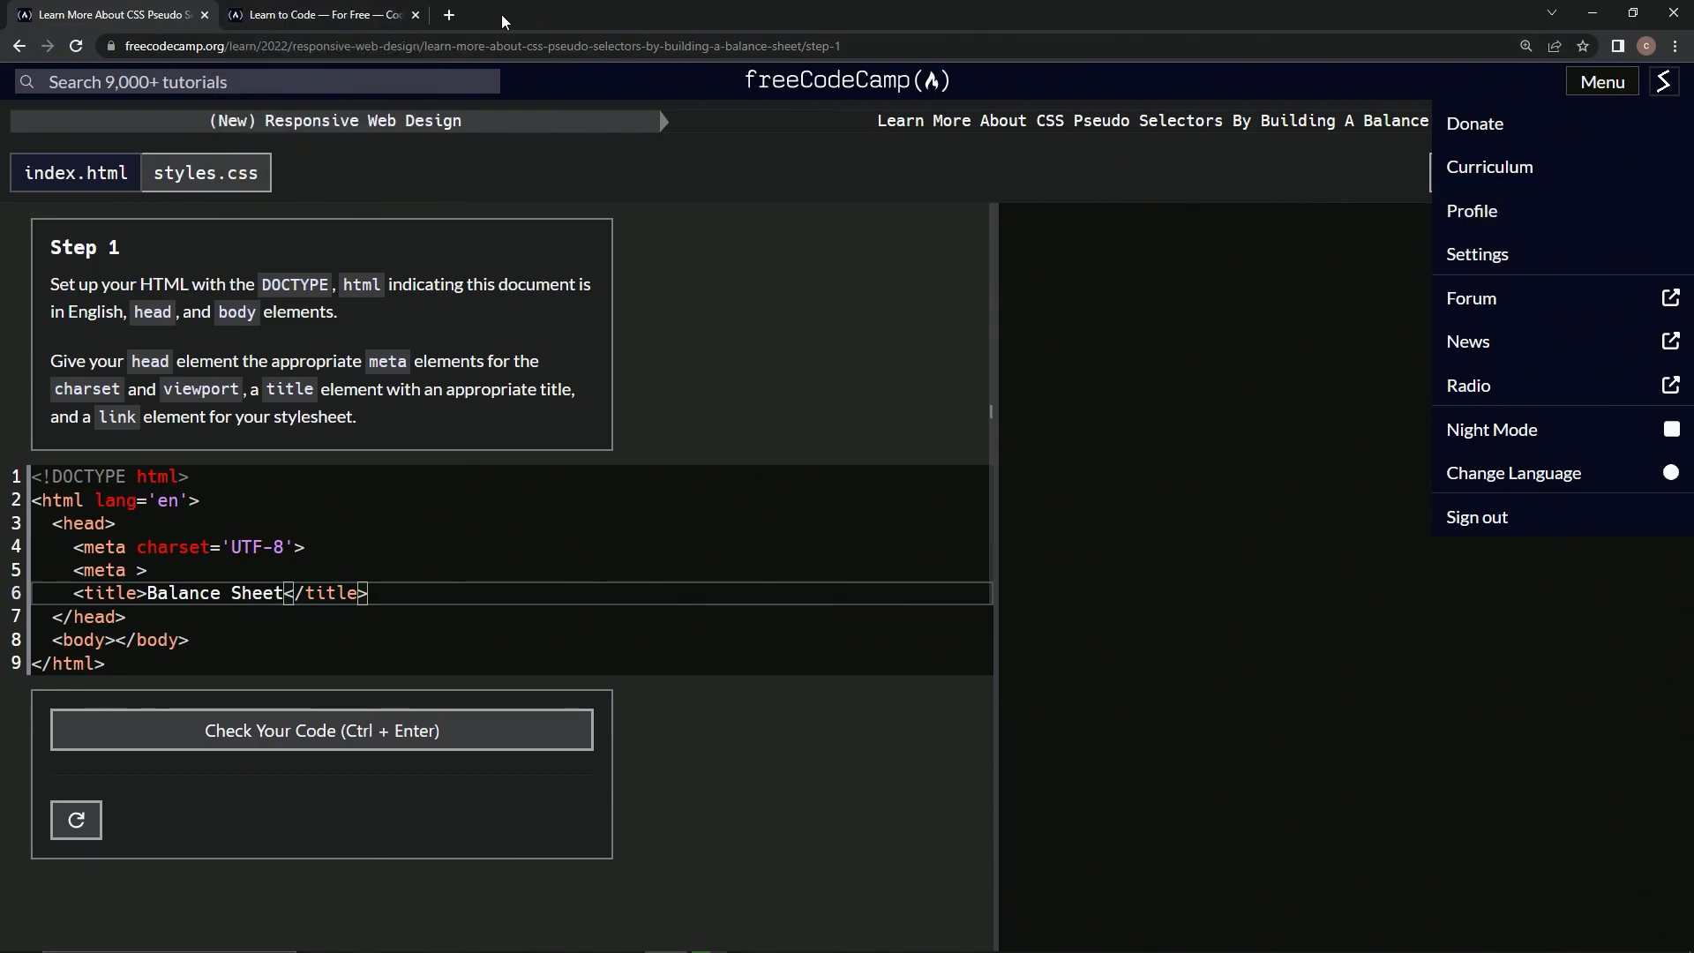
{"action": "left_click", "coordinate": [1489, 166]}
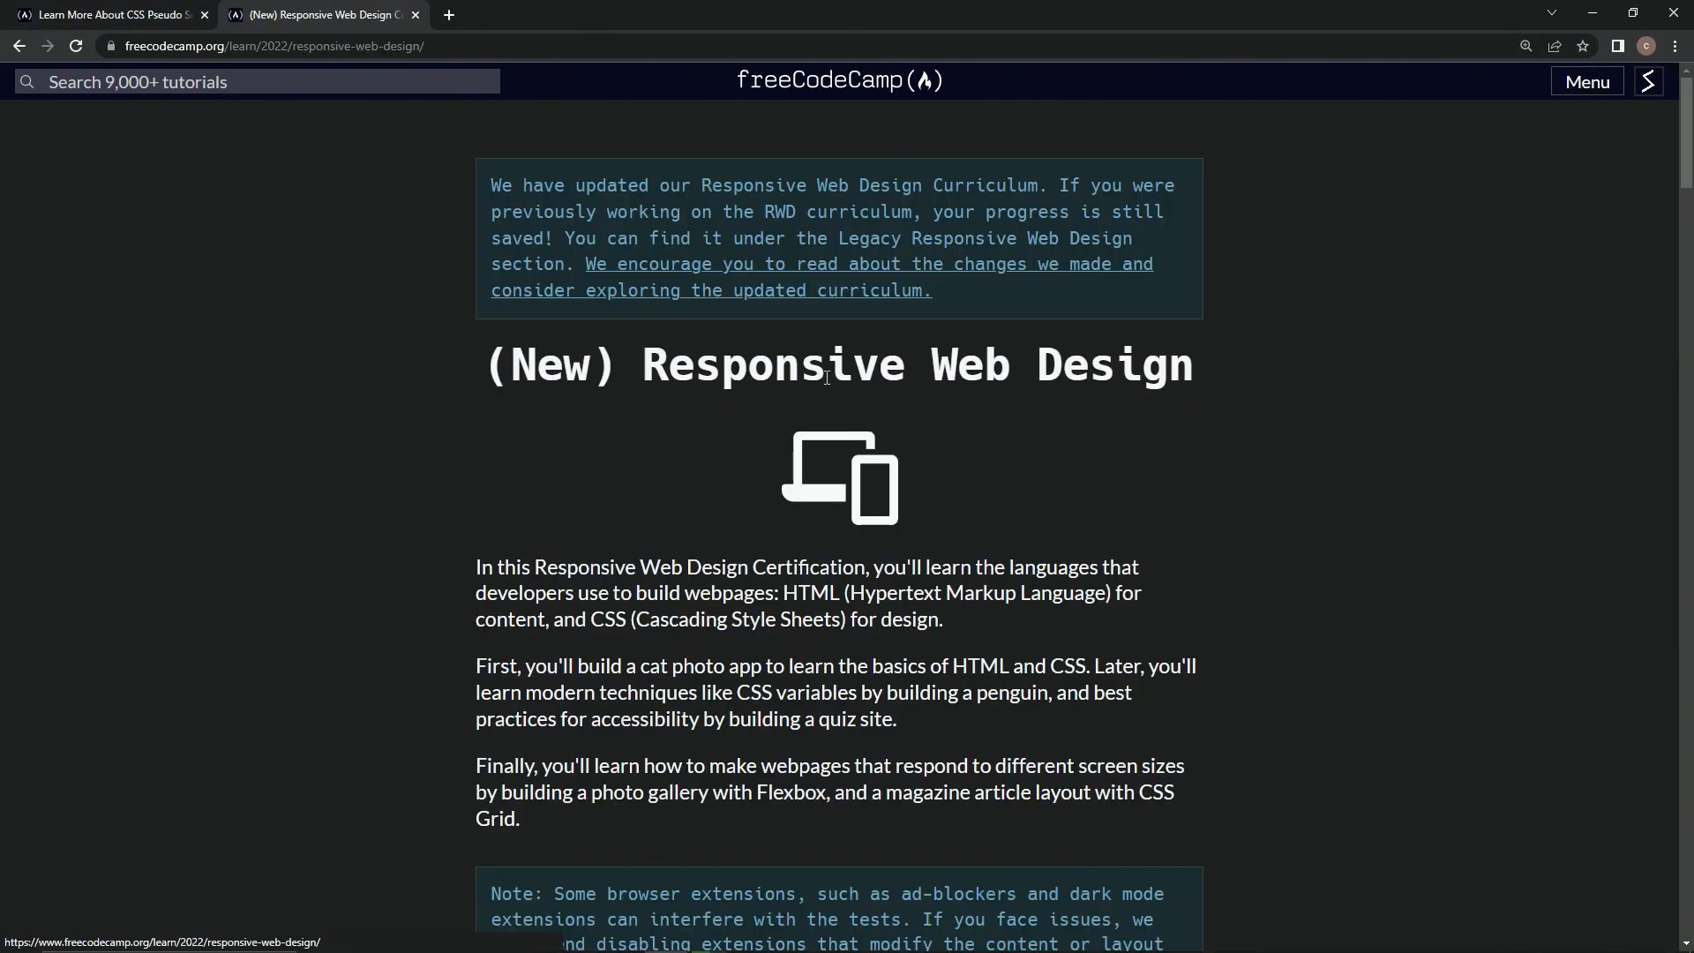
{"action": "scroll", "scroll_direction": "down", "scroll_amount": 3}
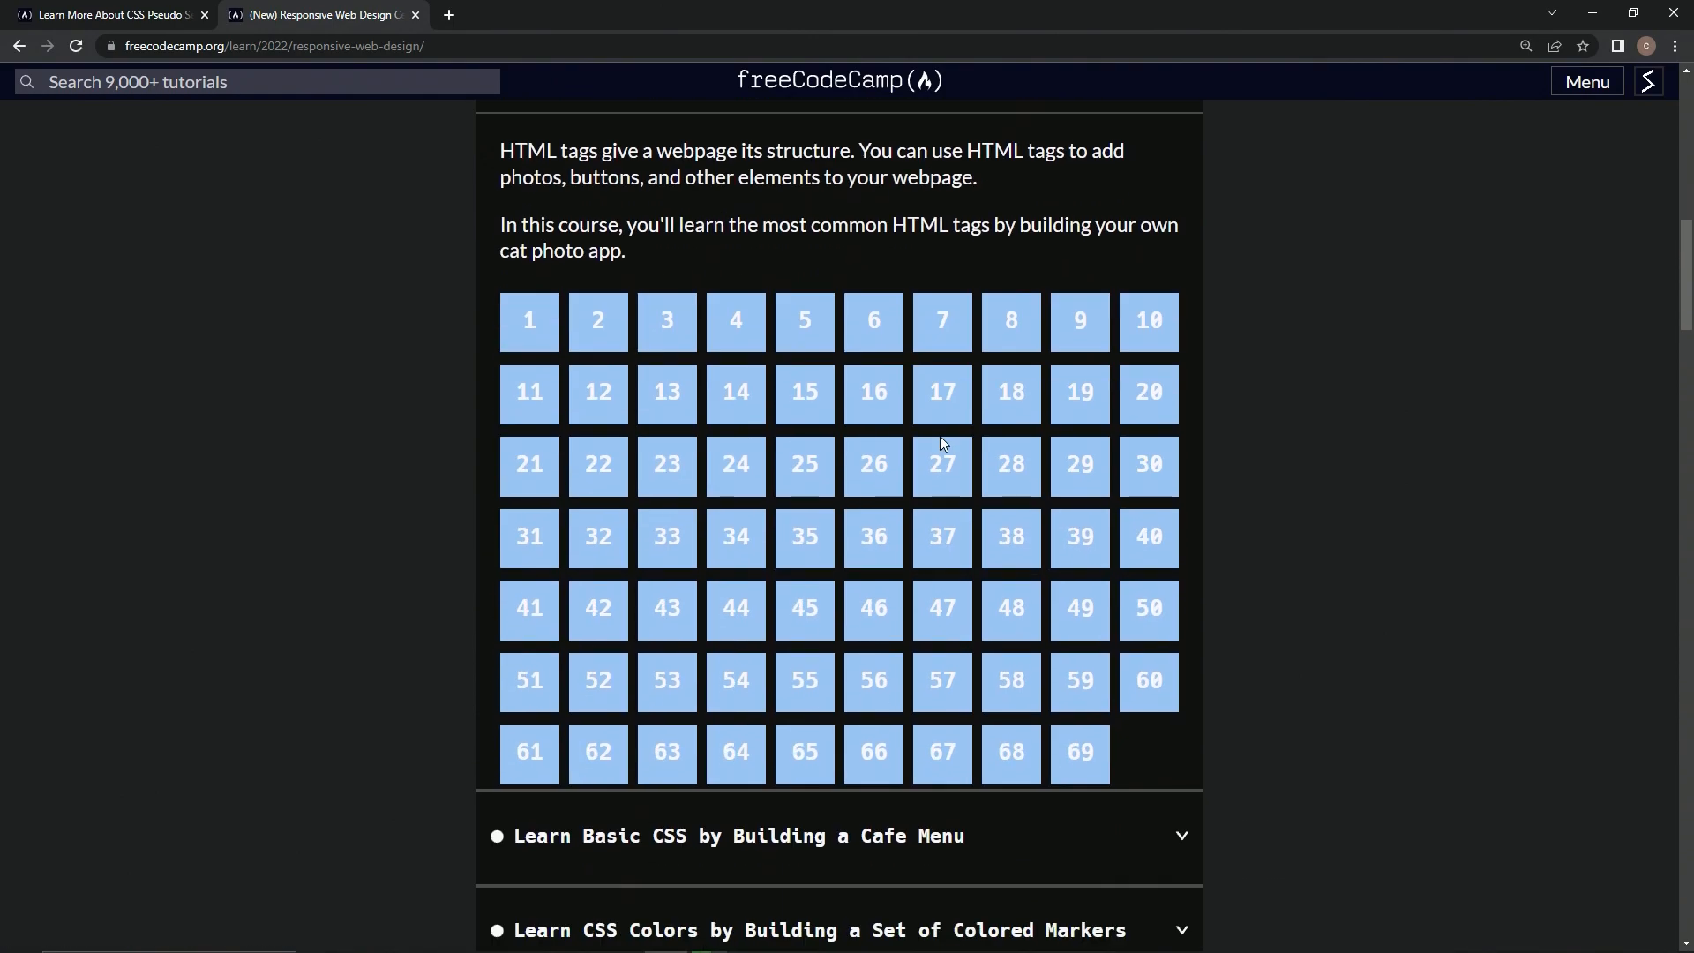
{"action": "scroll", "scroll_direction": "down", "scroll_amount": 3}
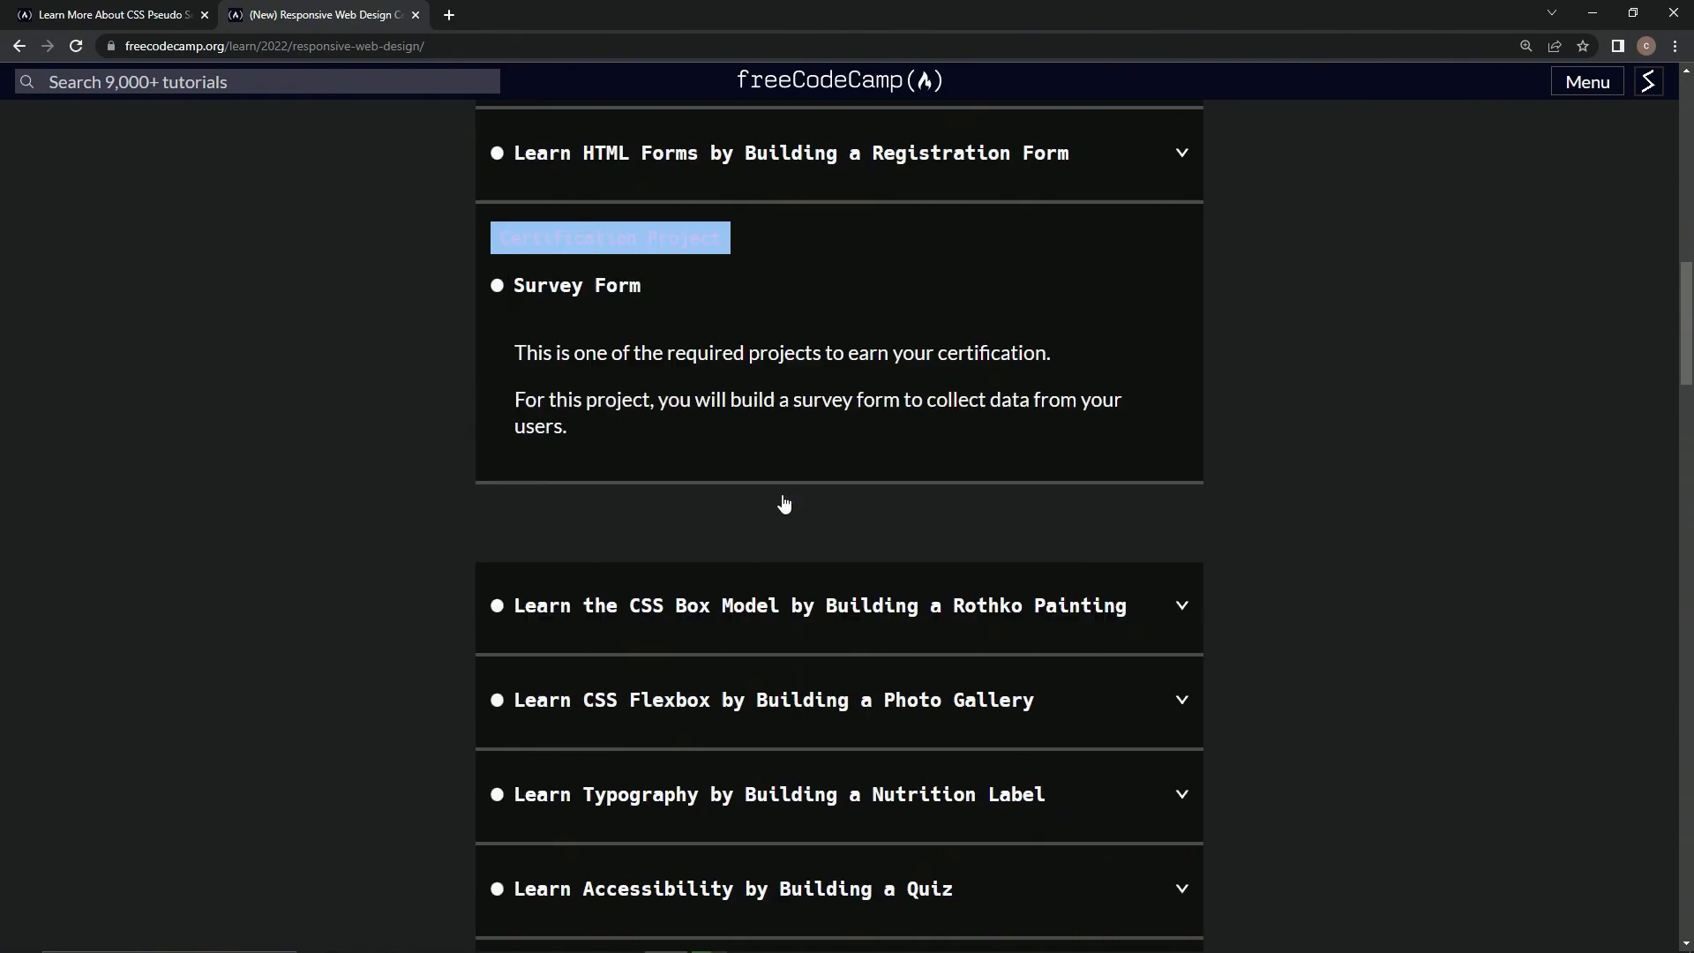
Expand Learn Accessibility by Building a Quiz and load its step 68 for reference.
{"action": "left_click", "coordinate": [731, 888]}
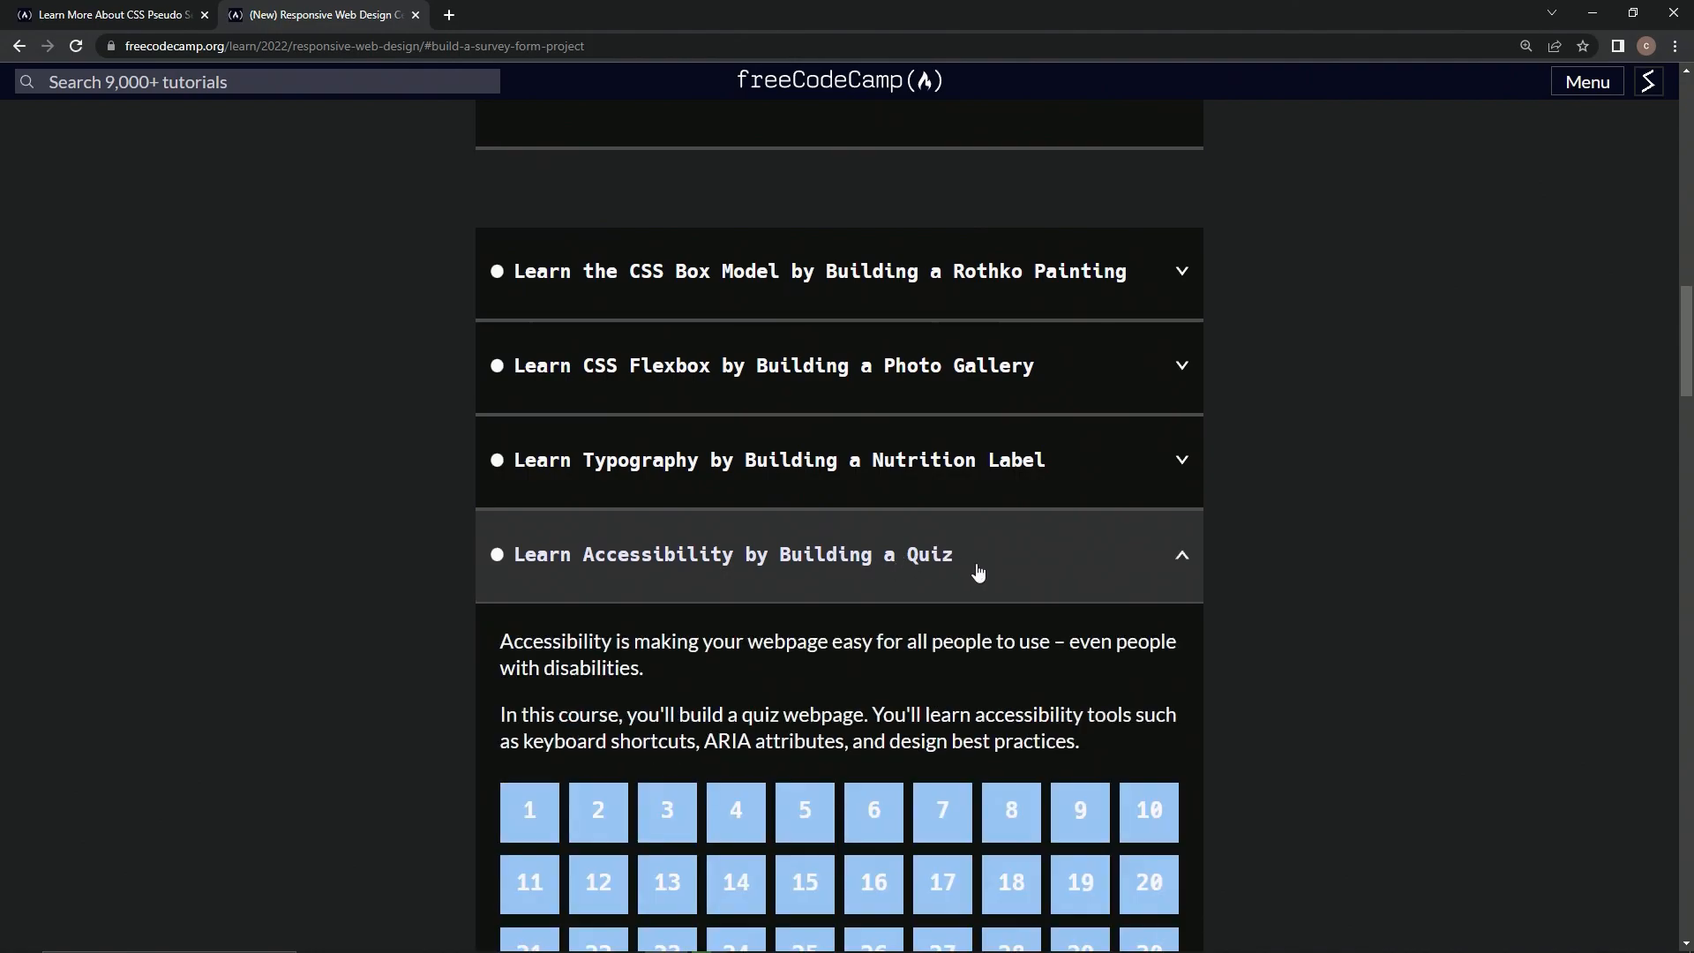
{"action": "scroll", "scroll_direction": "down", "scroll_amount": 3}
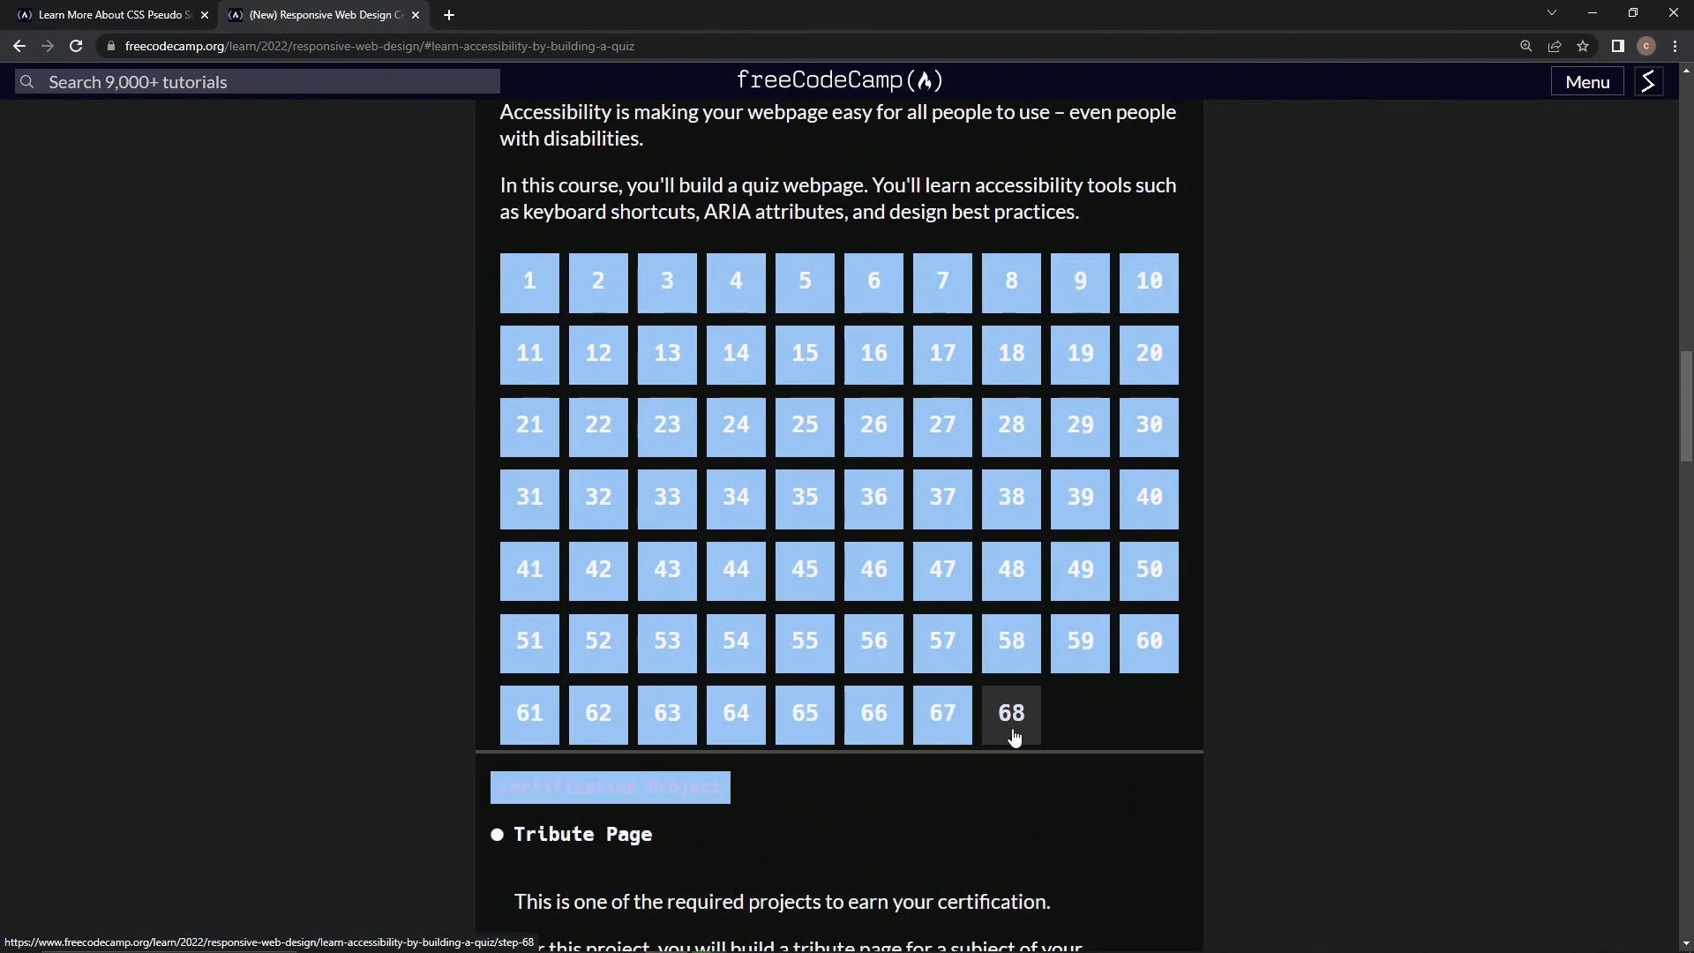
{"action": "left_click", "coordinate": [1009, 711]}
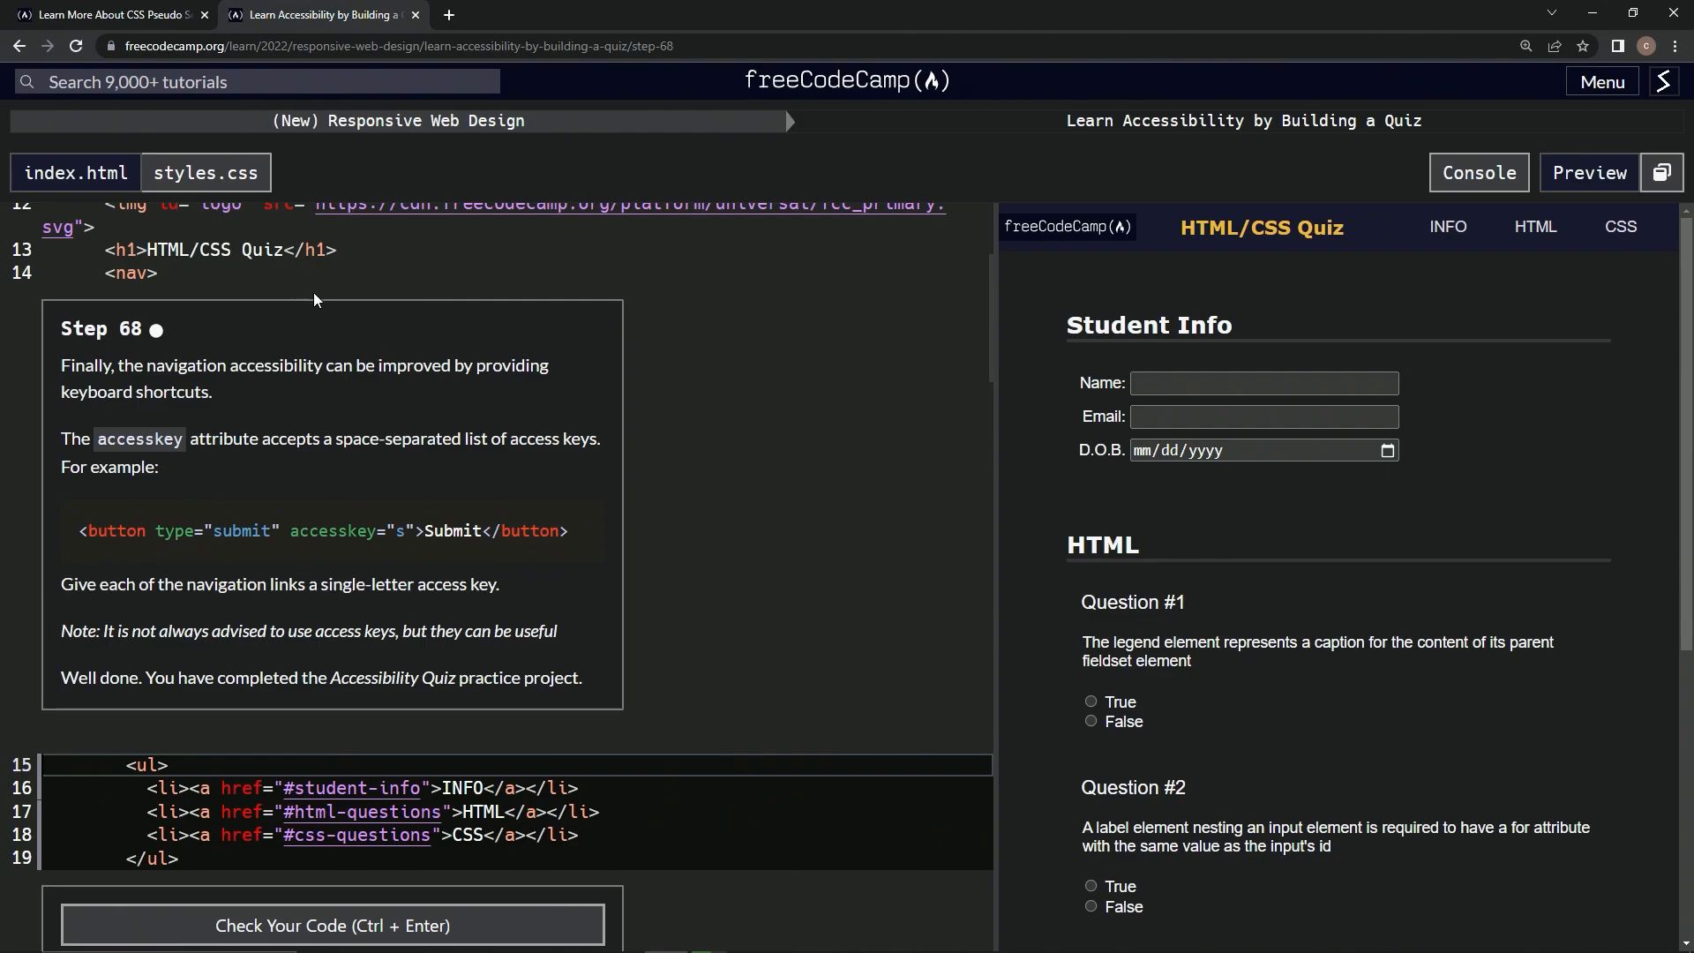
Copy the viewport meta (width=device-width, initial-scale=1.0) from the quiz into the empty meta tag.
{"action": "scroll", "scroll_direction": "up", "scroll_amount": 3}
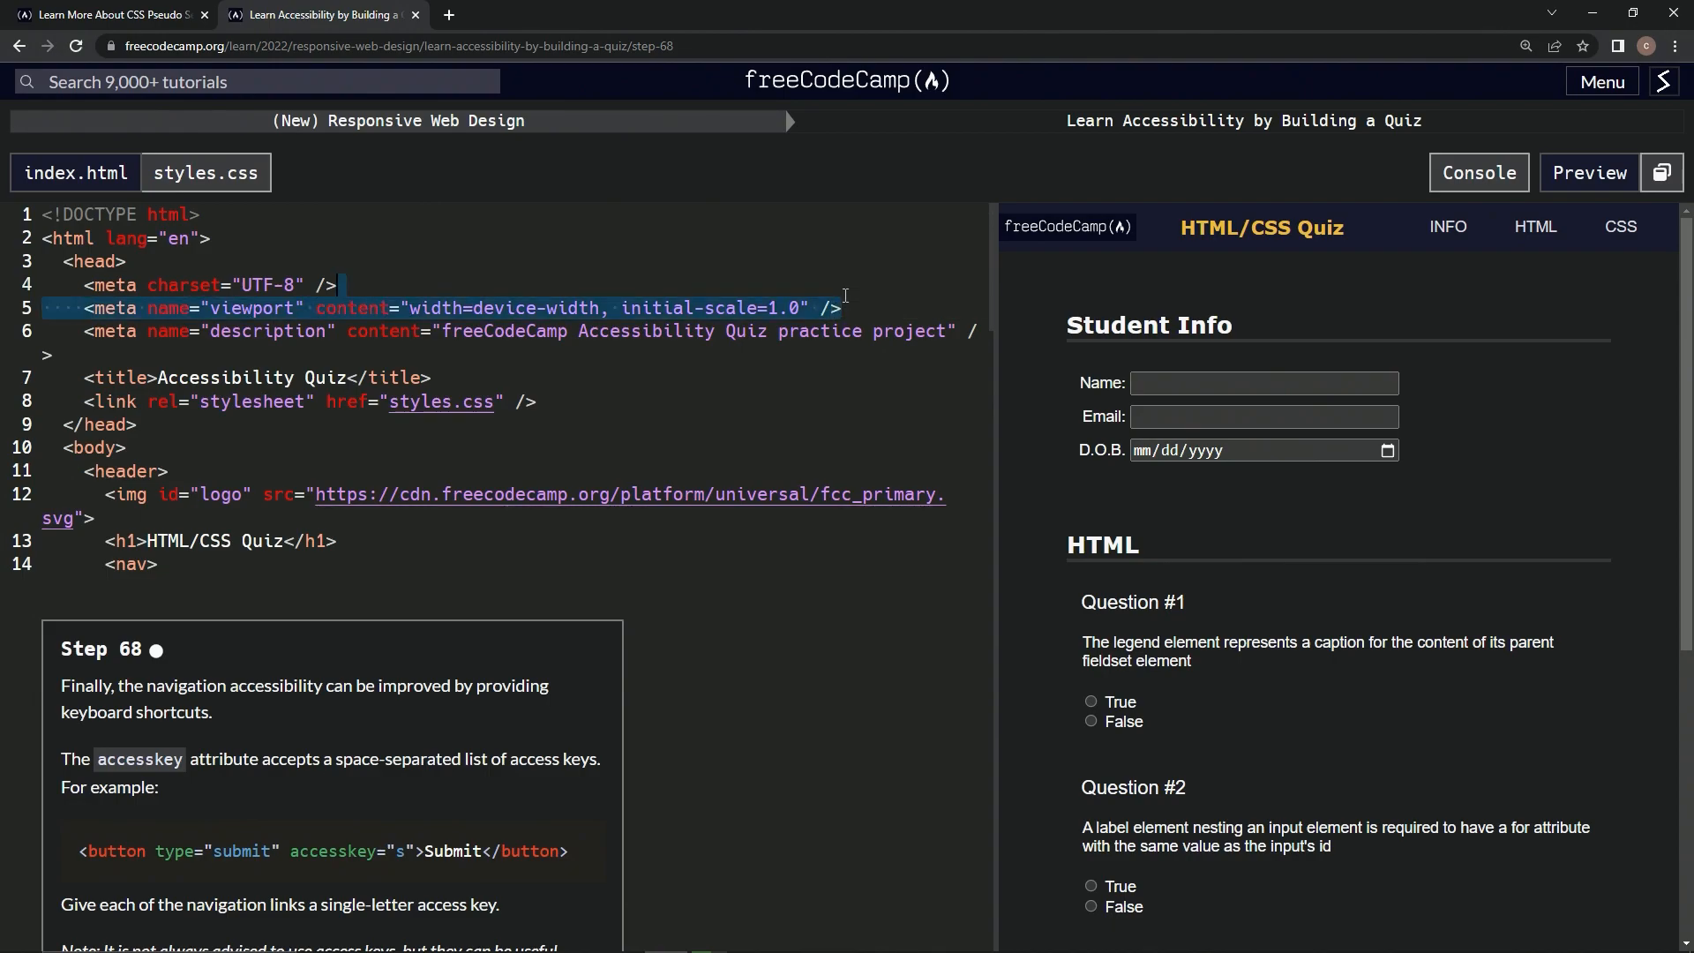
{"action": "left_click", "coordinate": [1603, 81]}
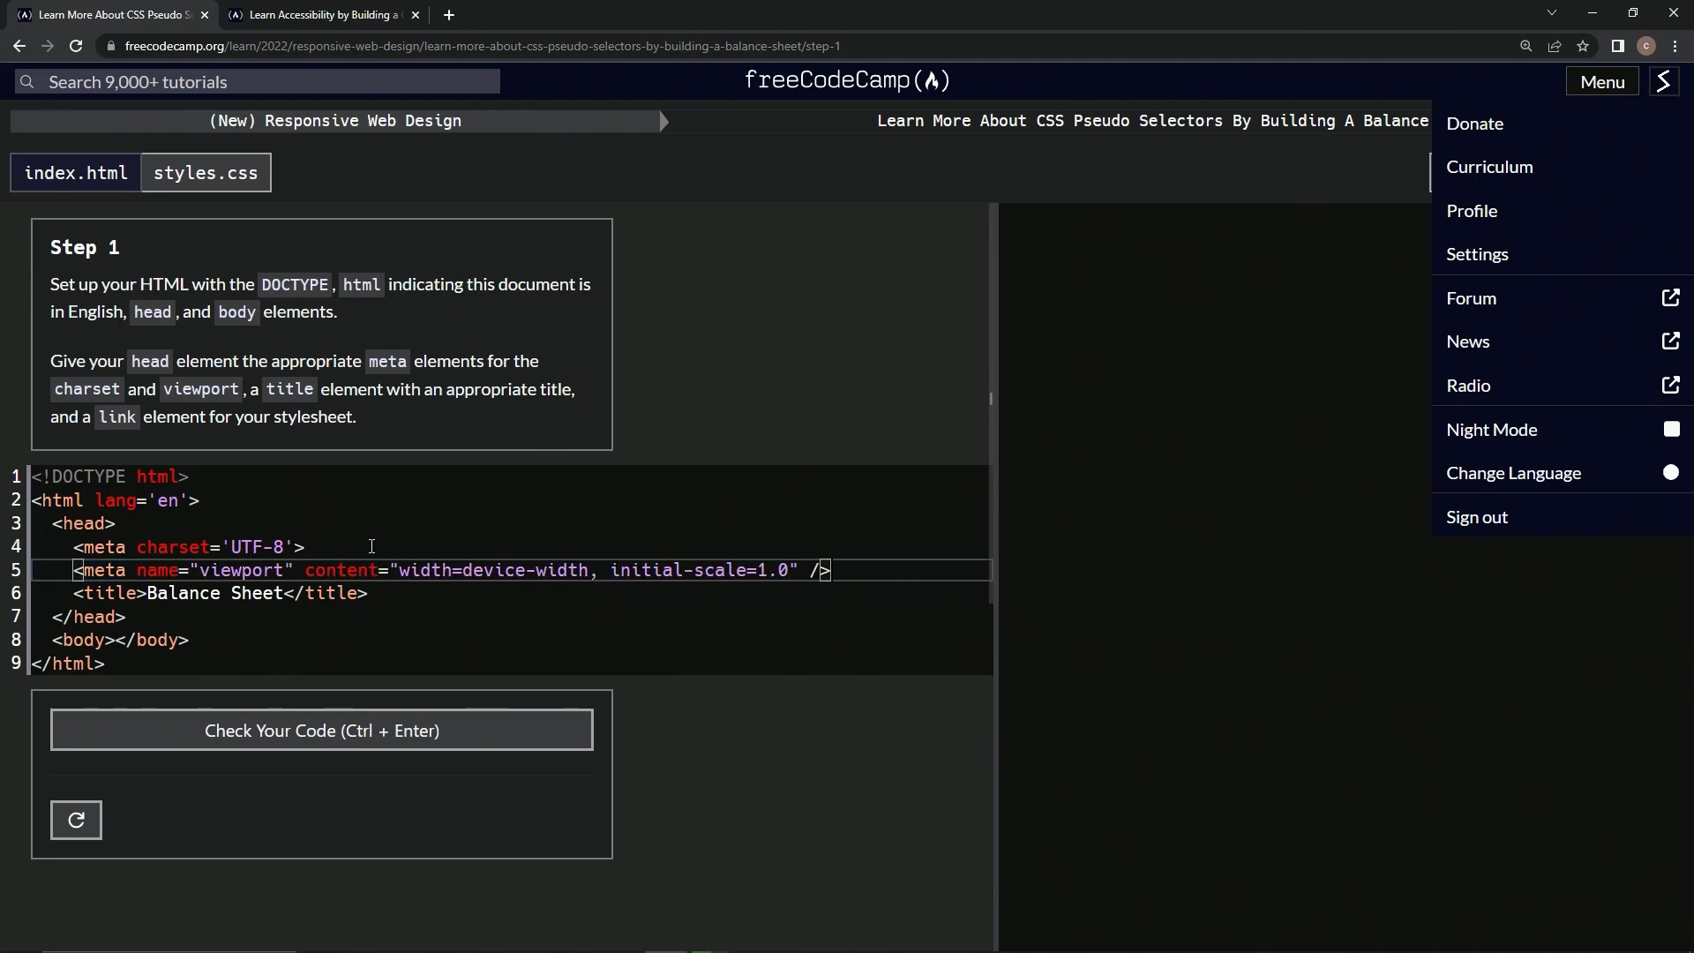
{"action": "mouse_move", "coordinate": [541, 616]}
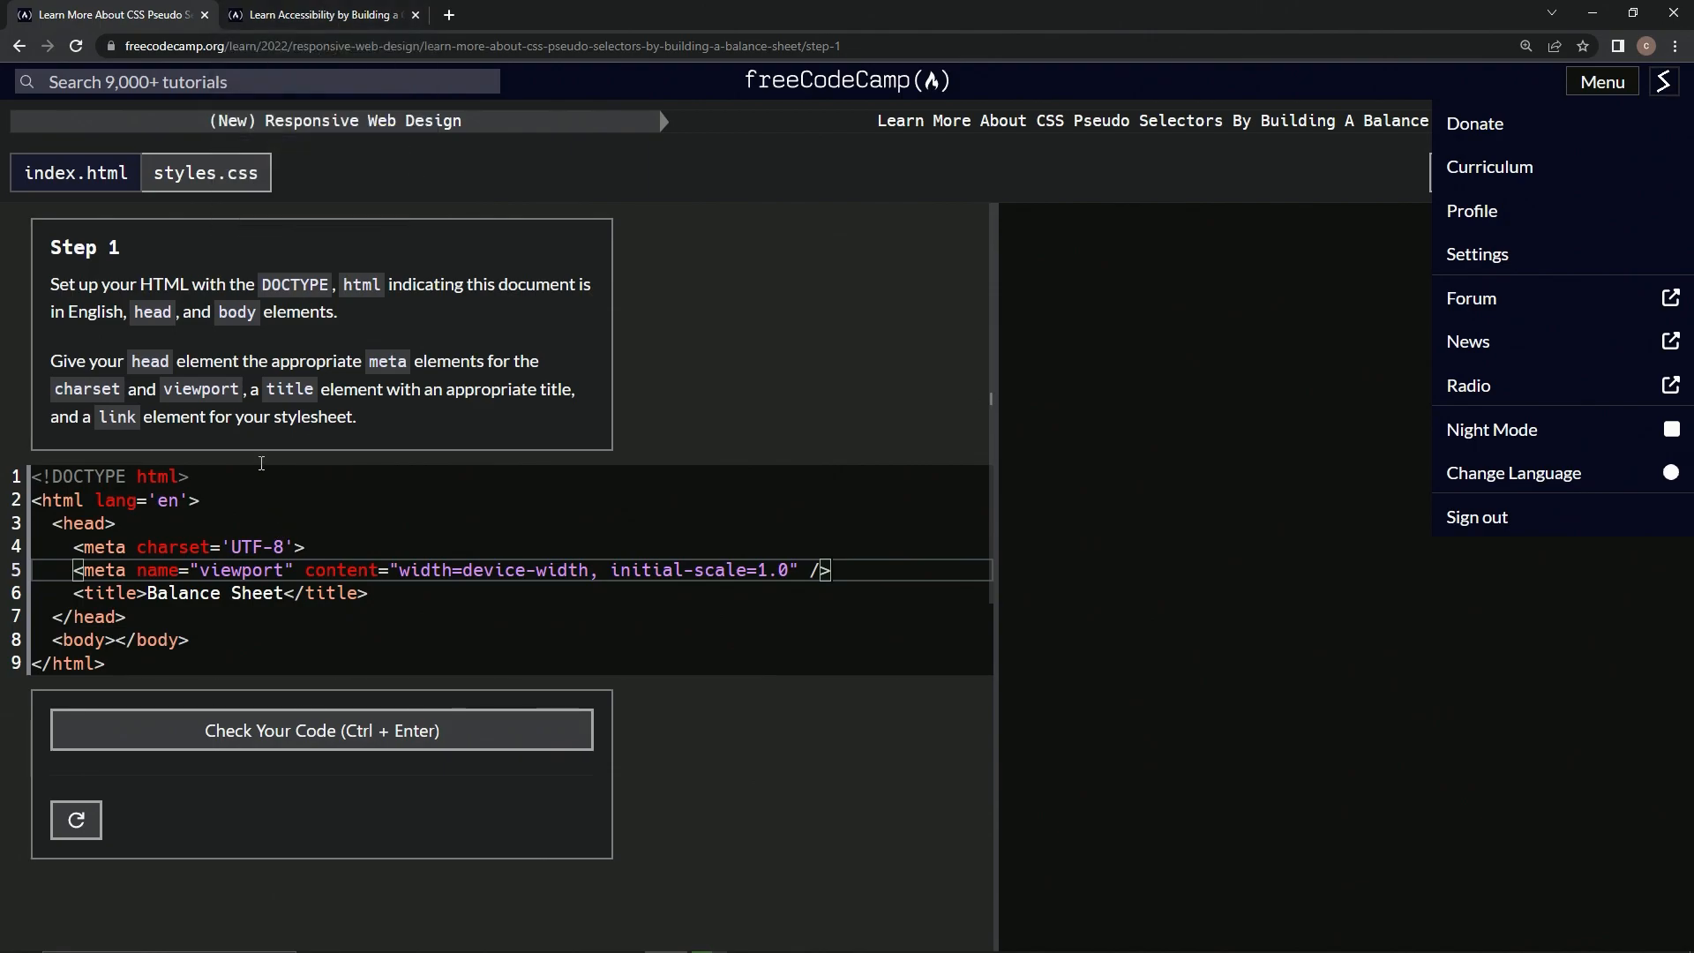
{"action": "left_click", "coordinate": [314, 14]}
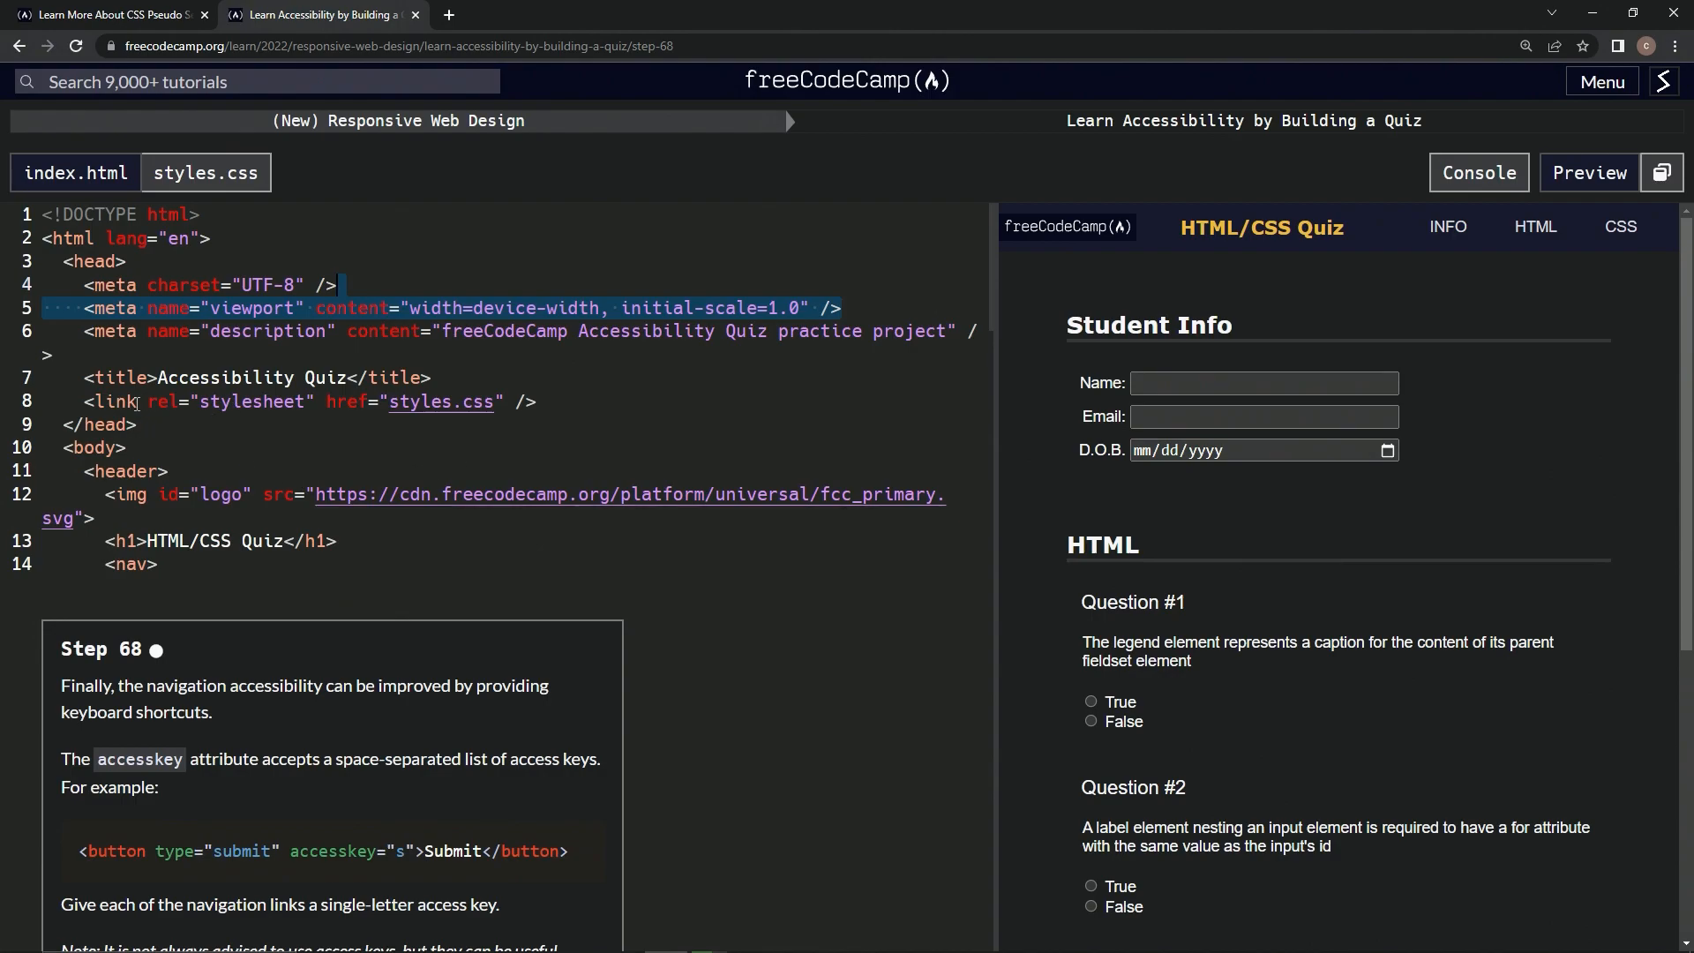
{"action": "mouse_move", "coordinate": [561, 401]}
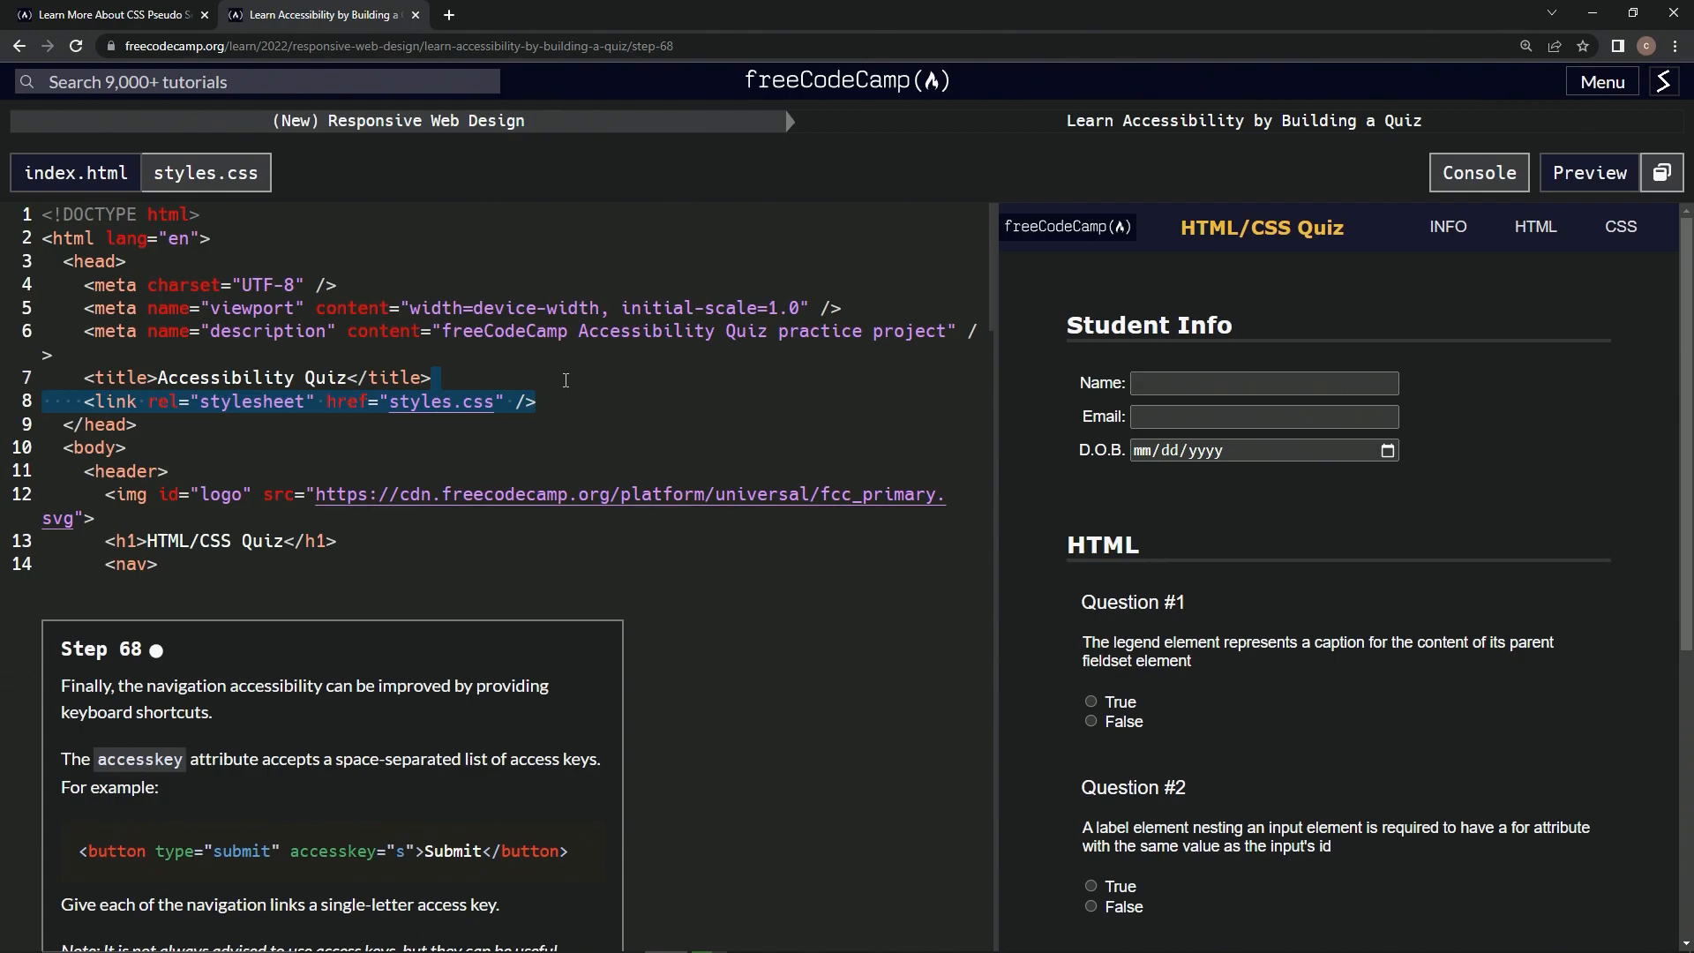
Paste the styles.css stylesheet link under the title and run the Step 1 tests.
{"action": "left_click", "coordinate": [107, 14]}
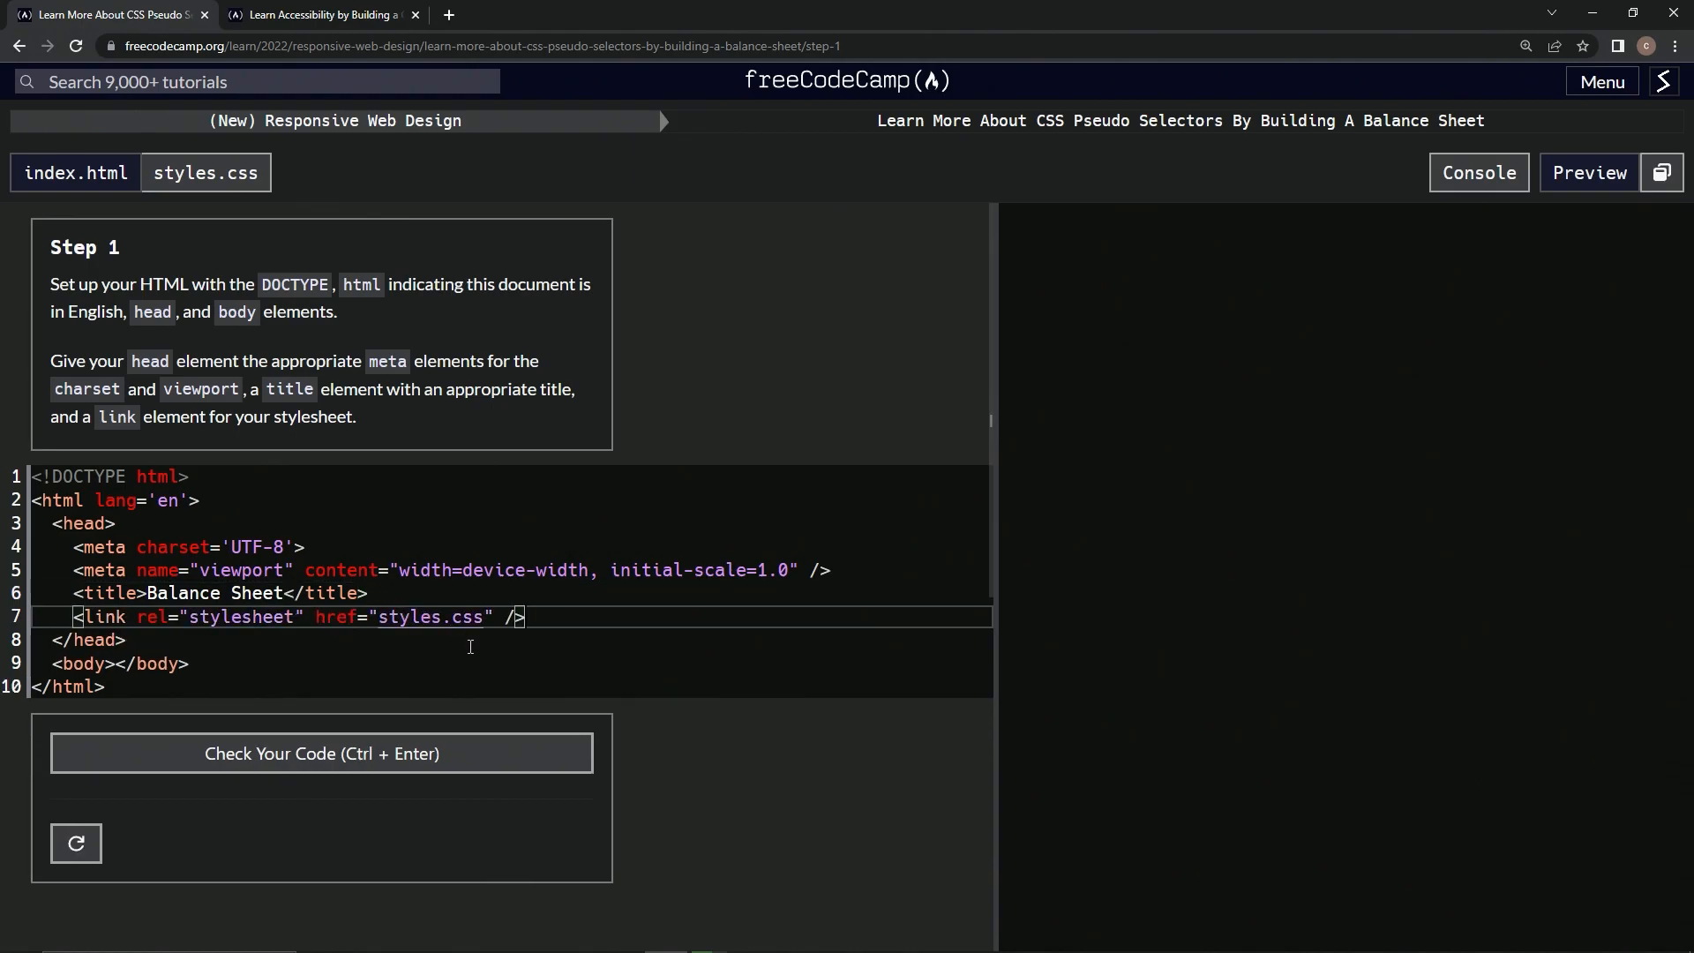
{"action": "mouse_move", "coordinate": [191, 383]}
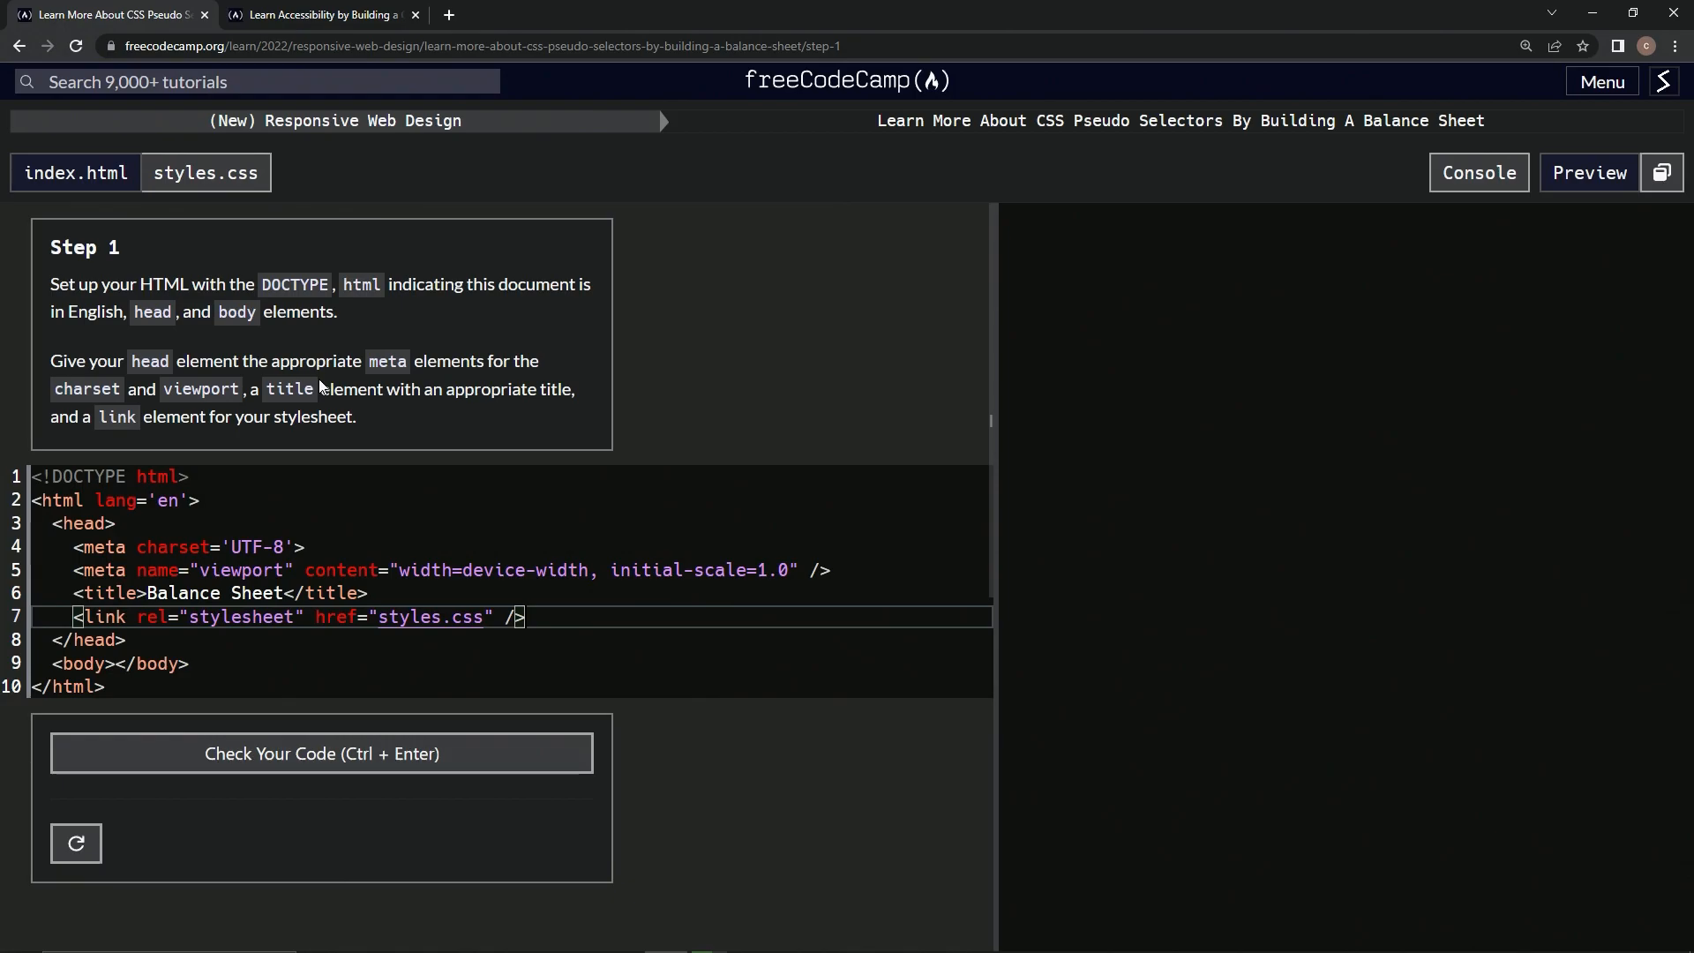
{"action": "left_click", "coordinate": [321, 753]}
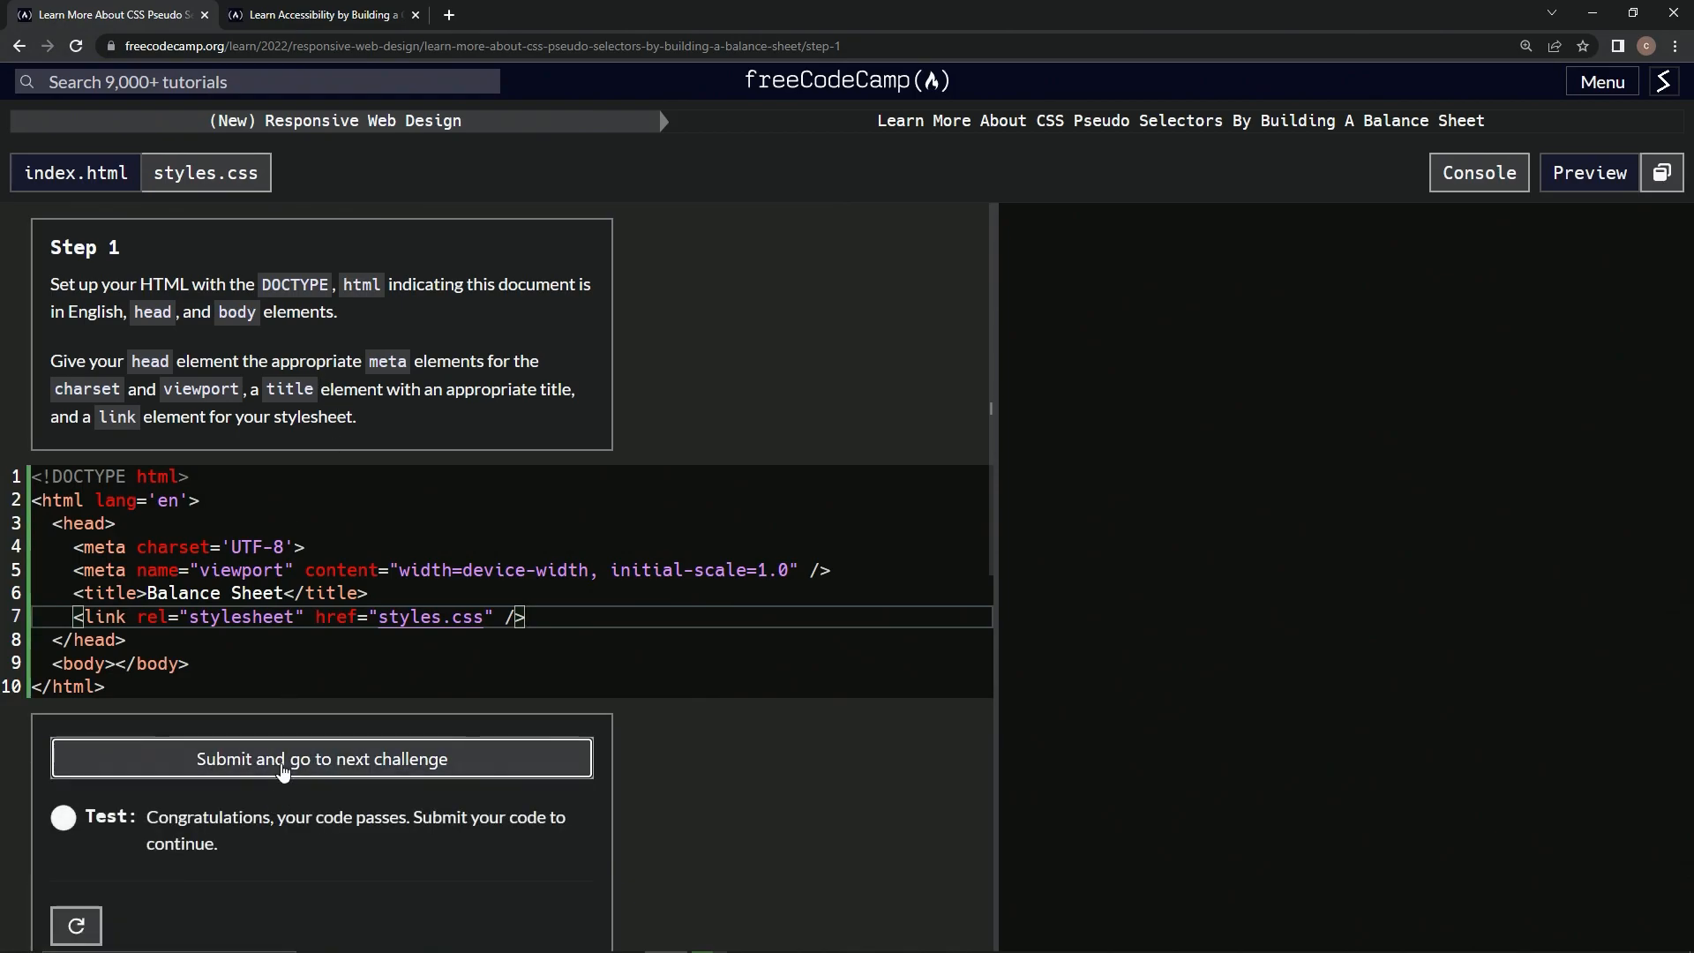
Submit the passing Step 1 code and move on to Step 2.
{"action": "left_click", "coordinate": [320, 757]}
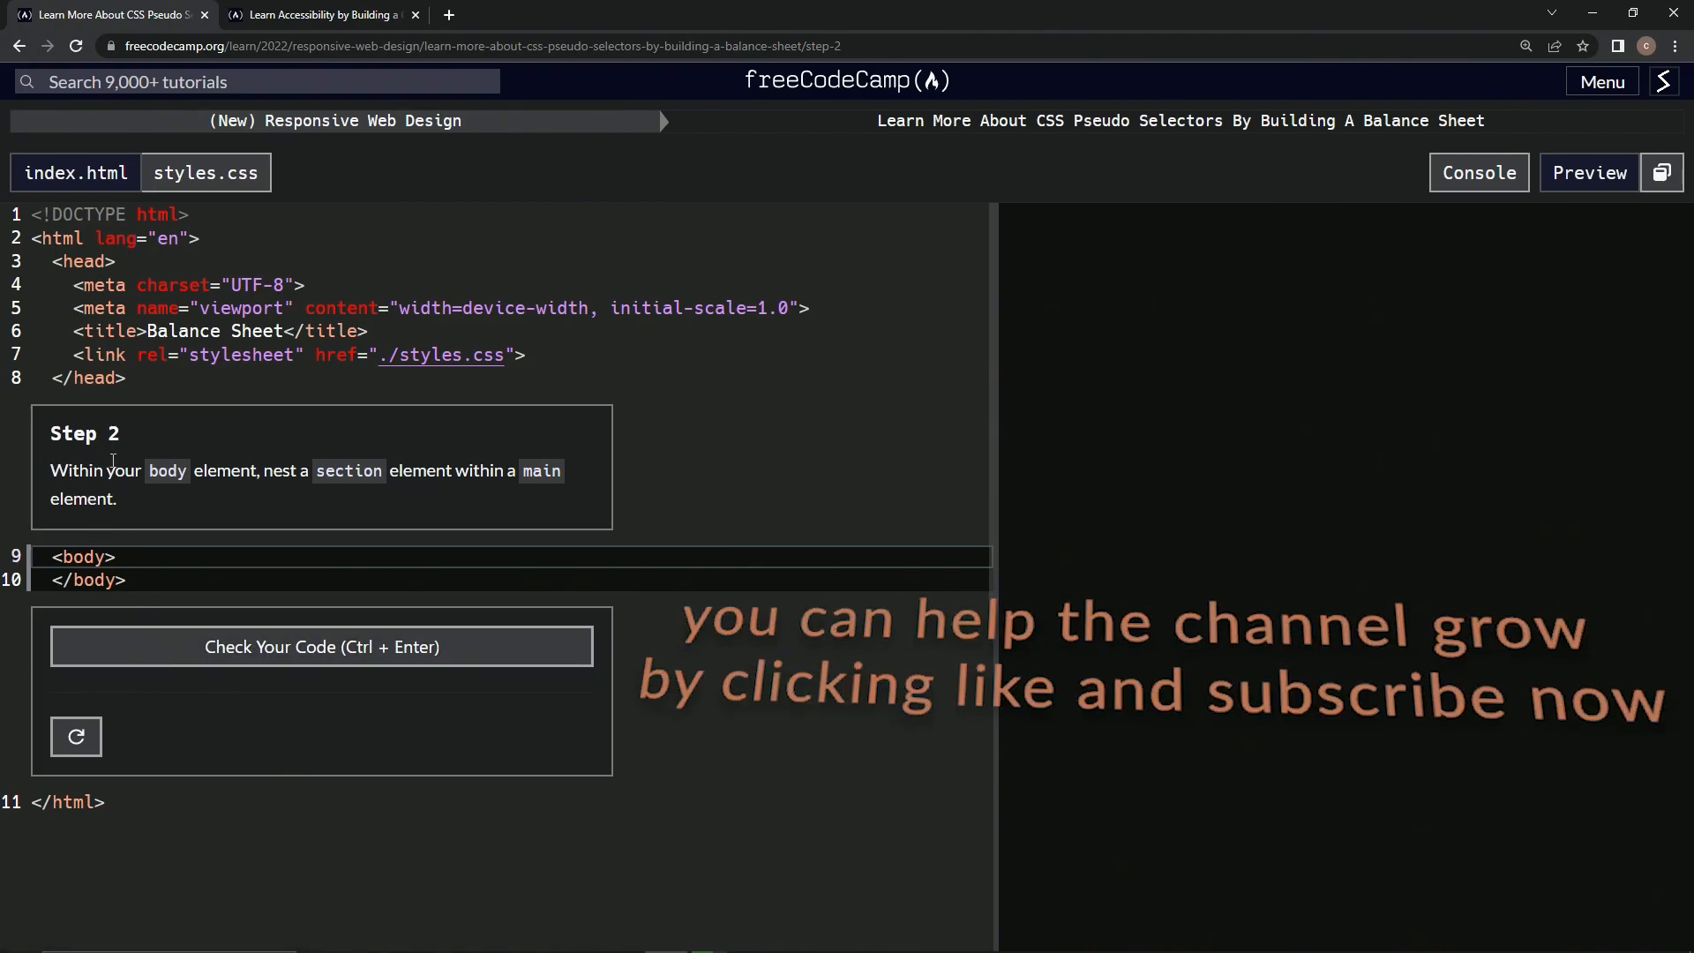
{"action": "mouse_move", "coordinate": [607, 436]}
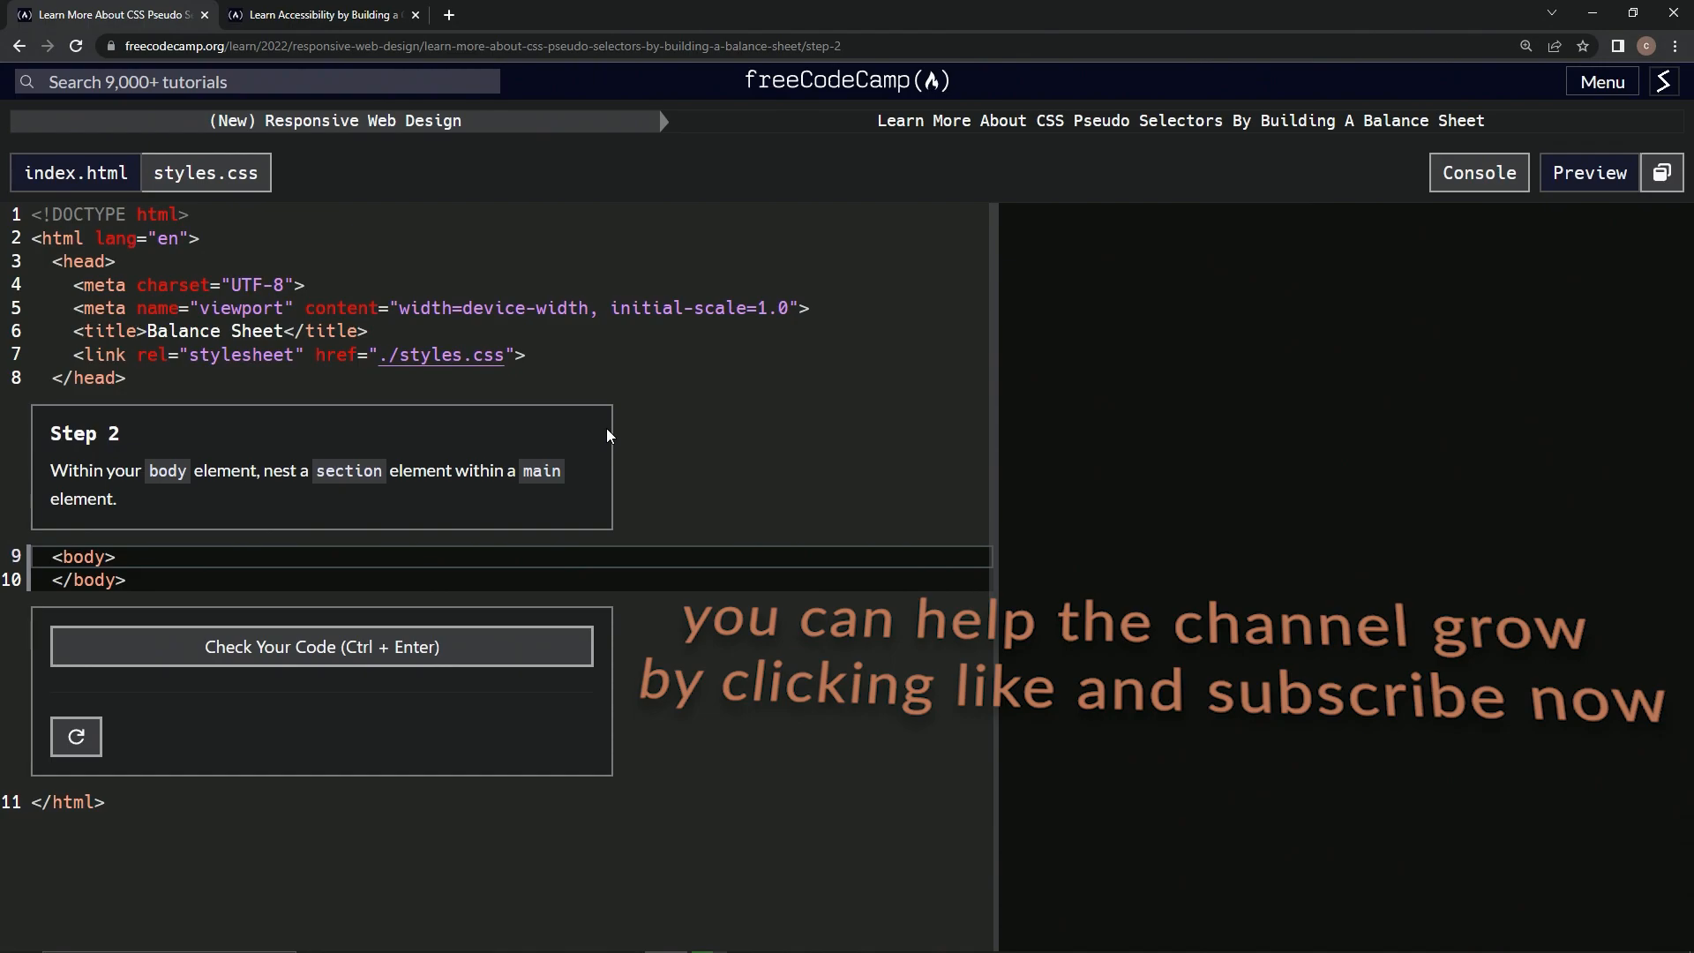